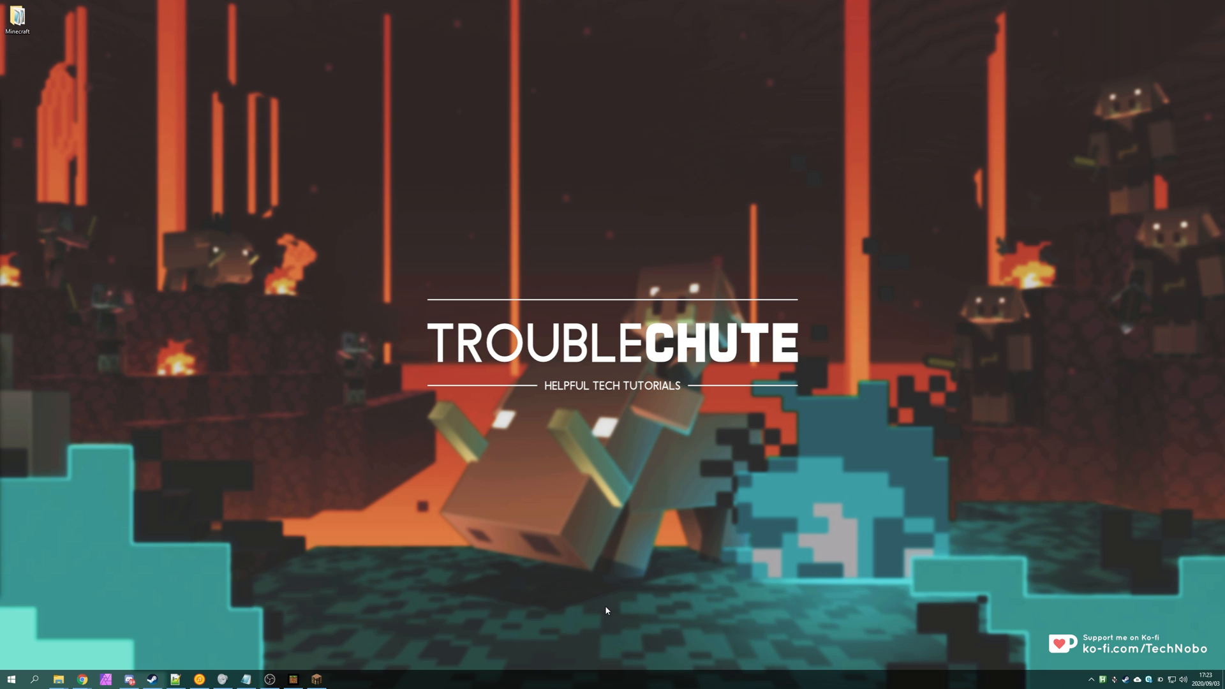
{"action": "mouse_move", "coordinate": [530, 637]}
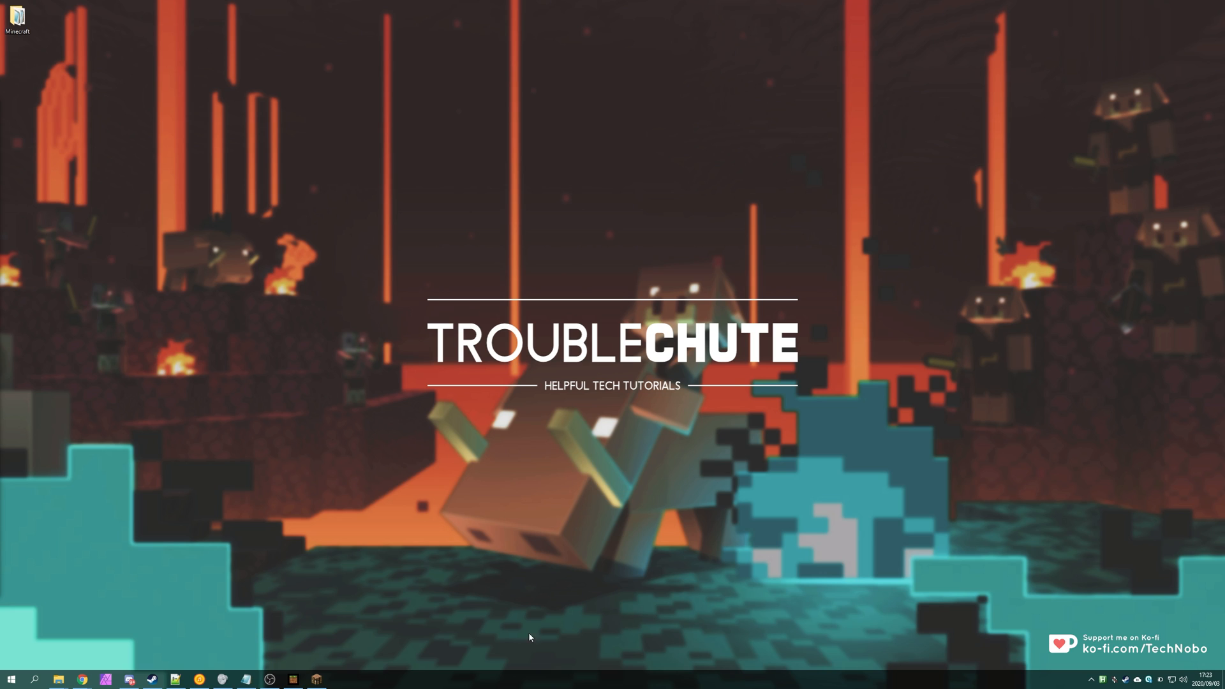
Minimize the game windows and open the desktop Minecraft server folder.
{"action": "left_click", "coordinate": [318, 678]}
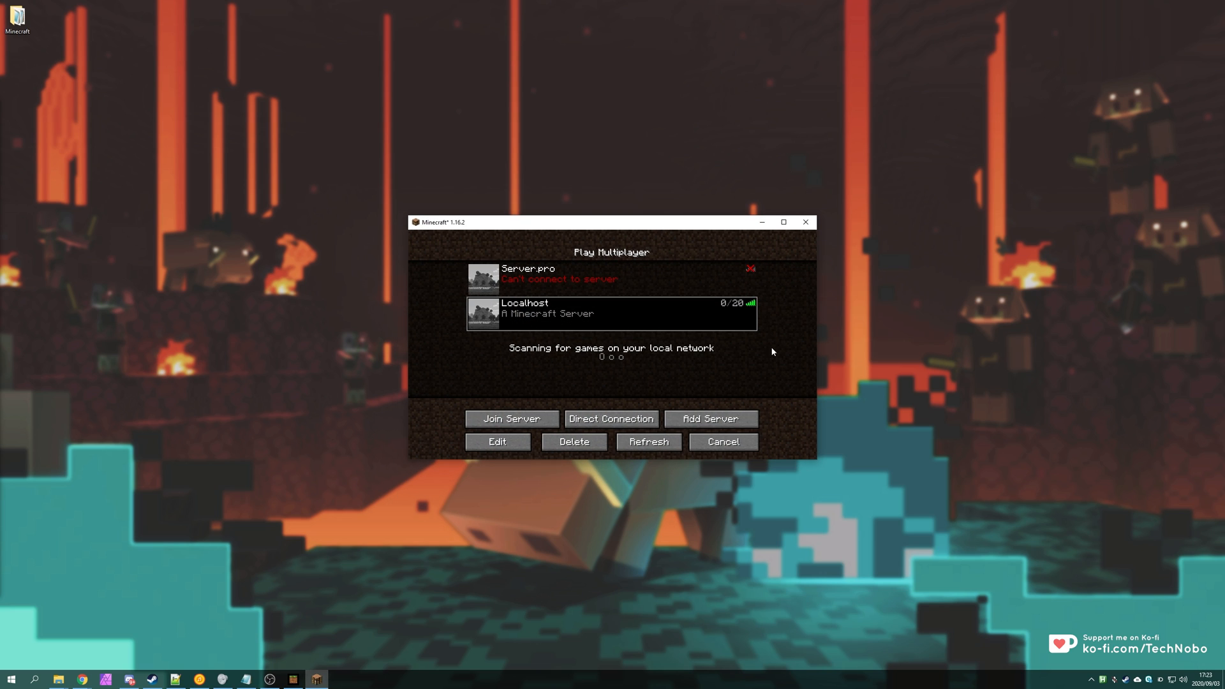
{"action": "mouse_move", "coordinate": [506, 538]}
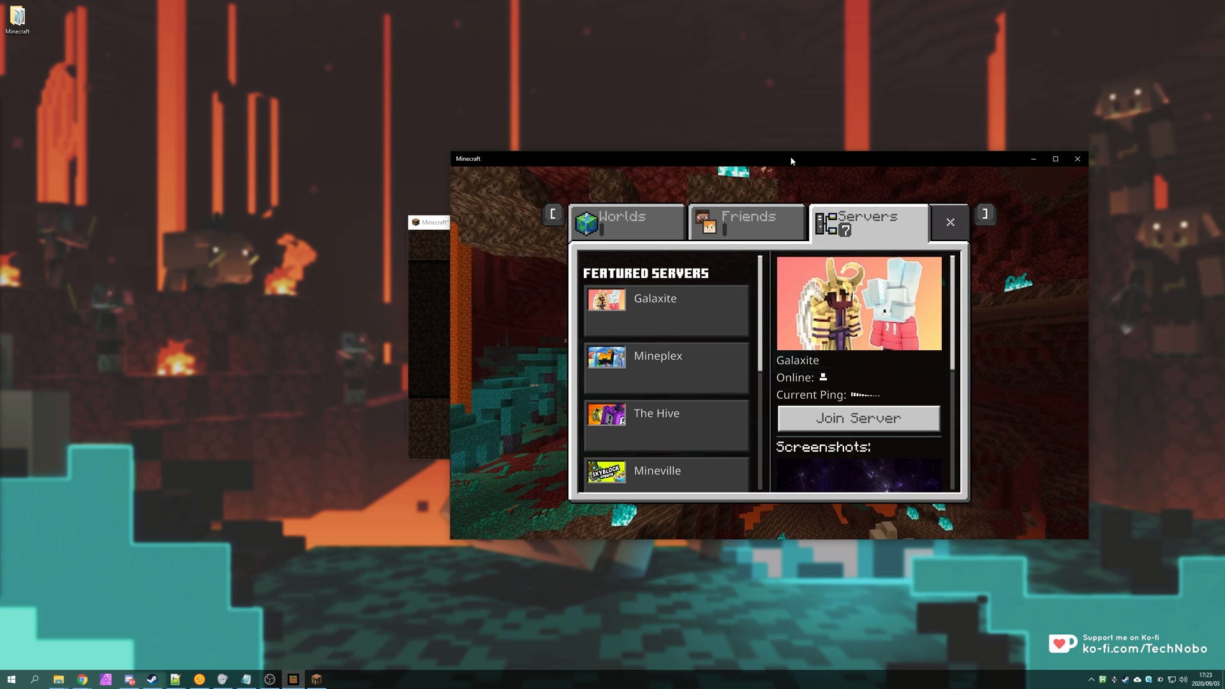
{"action": "left_click", "coordinate": [949, 221]}
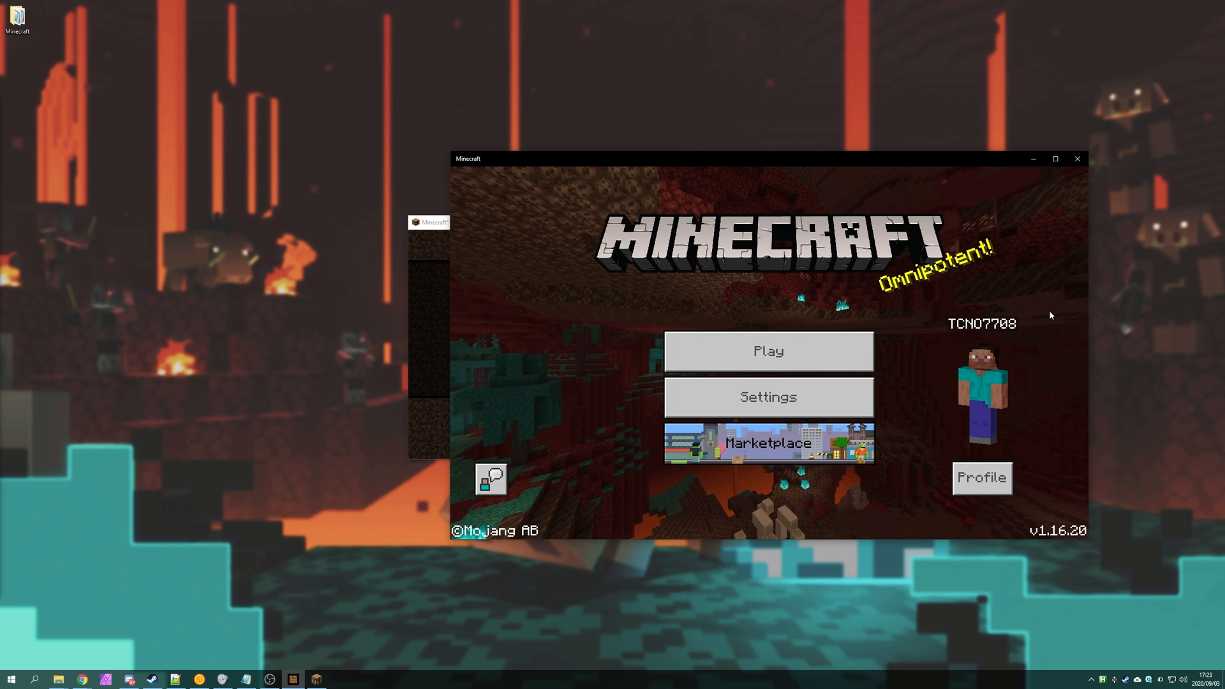
{"action": "left_click", "coordinate": [1077, 159]}
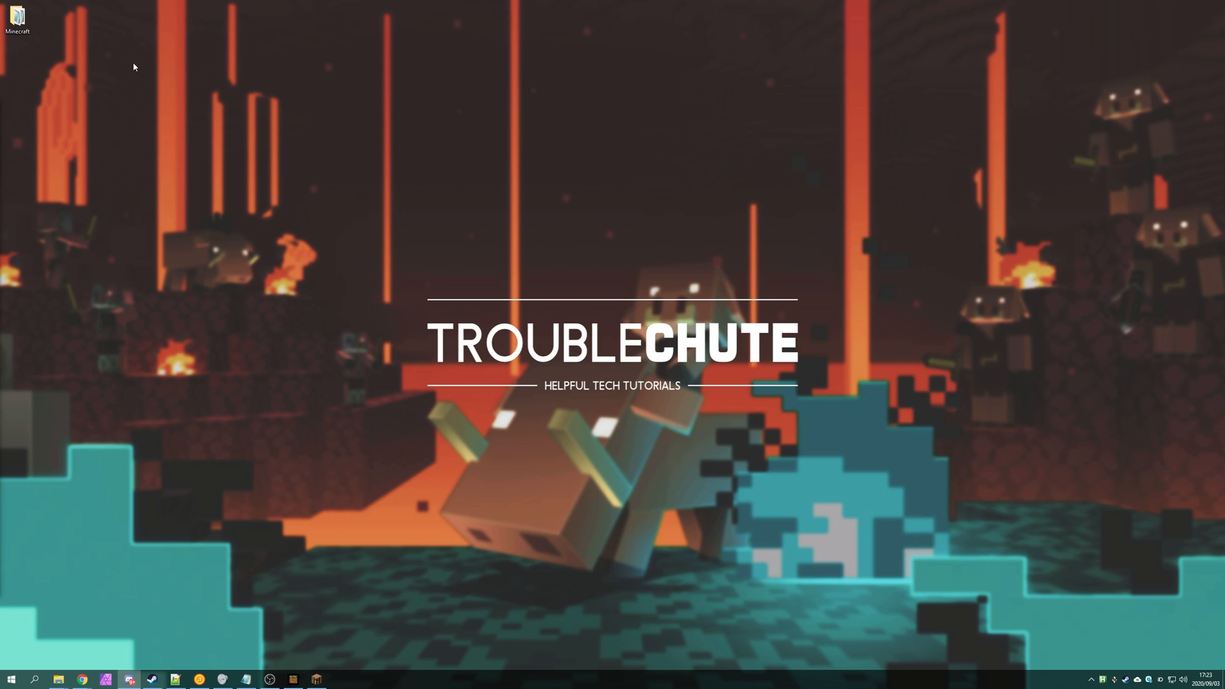
{"action": "double_click", "coordinate": [25, 15]}
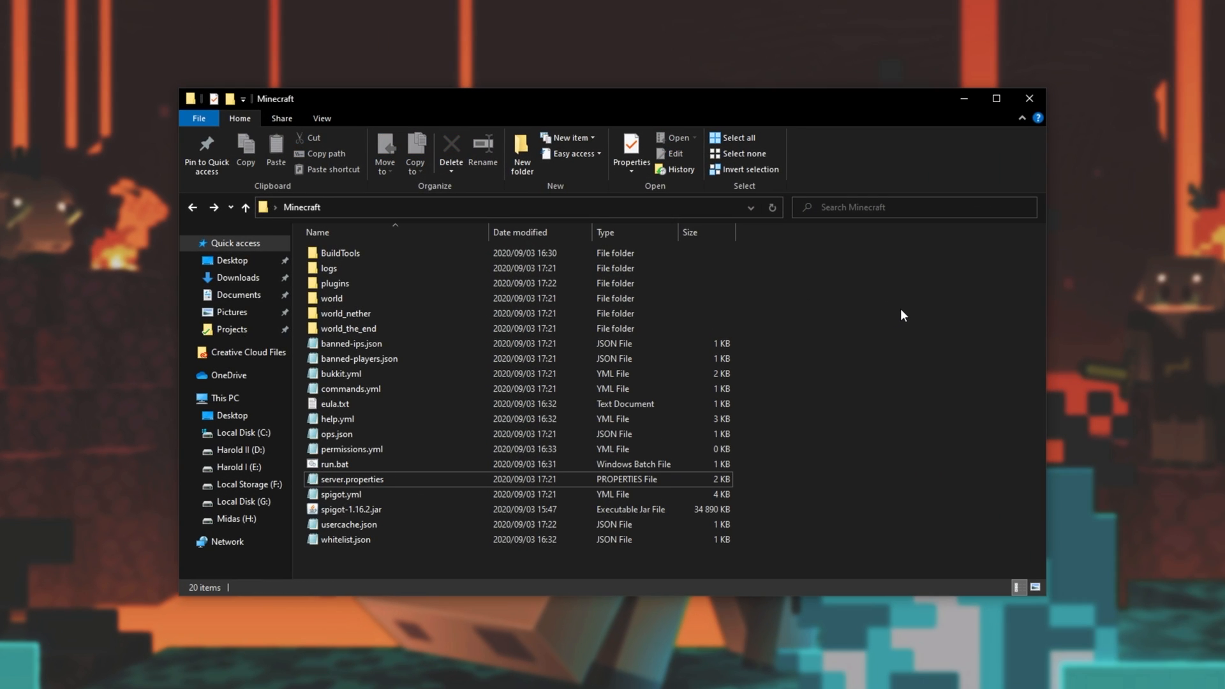
{"action": "mouse_move", "coordinate": [800, 498]}
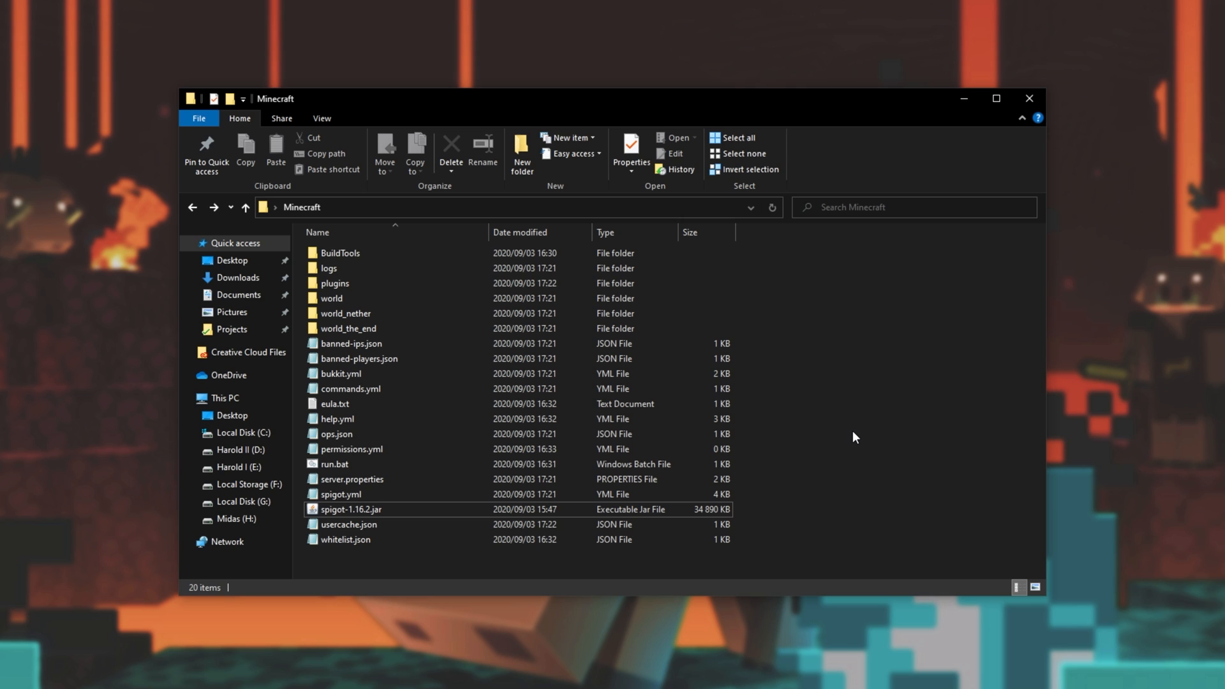
{"action": "mouse_move", "coordinate": [853, 537]}
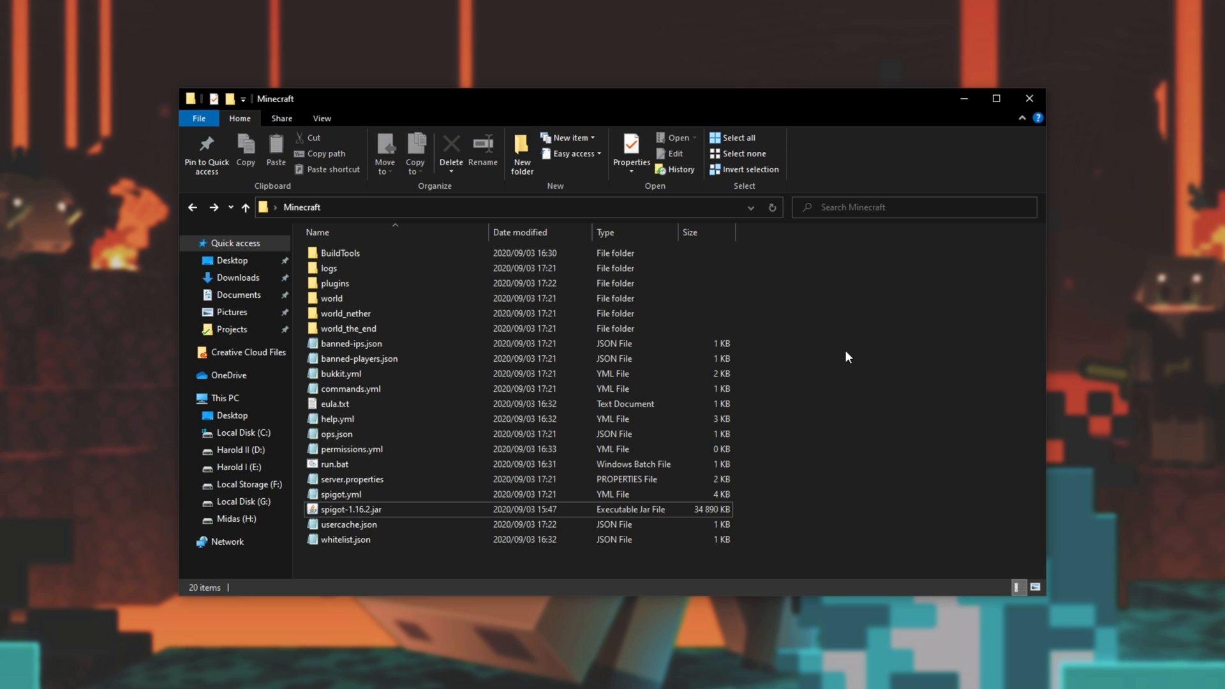
{"action": "mouse_move", "coordinate": [875, 320]}
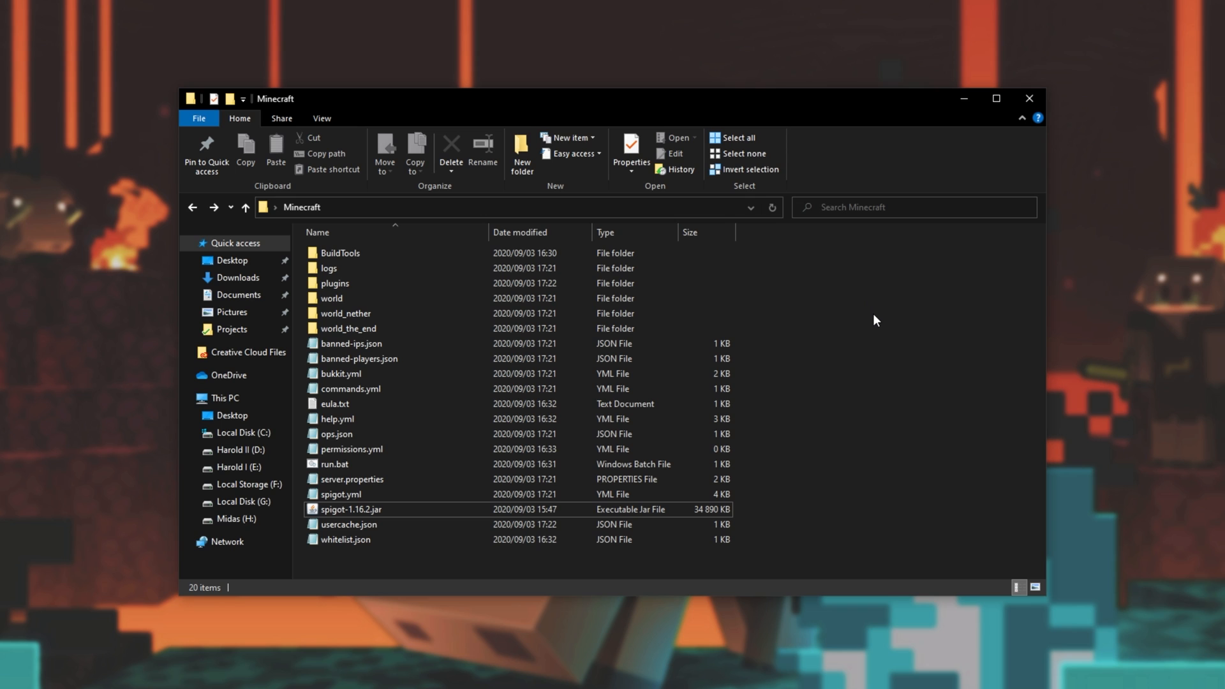
{"action": "mouse_move", "coordinate": [867, 343]}
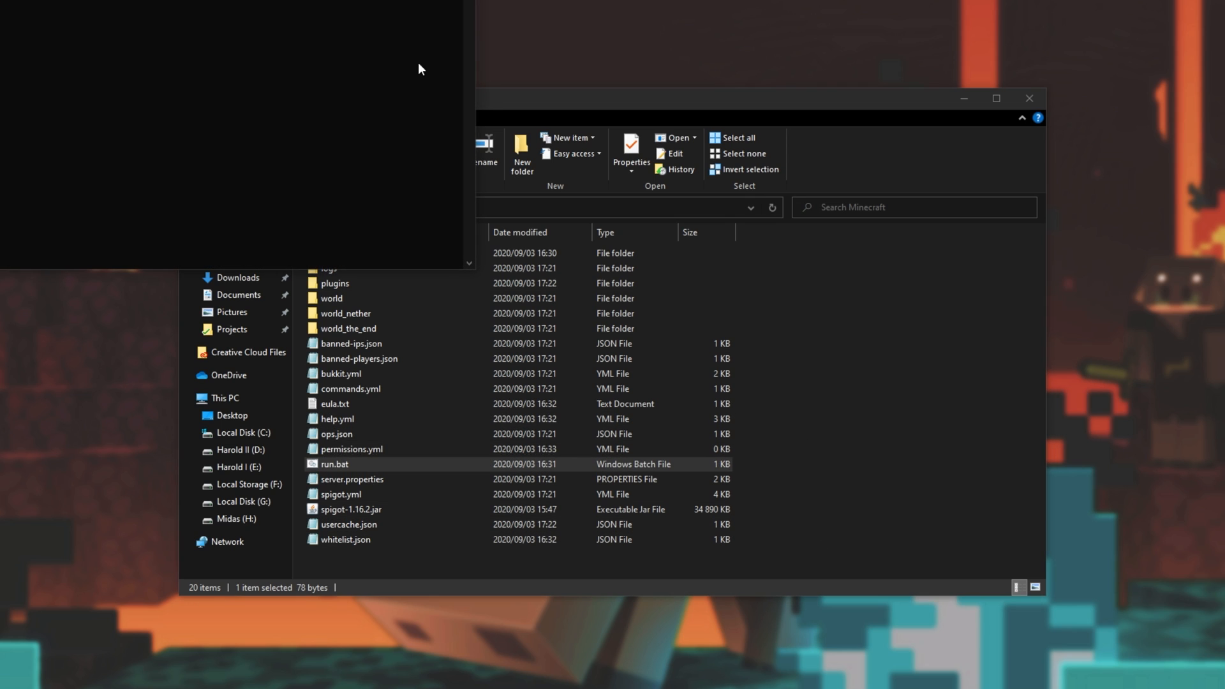
Launch run.bat, confirm the Localhost address 'localhost', and join with the Java client.
{"action": "double_click", "coordinate": [334, 464]}
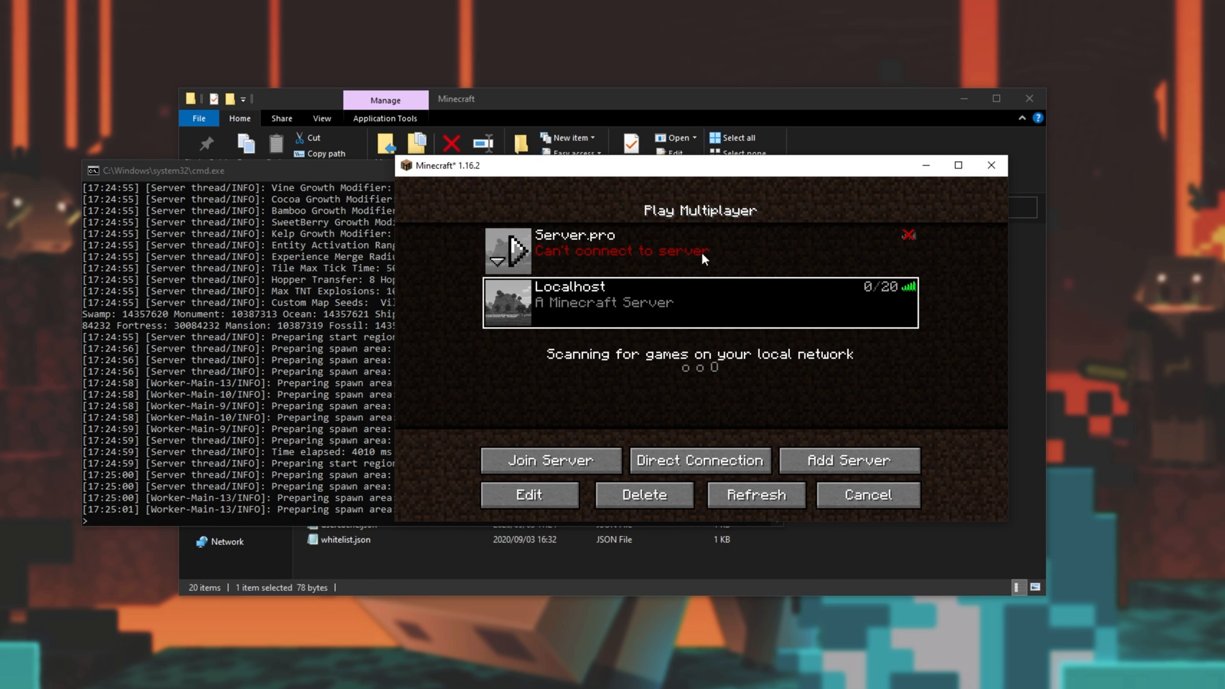
{"action": "left_click", "coordinate": [529, 495]}
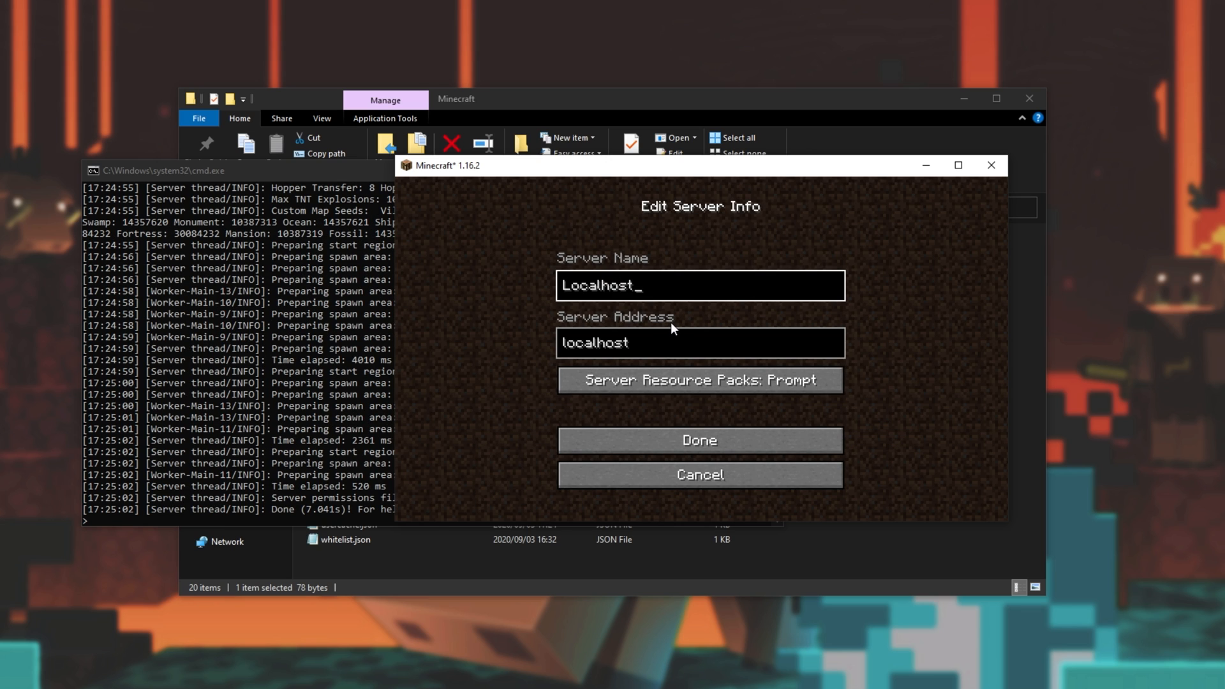
{"action": "left_click", "coordinate": [702, 440]}
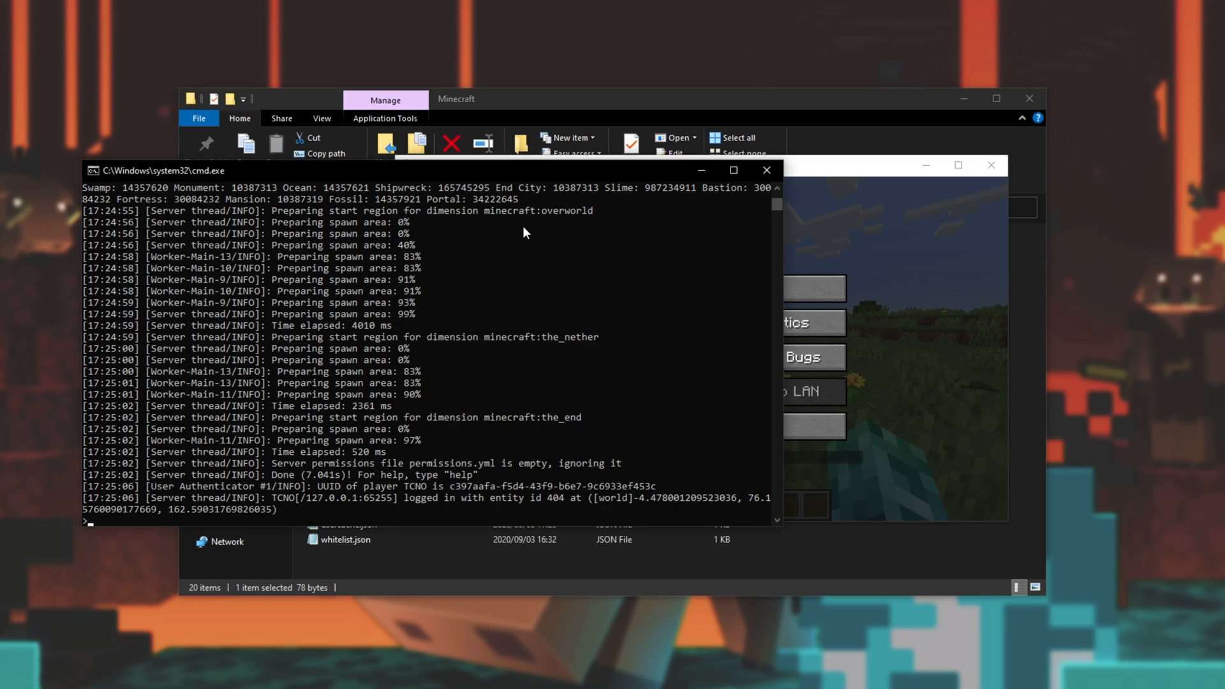
{"action": "type", "text": "stop"}
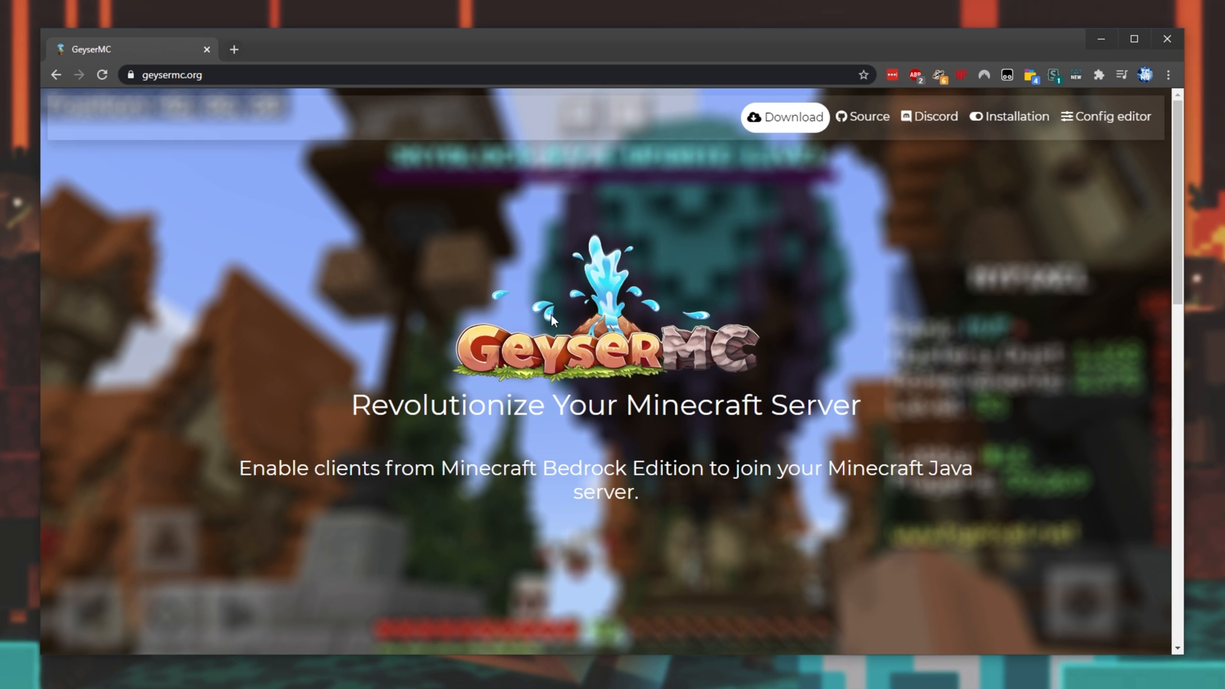
{"action": "mouse_move", "coordinate": [683, 332]}
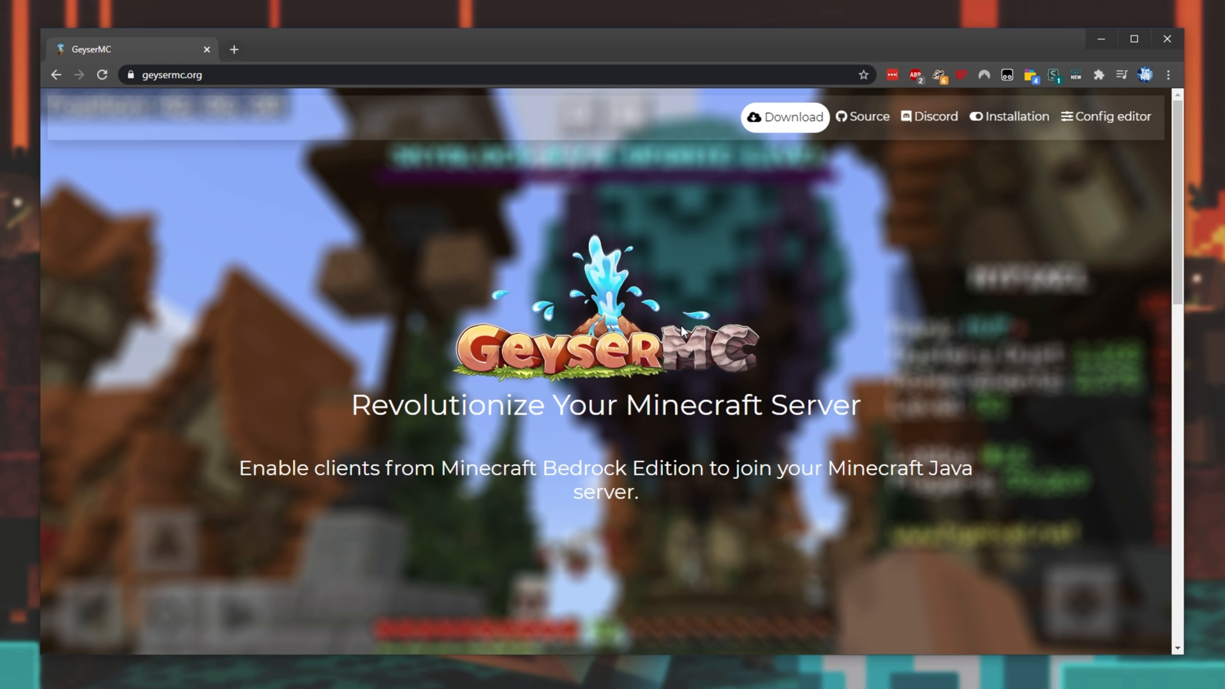
Read geysermc.org's 'How does it work?' proxy explanation, then return to the top.
{"action": "scroll", "scroll_direction": "down", "scroll_amount": 3}
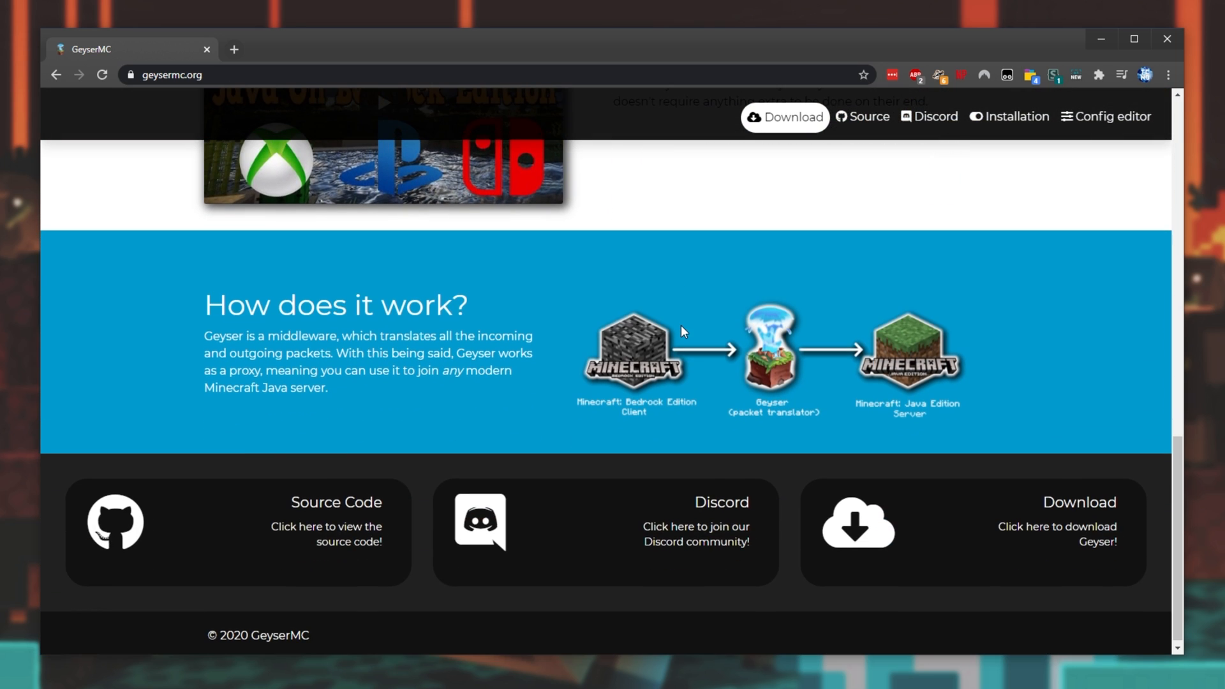
{"action": "double_click", "coordinate": [302, 336]}
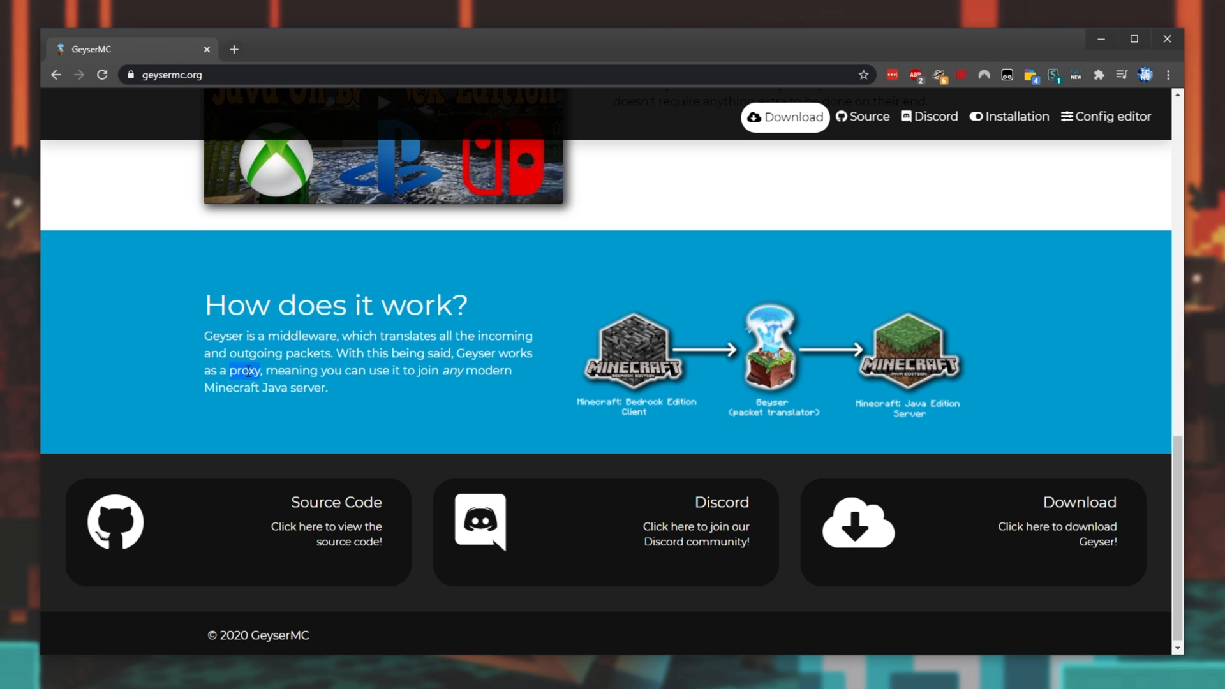
{"action": "mouse_move", "coordinate": [583, 417]}
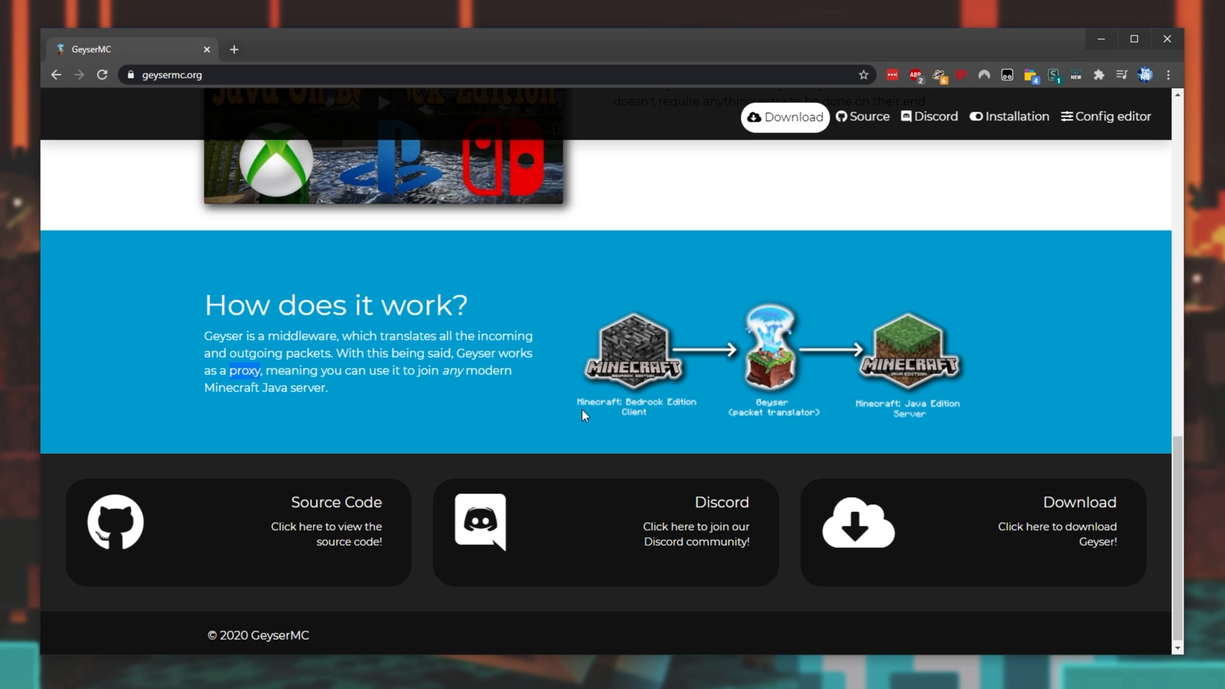
{"action": "mouse_move", "coordinate": [874, 386]}
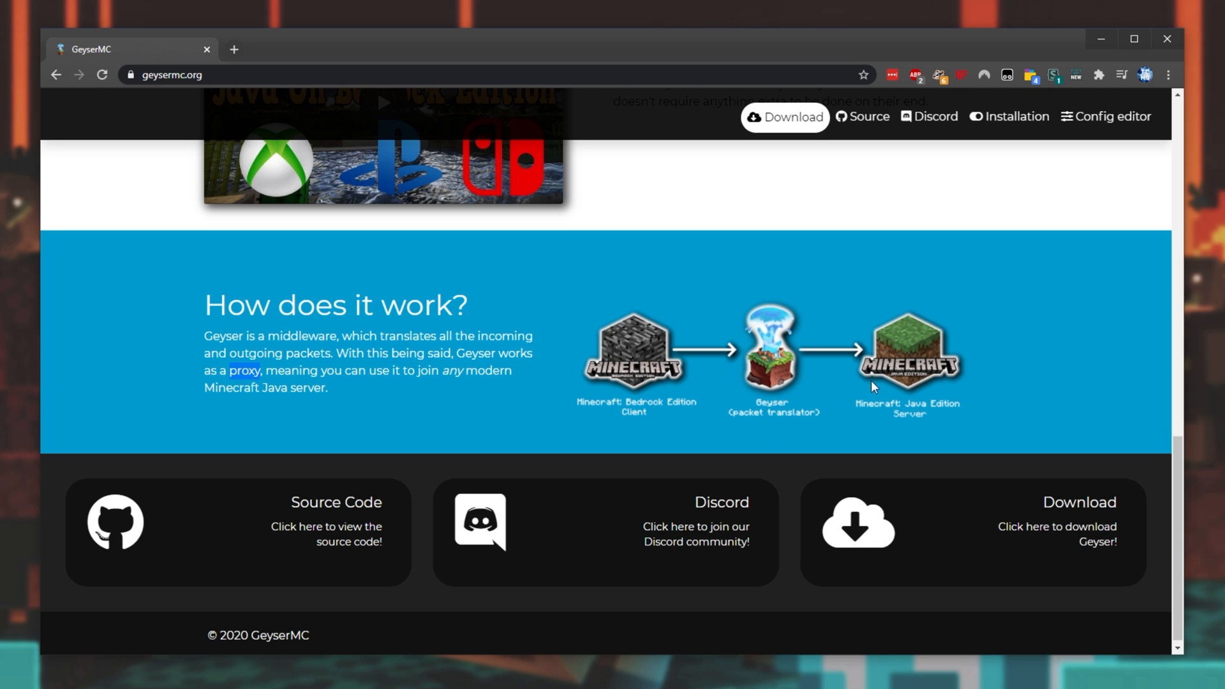
{"action": "mouse_move", "coordinate": [891, 350]}
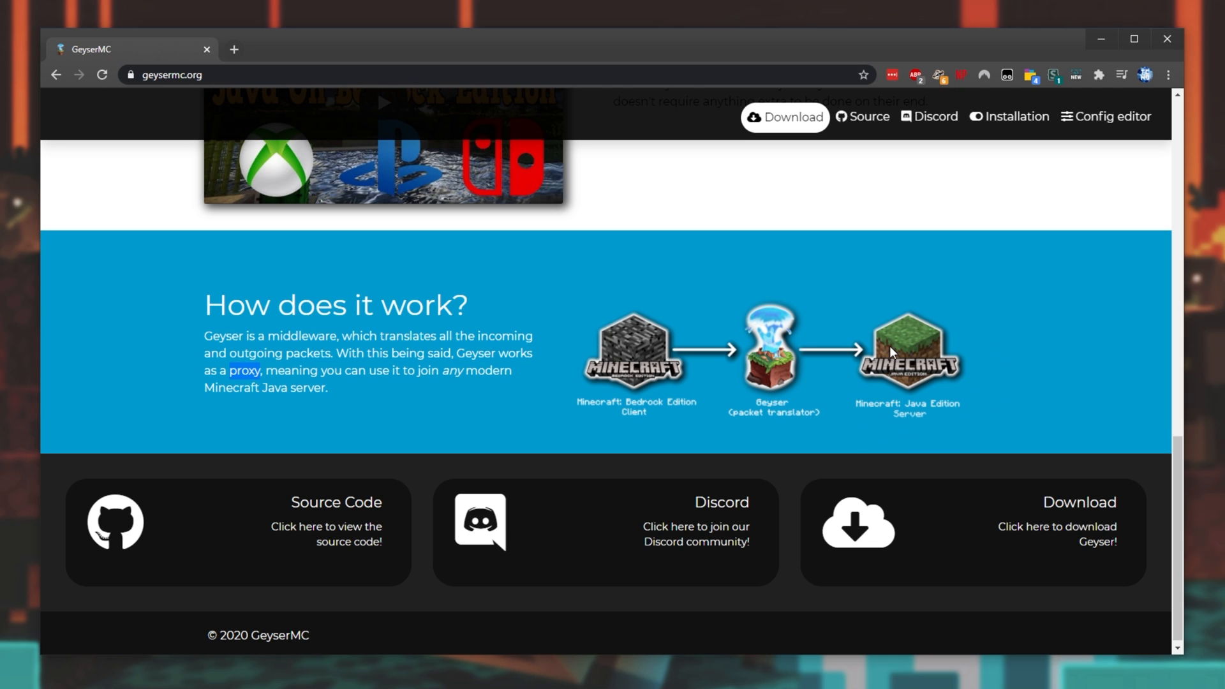
{"action": "mouse_move", "coordinate": [954, 342]}
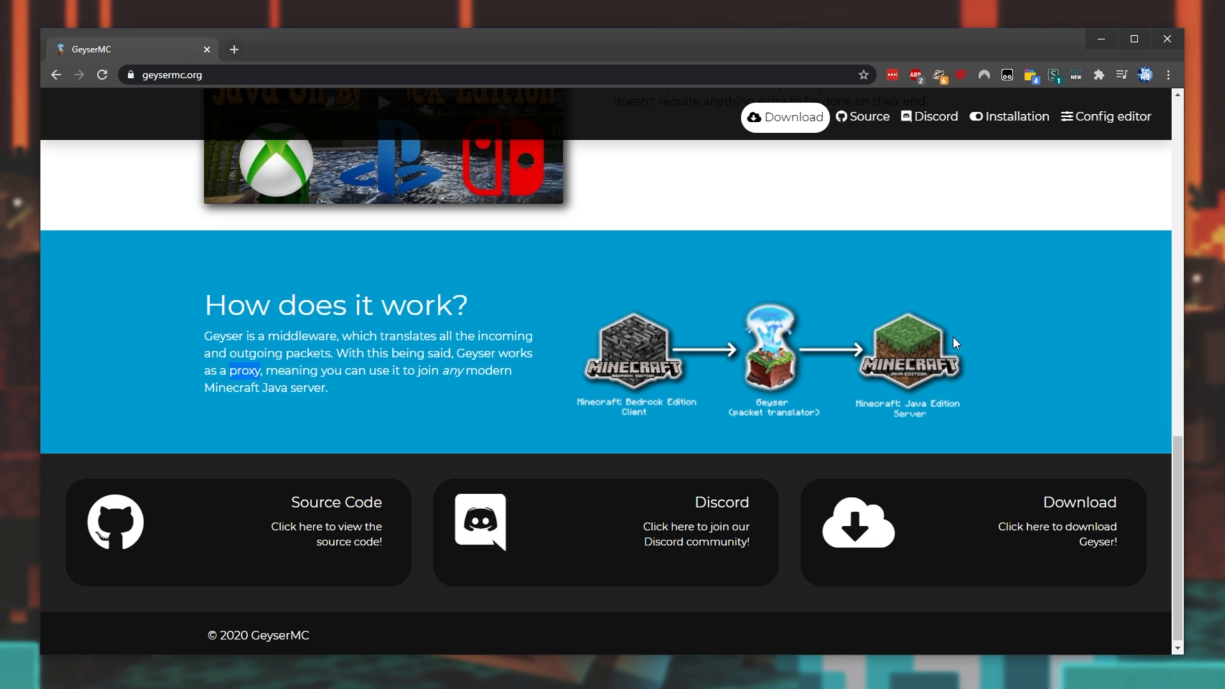
{"action": "mouse_move", "coordinate": [952, 351]}
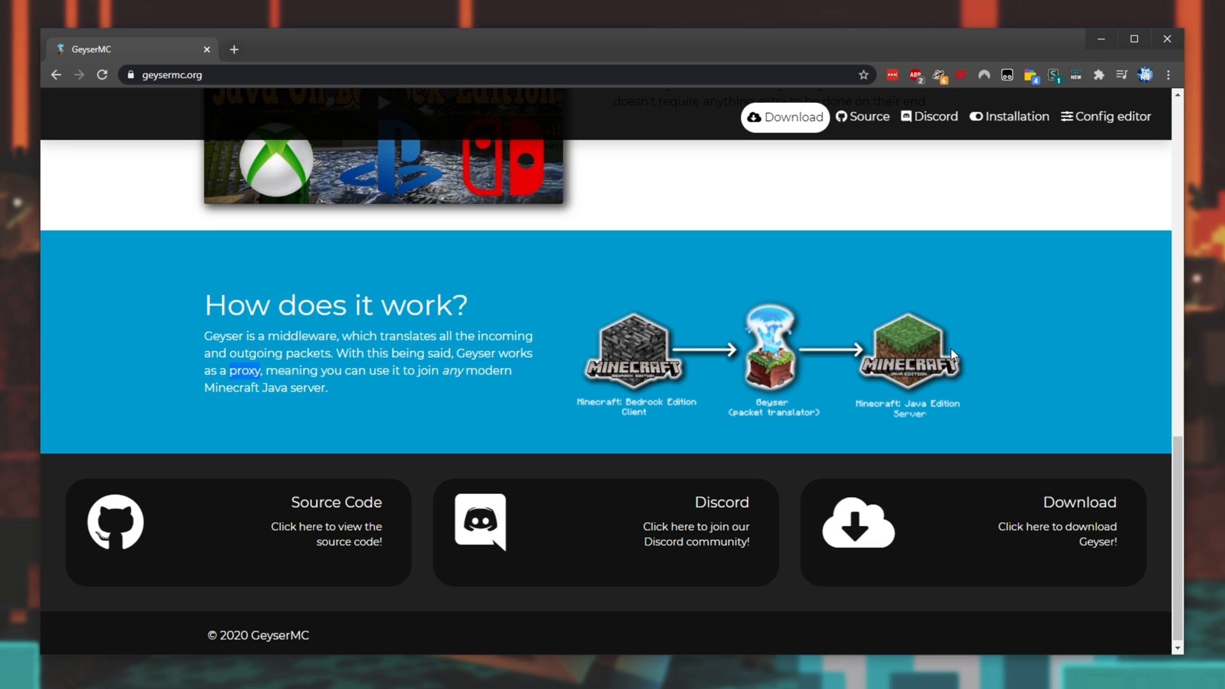
{"action": "mouse_move", "coordinate": [903, 364]}
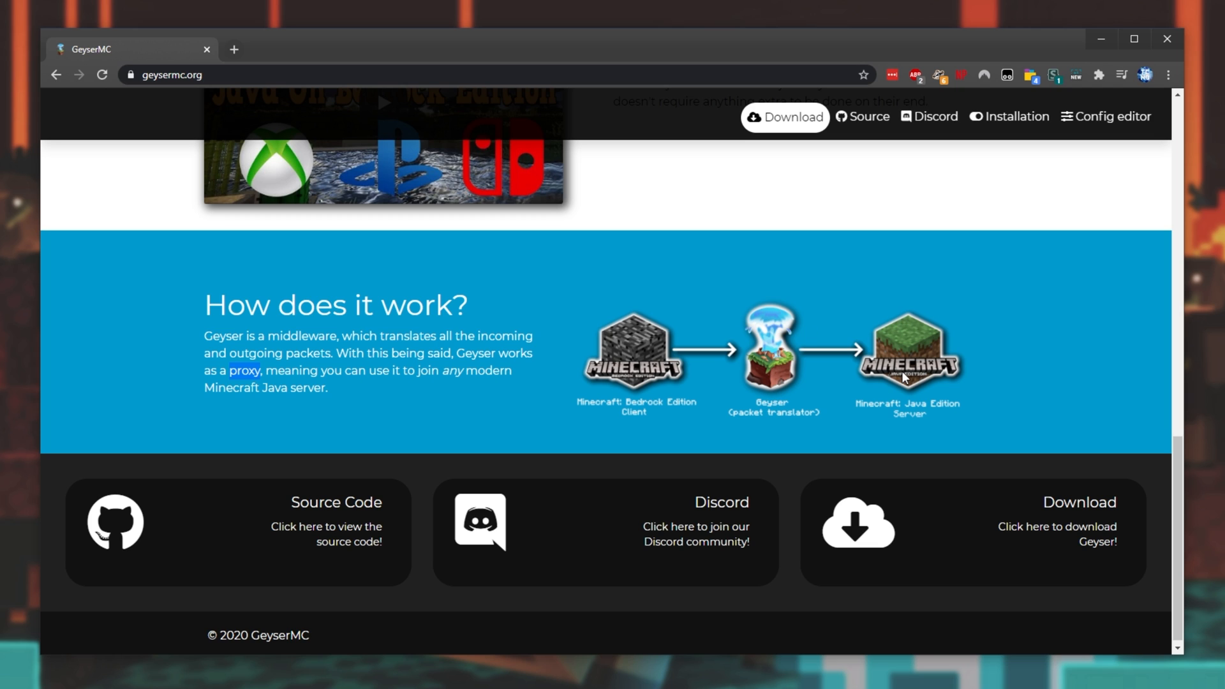
{"action": "mouse_move", "coordinate": [881, 369]}
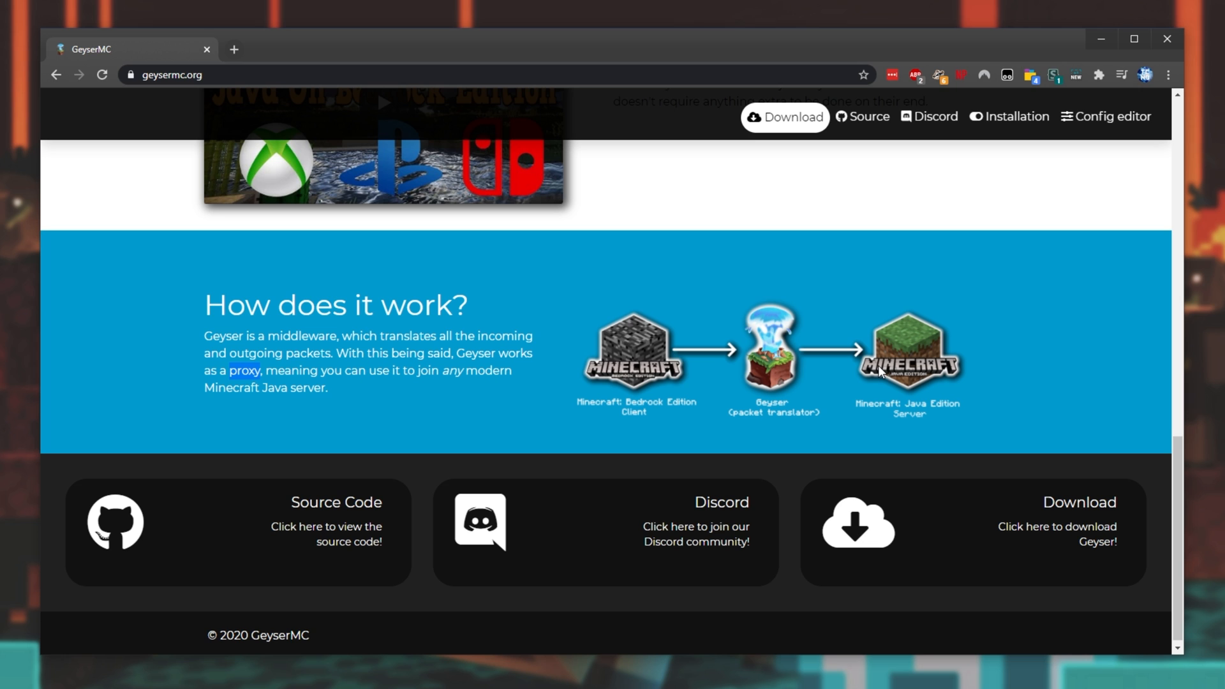
{"action": "mouse_move", "coordinate": [895, 484]}
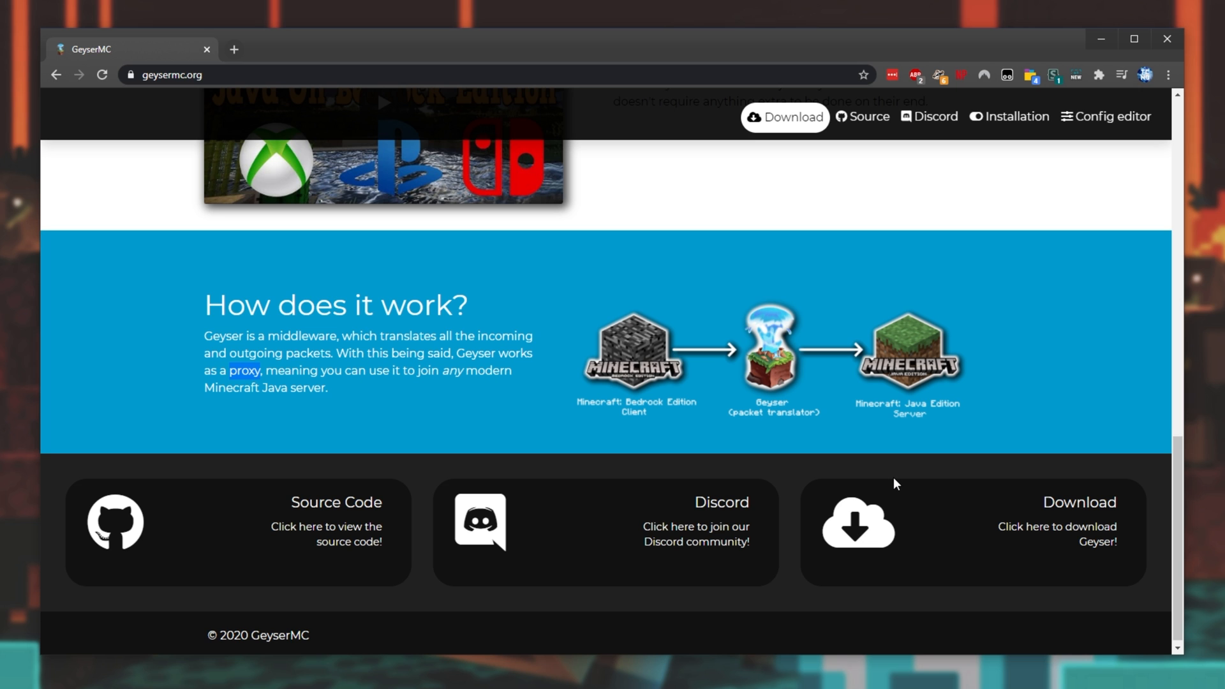
{"action": "scroll", "scroll_direction": "up", "scroll_amount": 3}
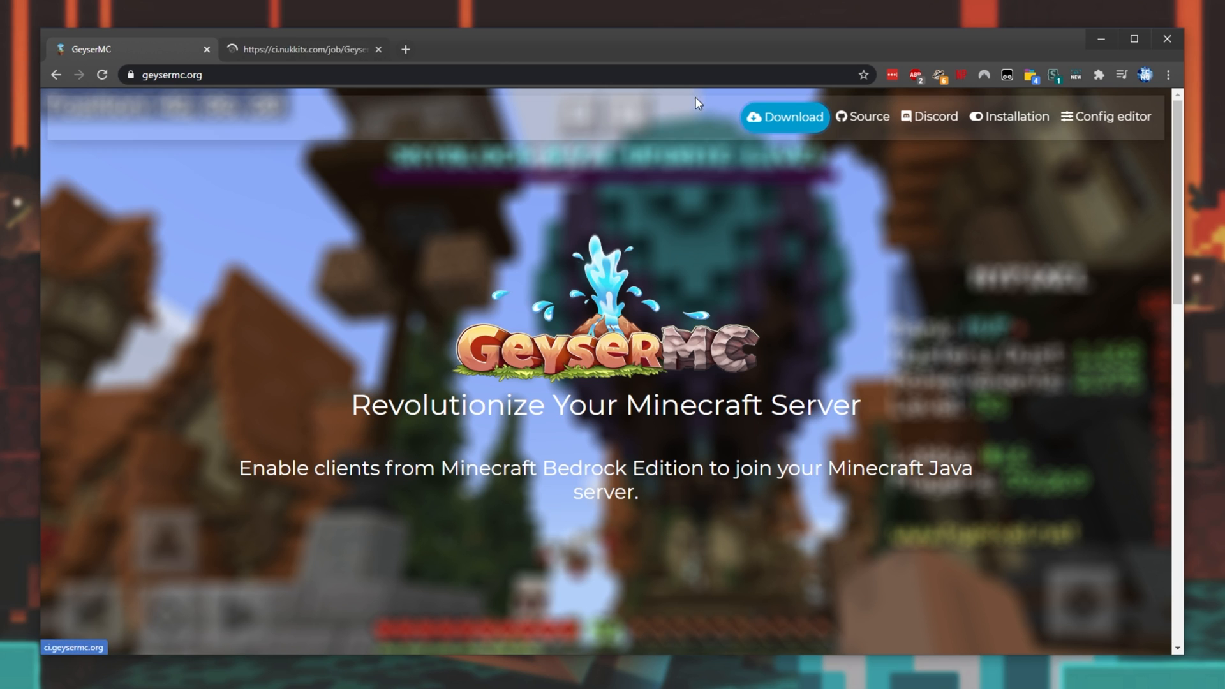
Download Geyser-Spigot.jar from the Jenkins master branch's last successful artifacts.
{"action": "left_click", "coordinate": [303, 48]}
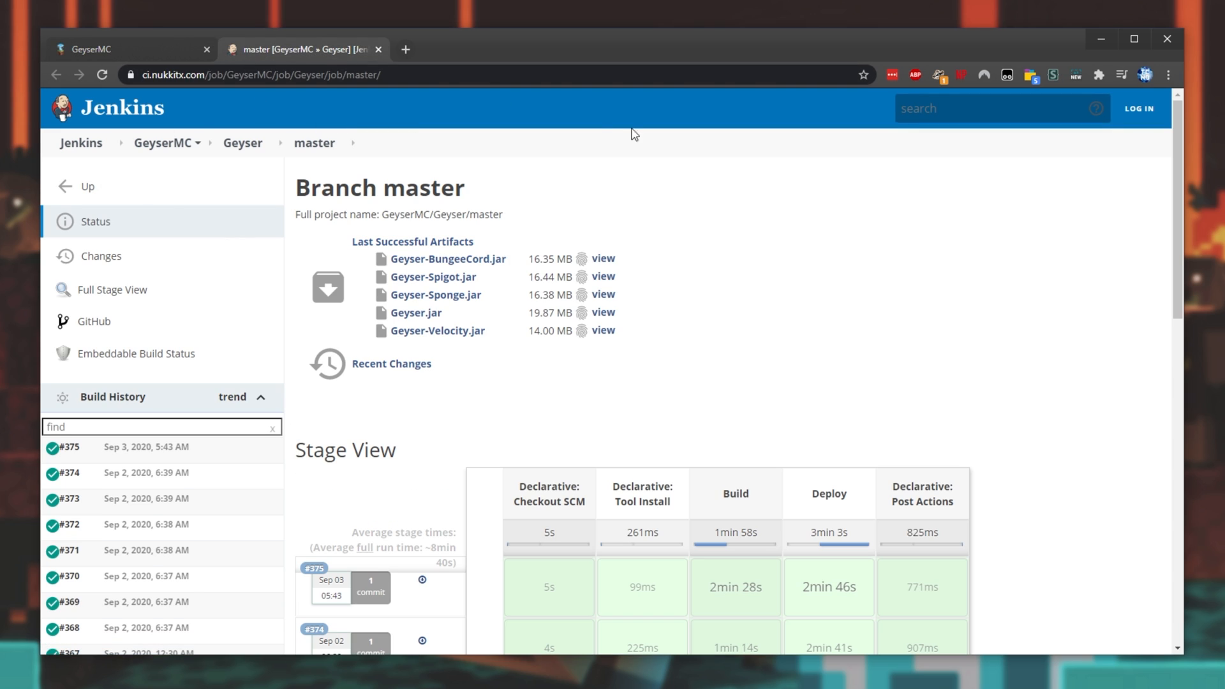
{"action": "mouse_move", "coordinate": [408, 317]}
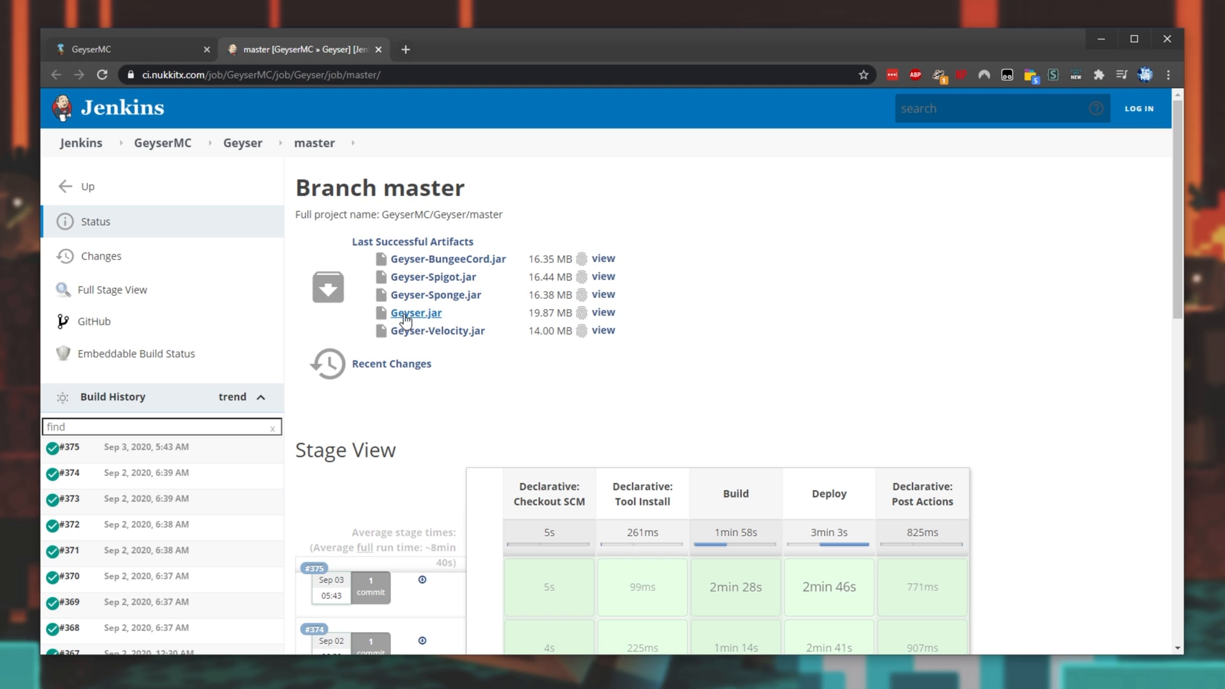
{"action": "double_click", "coordinate": [415, 312]}
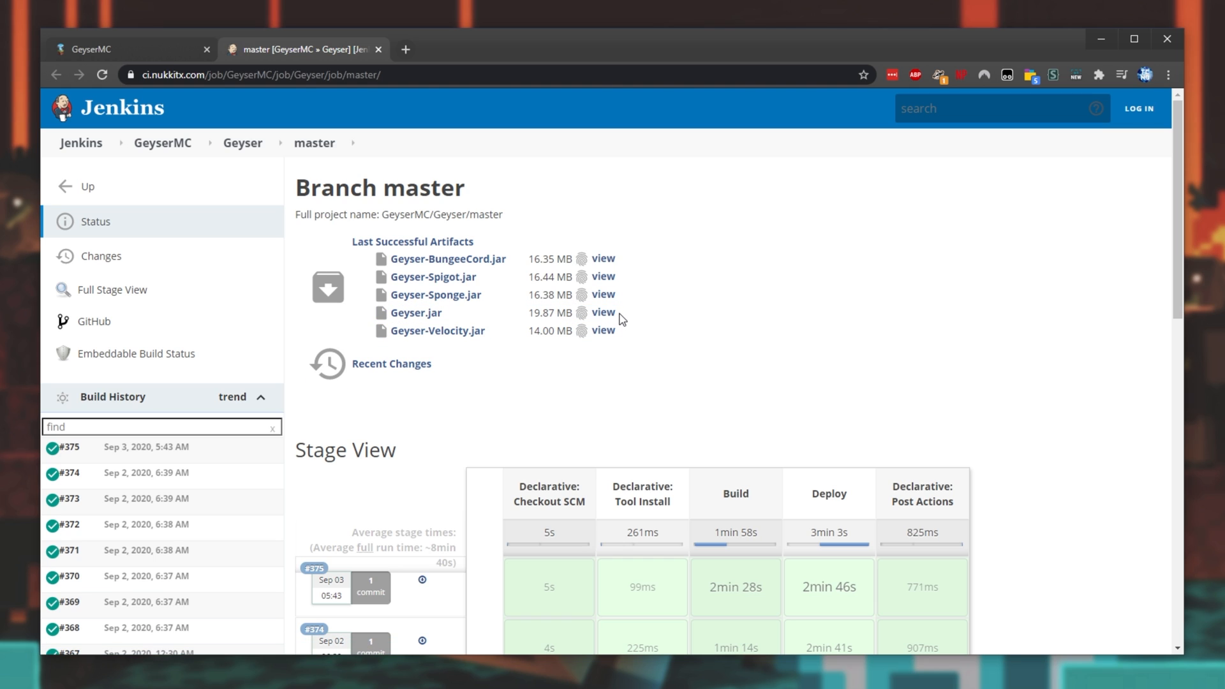
{"action": "mouse_move", "coordinate": [592, 313]}
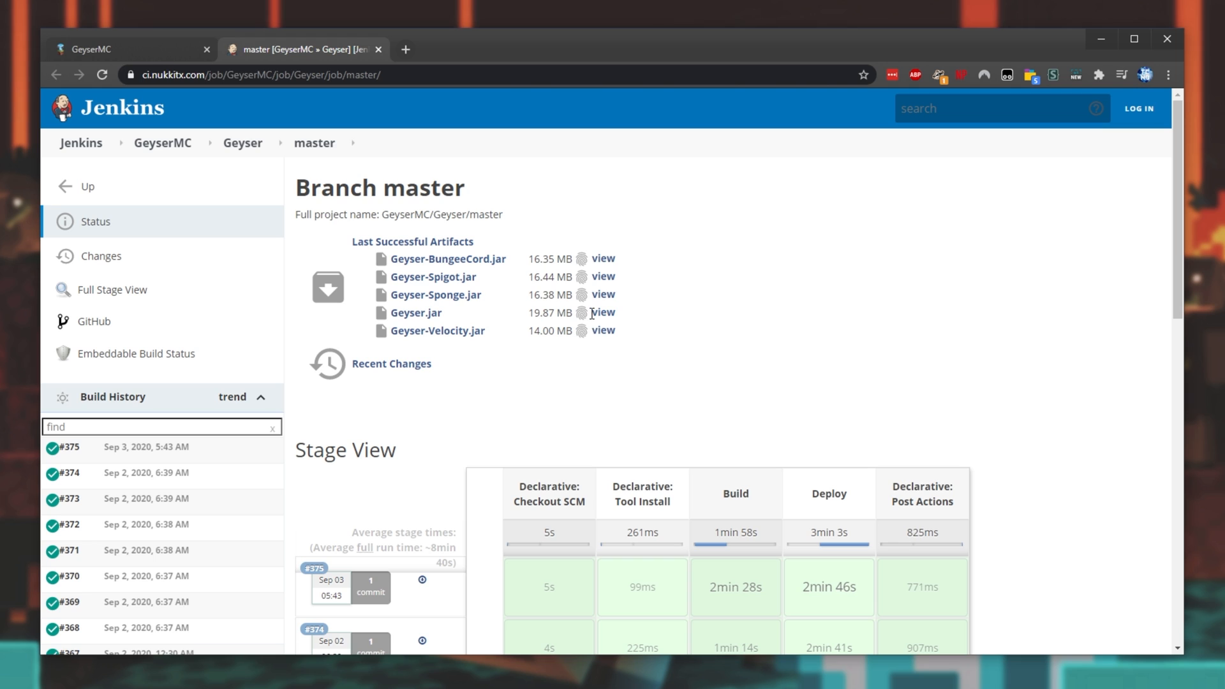
{"action": "mouse_move", "coordinate": [414, 284]}
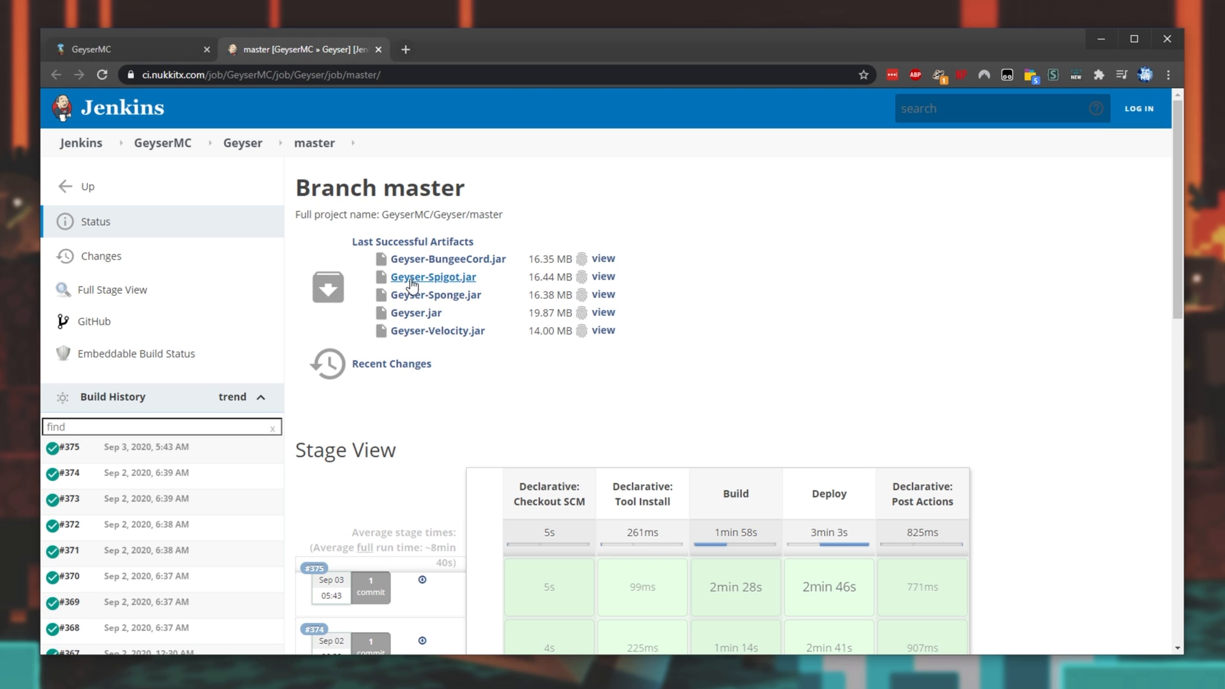
{"action": "left_click", "coordinate": [432, 277]}
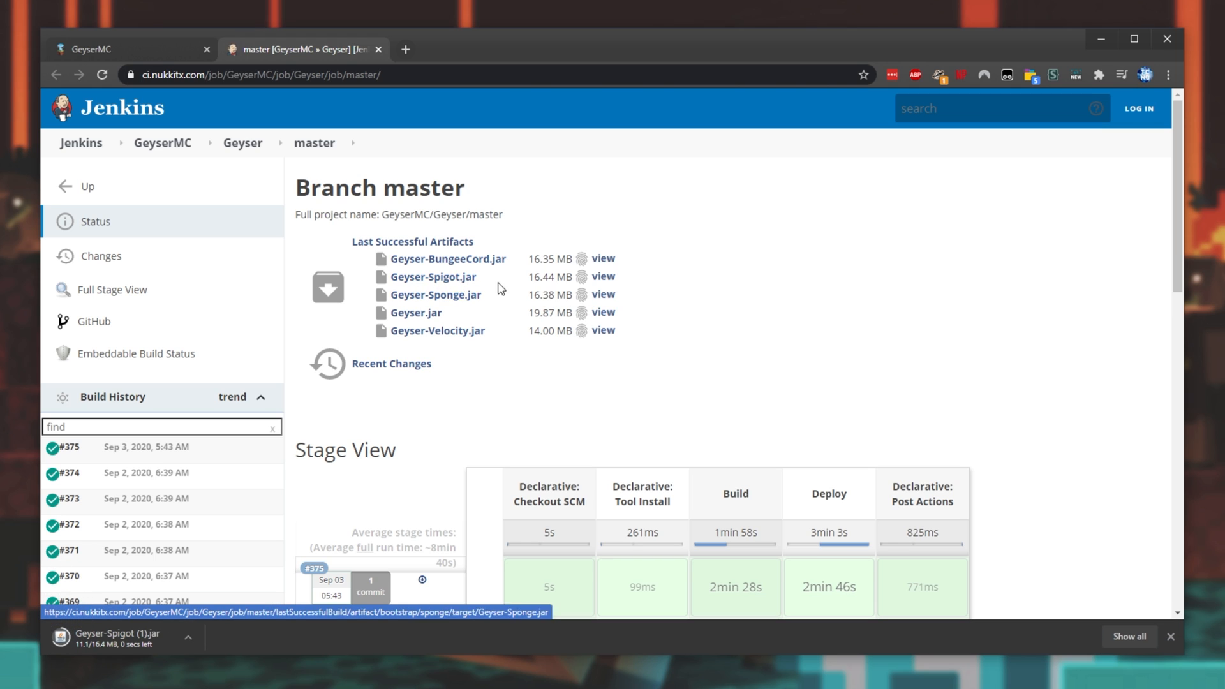
{"action": "left_click", "coordinate": [433, 277]}
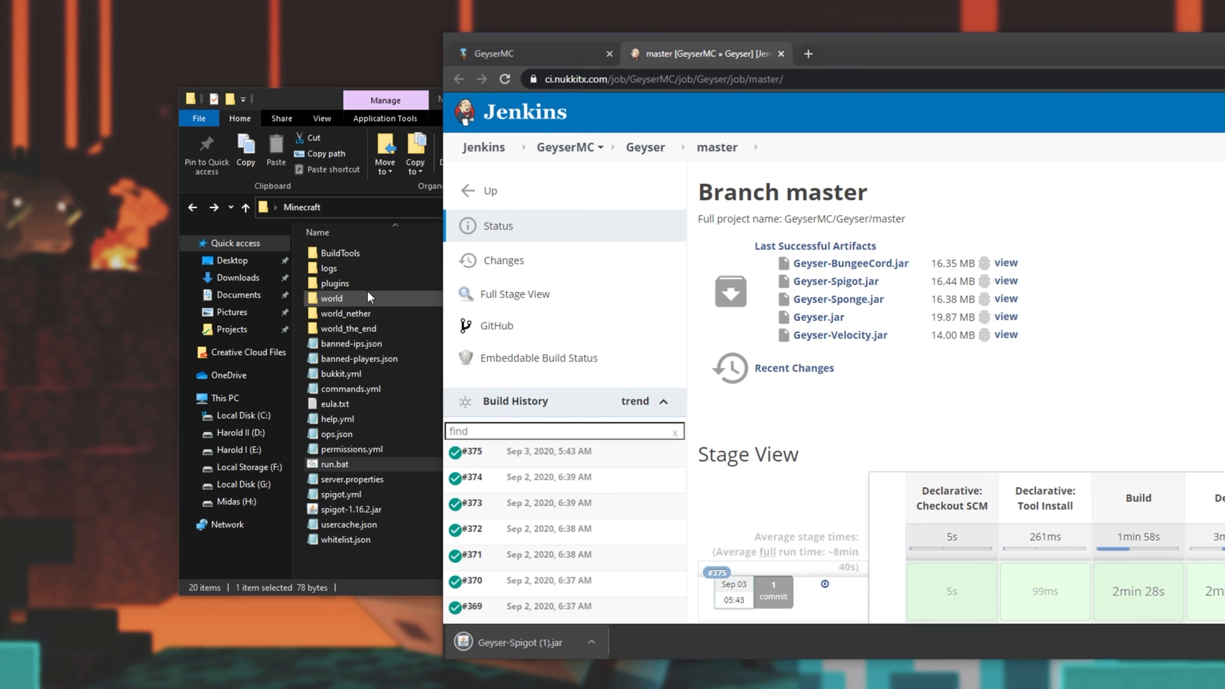
Place Geyser-Spigot.jar in the plugins folder, then start run.bat from the server folder.
{"action": "double_click", "coordinate": [336, 283]}
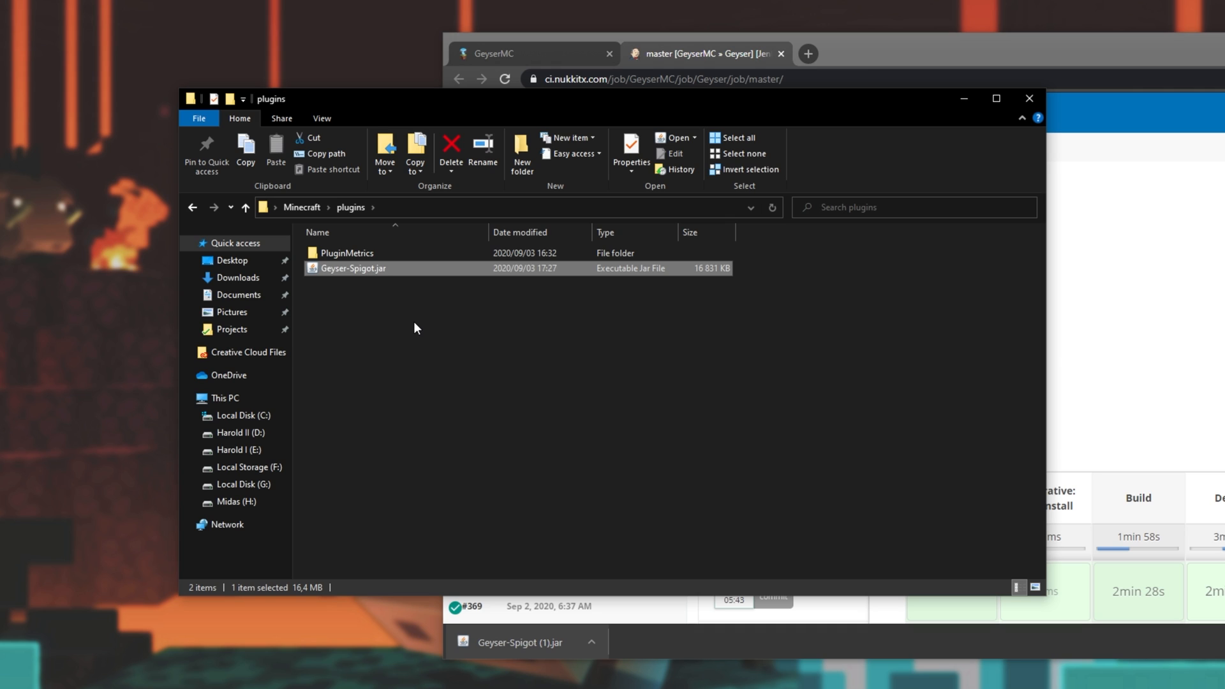
{"action": "left_click", "coordinate": [466, 337]}
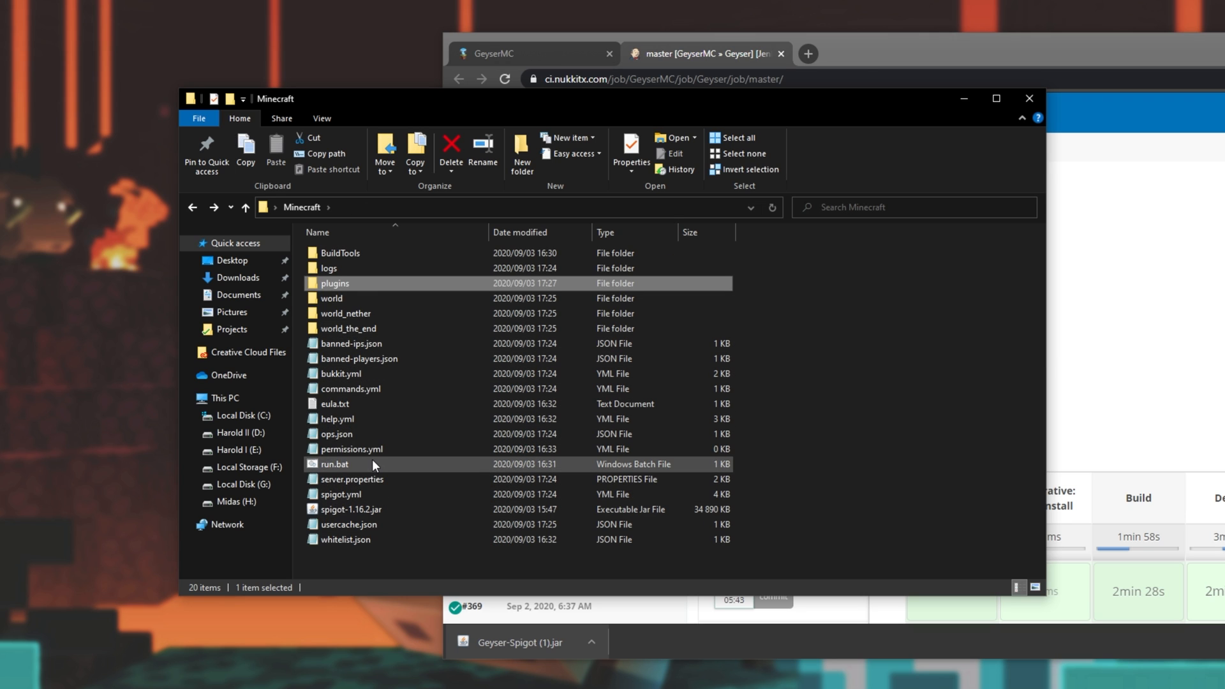
{"action": "double_click", "coordinate": [335, 464]}
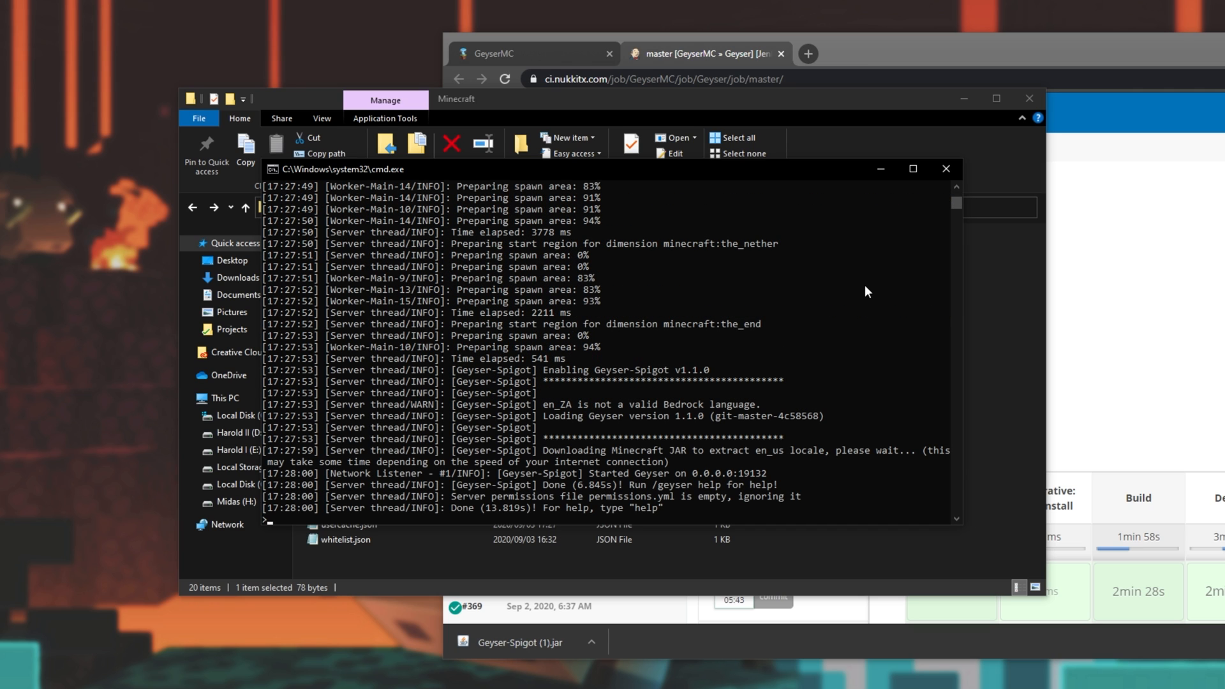
Stop the server with 'stop' and check the new Geyser-Spigot folder for config.yml.
{"action": "type", "text": "stop"}
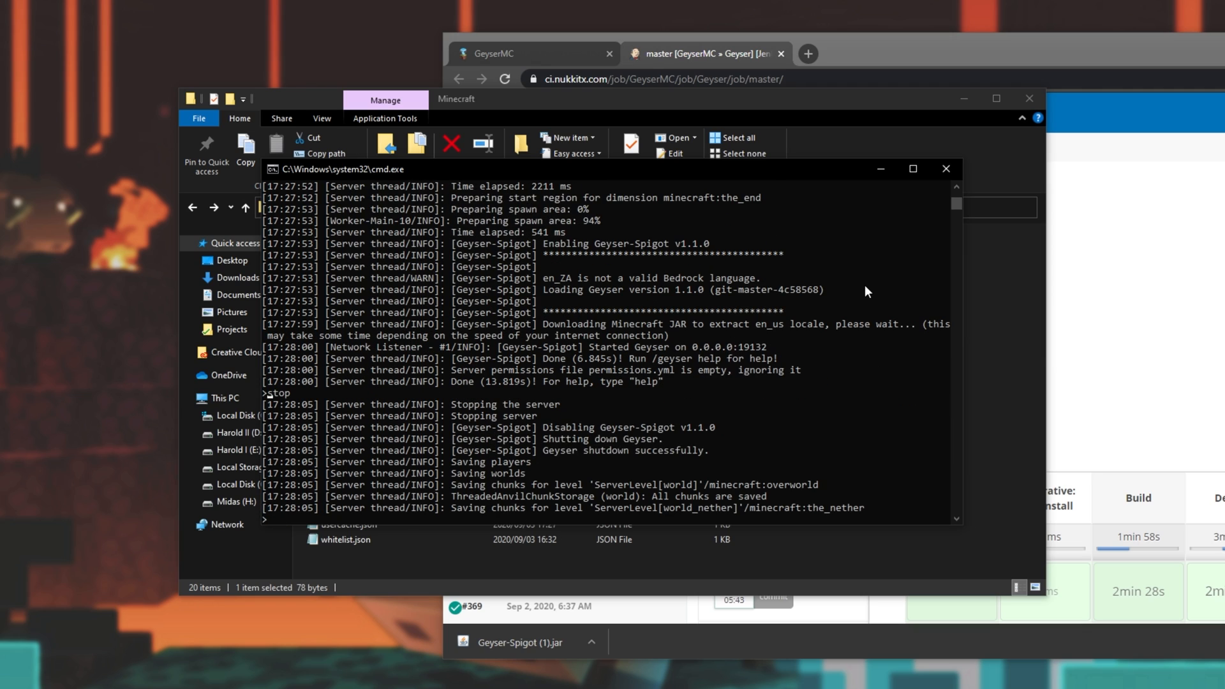
{"action": "left_click", "coordinate": [945, 168]}
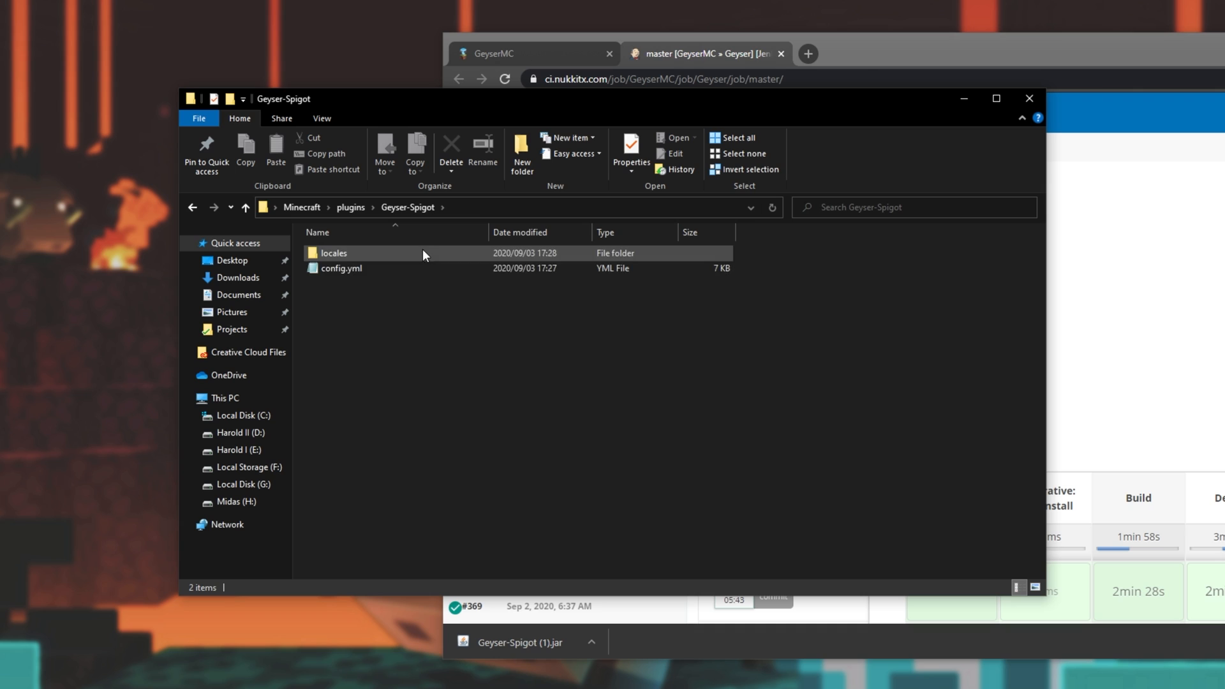
{"action": "left_click", "coordinate": [467, 303]}
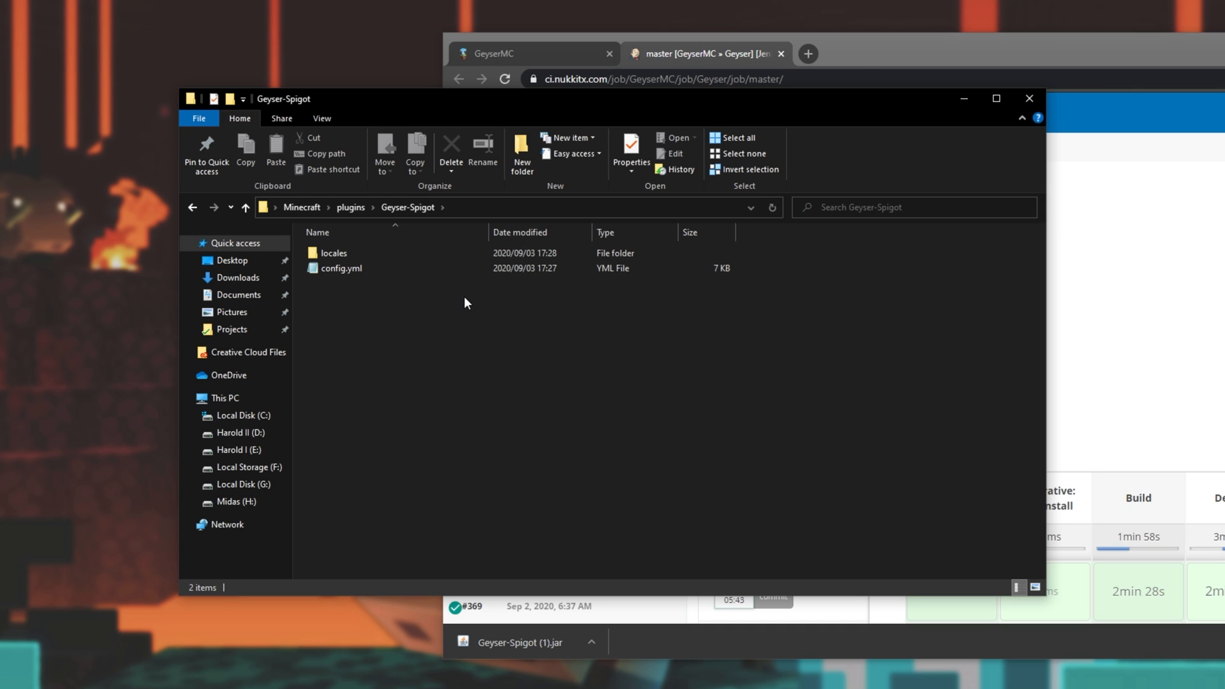
{"action": "mouse_move", "coordinate": [519, 294]}
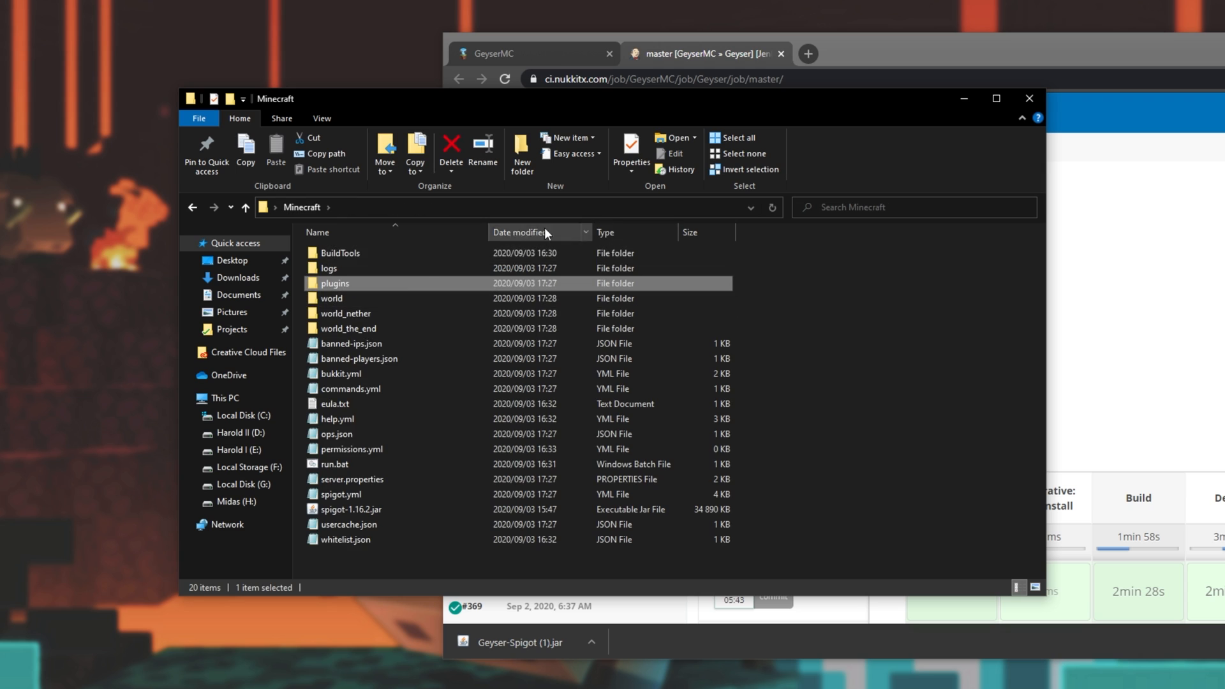
{"action": "left_click", "coordinate": [785, 348]}
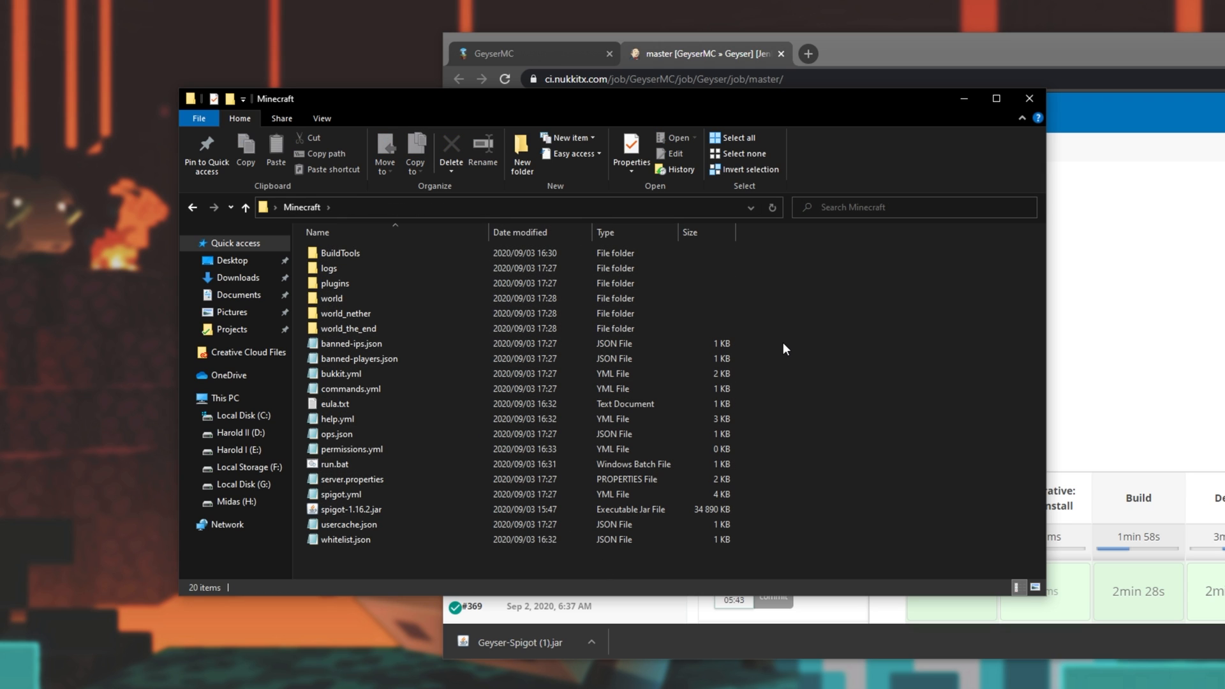
{"action": "mouse_move", "coordinate": [801, 351]}
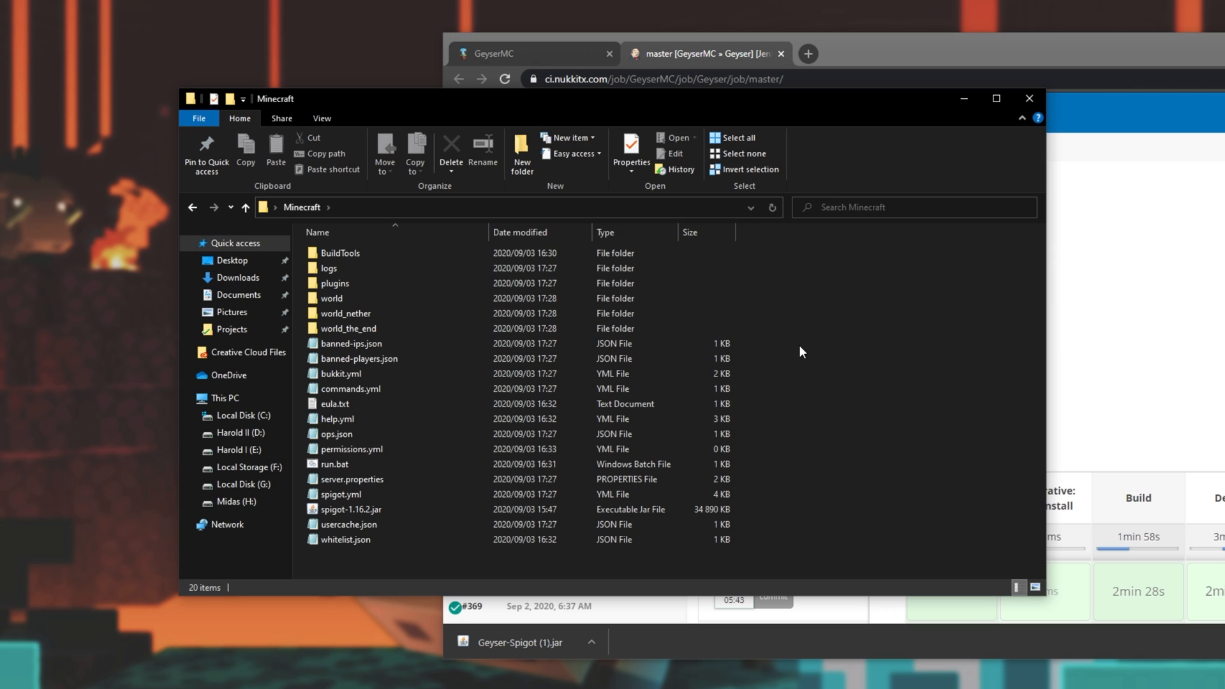
{"action": "mouse_move", "coordinate": [805, 446]}
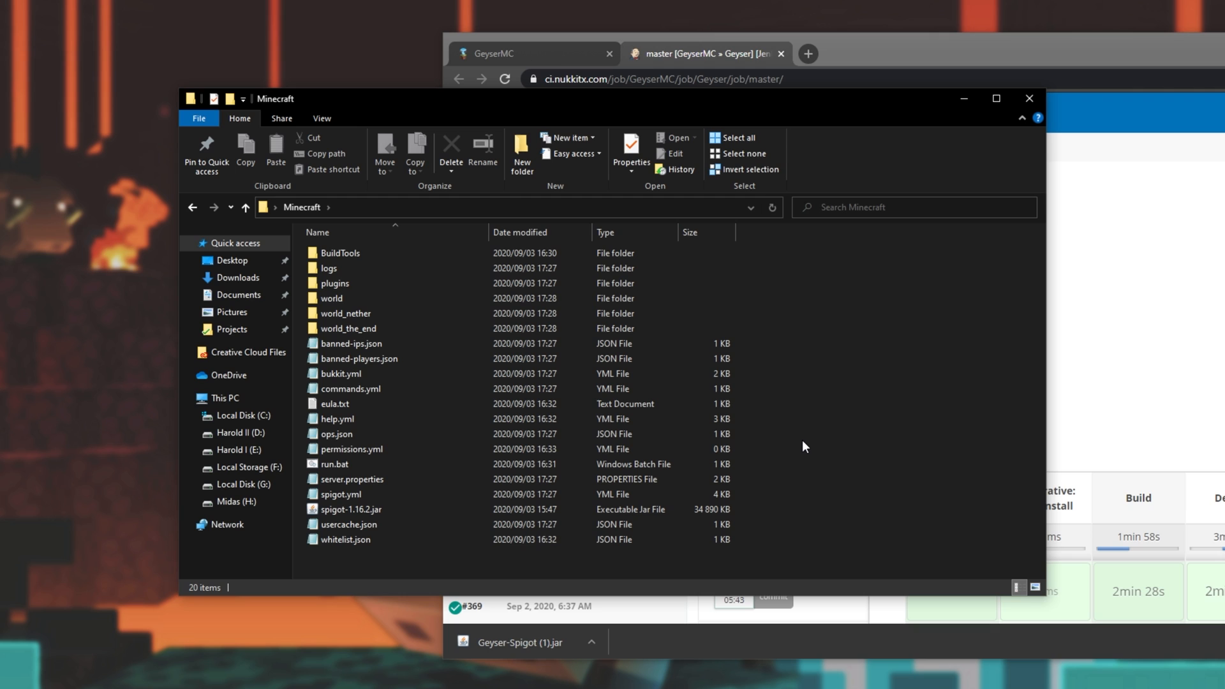
Edit and save server.properties in Notepad, then close Notepad.
{"action": "double_click", "coordinate": [350, 479]}
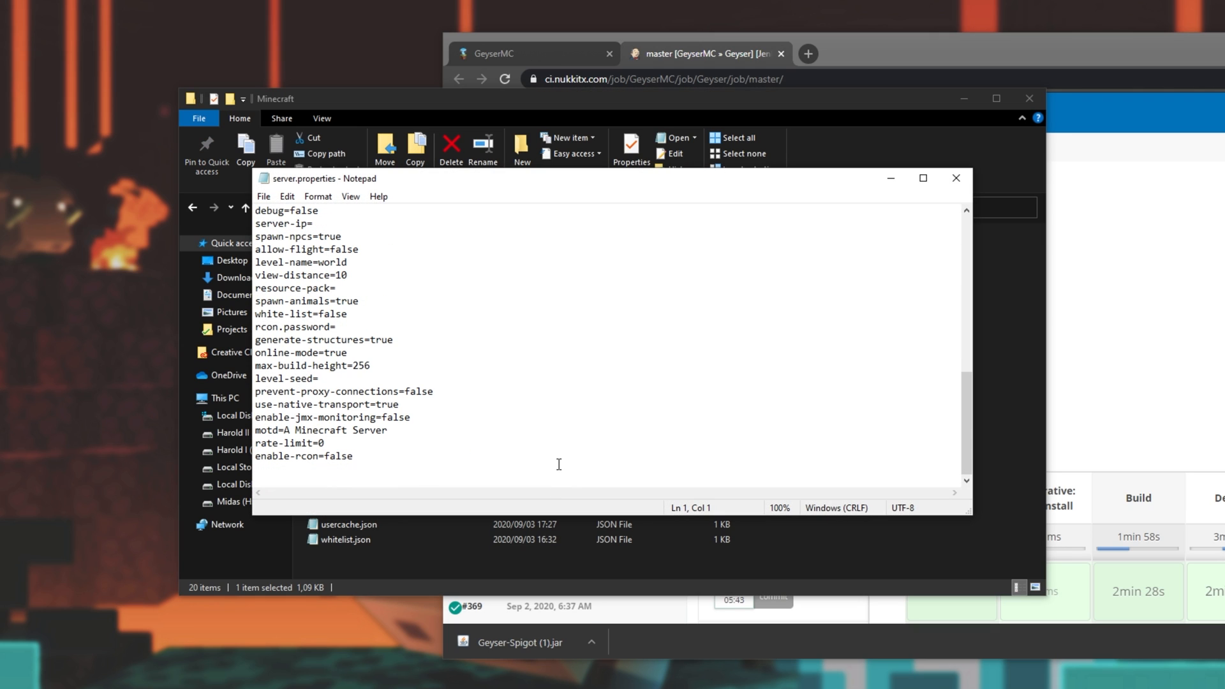
{"action": "double_click", "coordinate": [292, 353]}
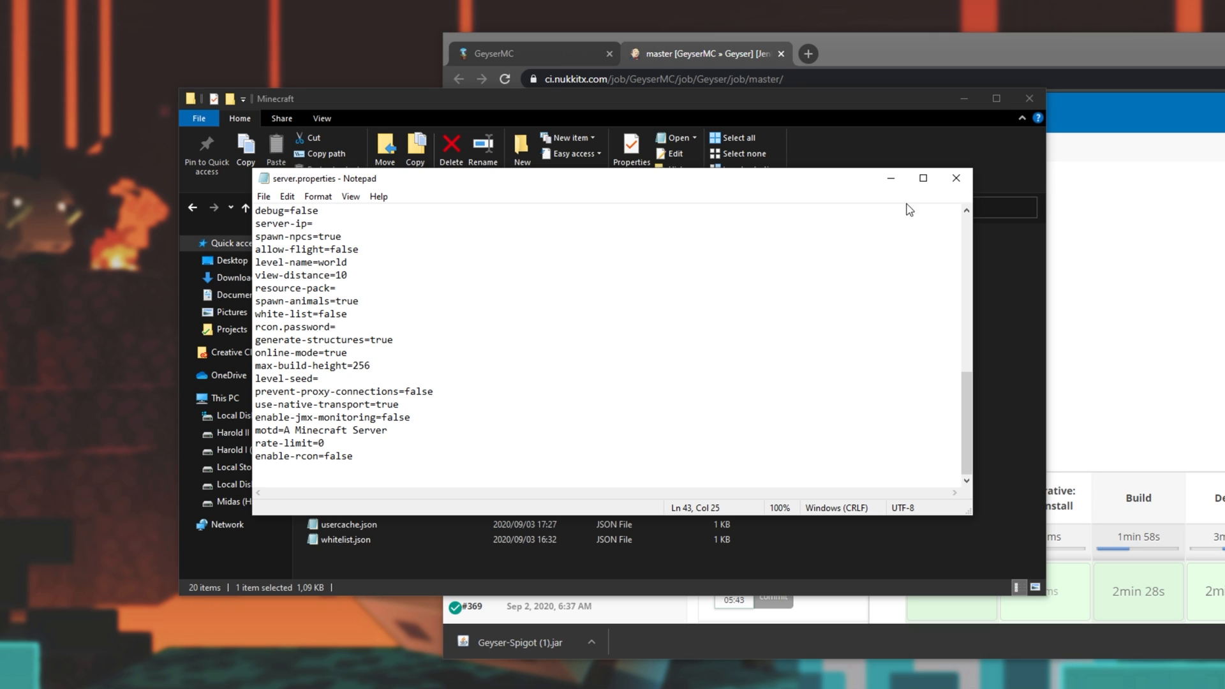
{"action": "left_click", "coordinate": [955, 178]}
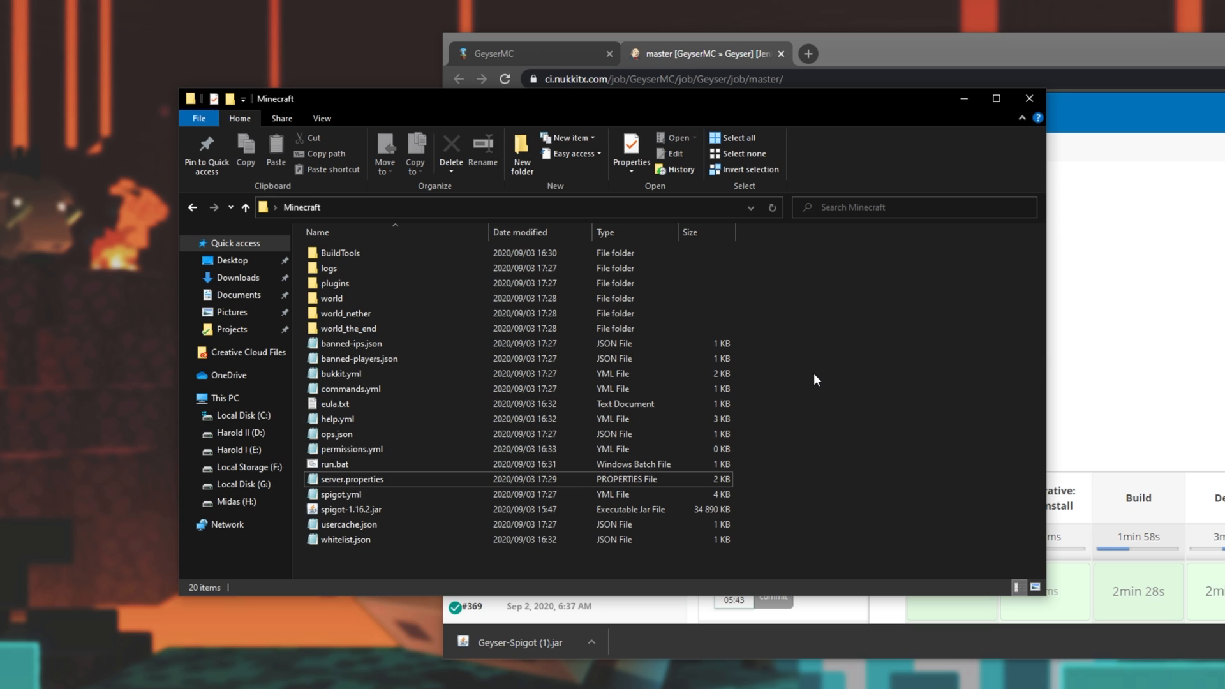
Go from the Floodgate wiki to Jenkins' development branch and download floodgate-bukkit.jar.
{"action": "double_click", "coordinate": [335, 284]}
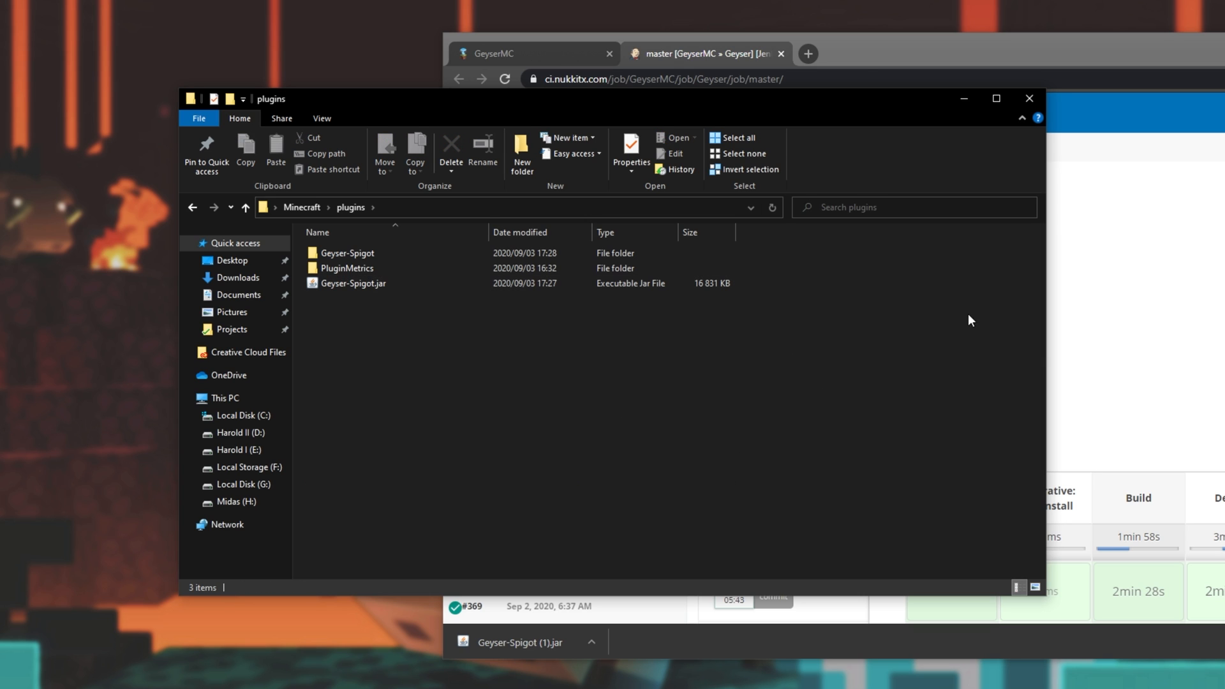
{"action": "left_click", "coordinate": [532, 54]}
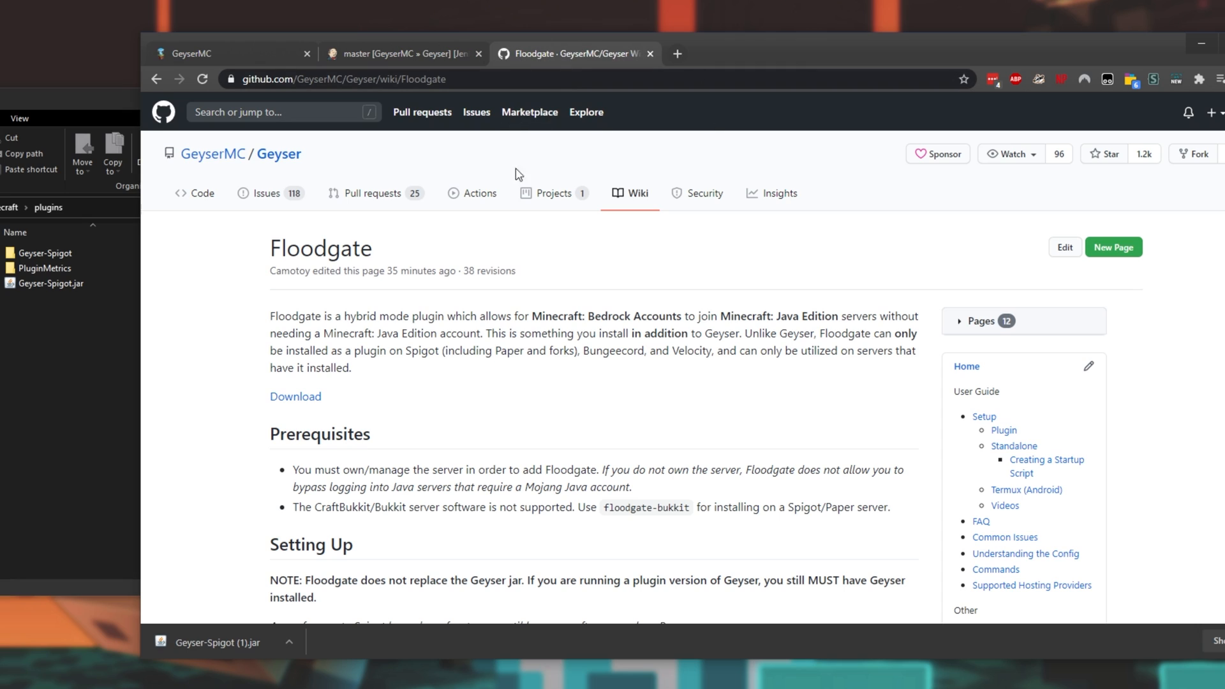
{"action": "mouse_move", "coordinate": [213, 153]}
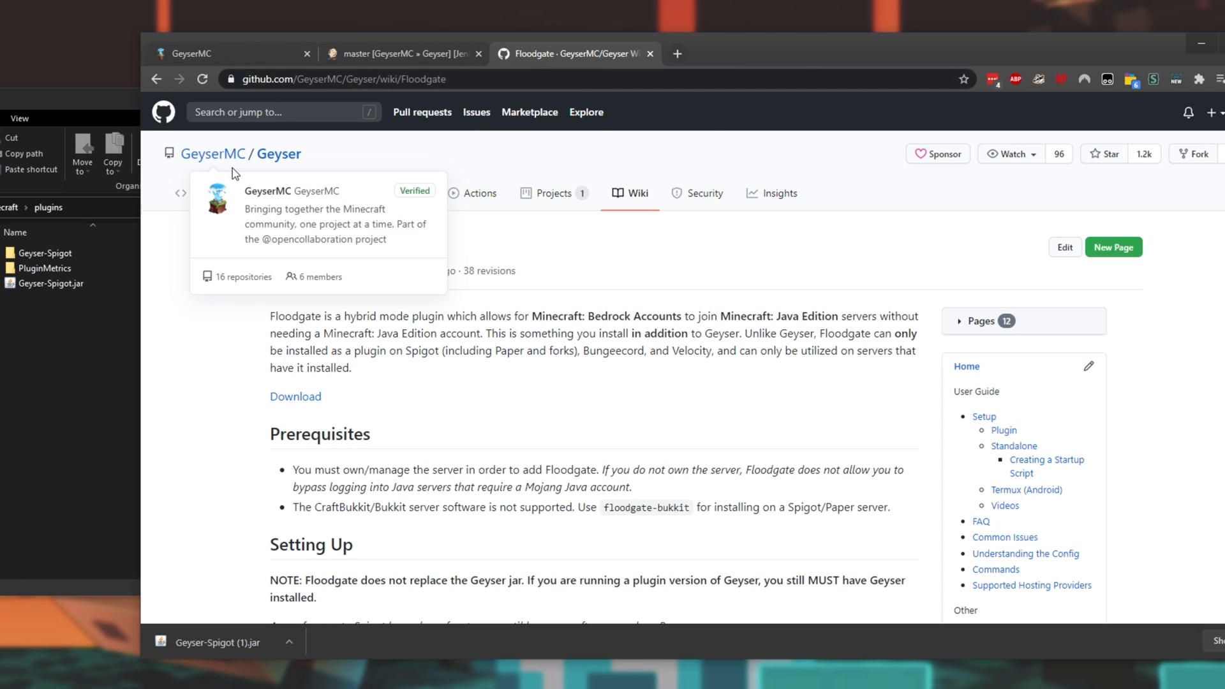
{"action": "mouse_move", "coordinate": [326, 318]}
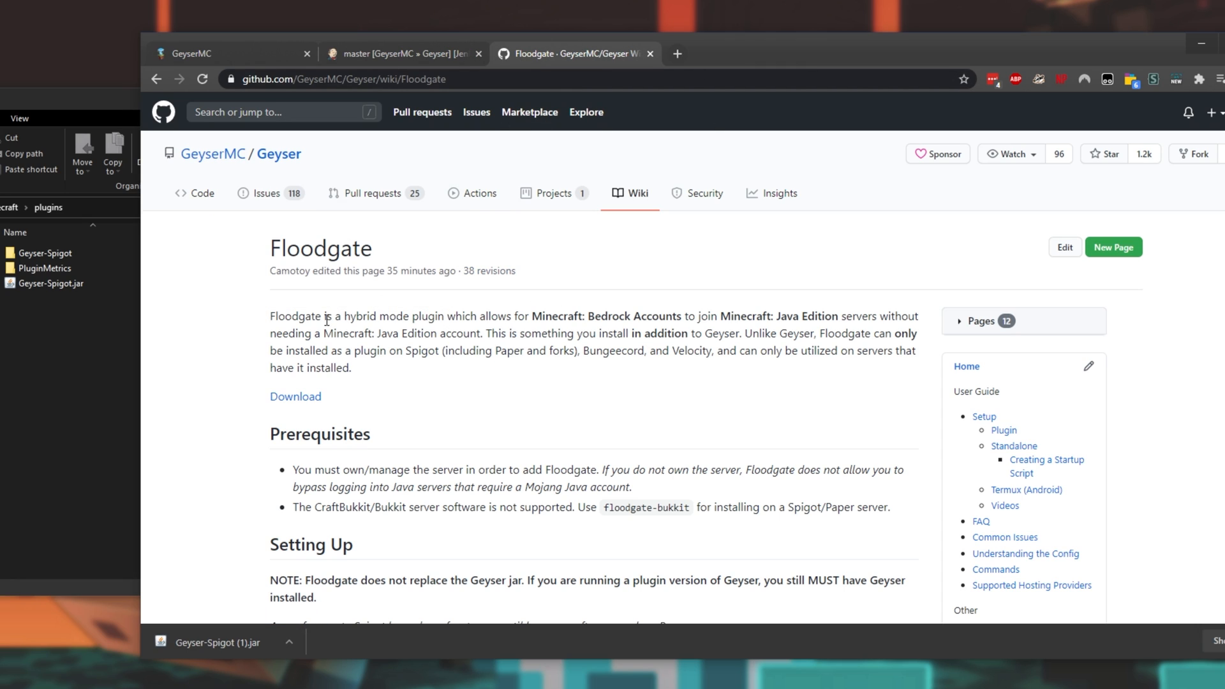
{"action": "mouse_move", "coordinate": [292, 405]}
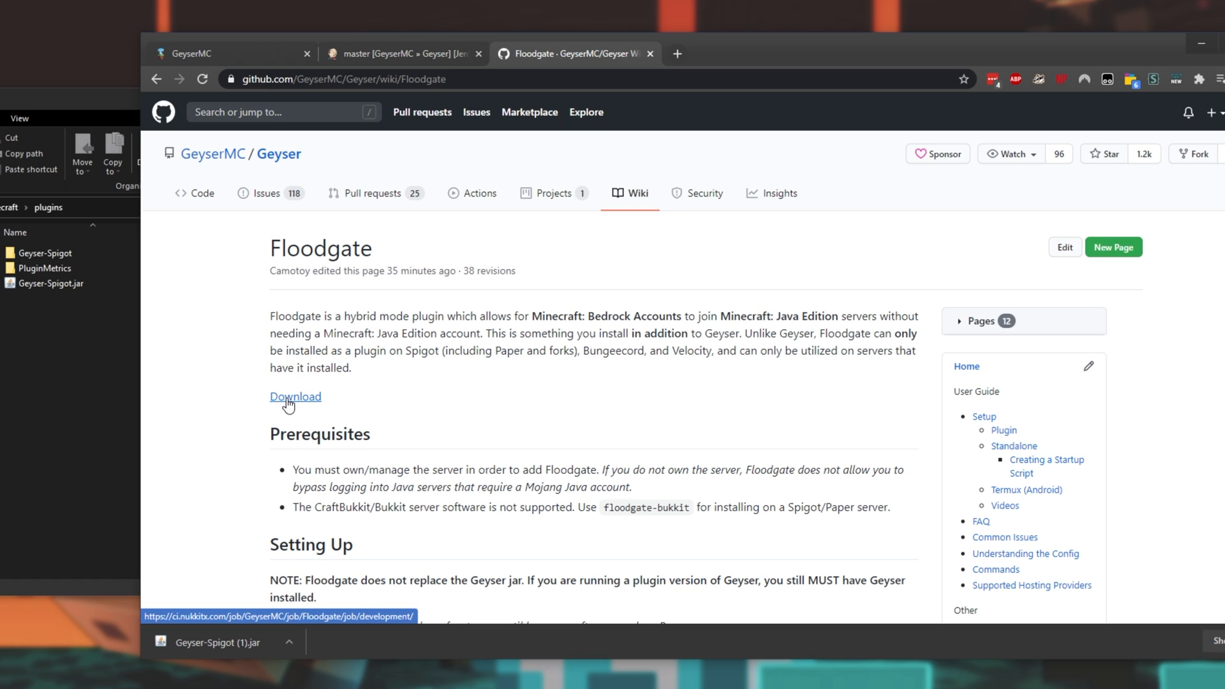
{"action": "left_click", "coordinate": [294, 397]}
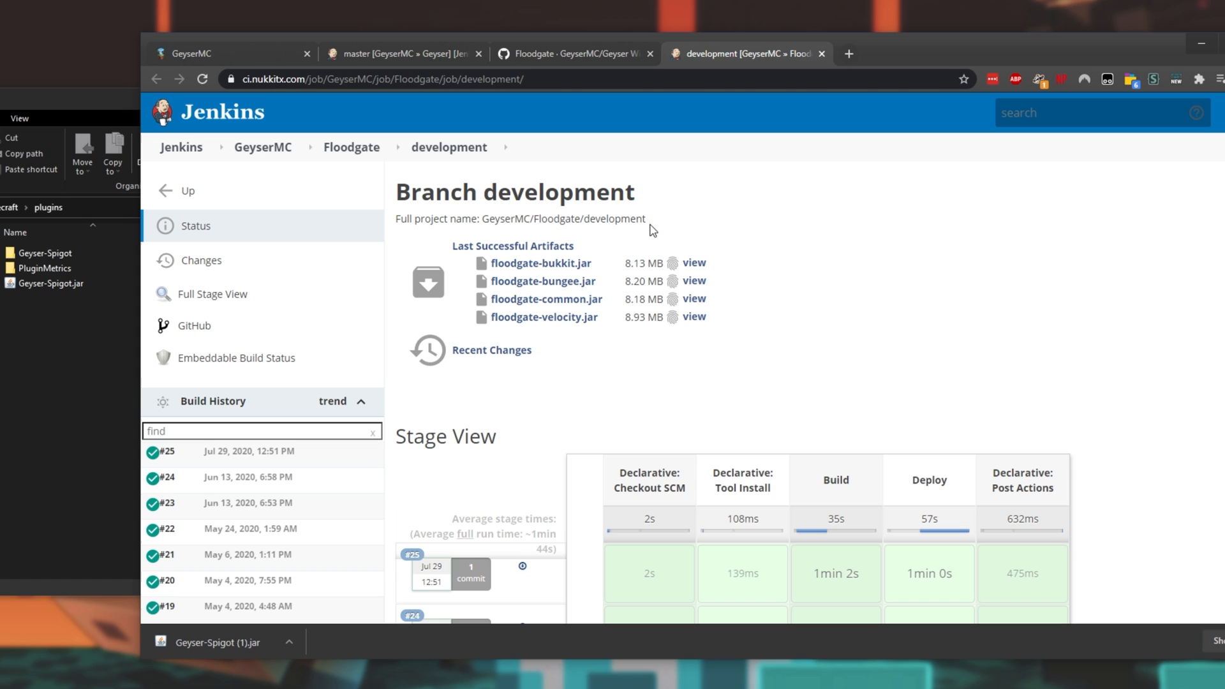
{"action": "mouse_move", "coordinate": [559, 267]}
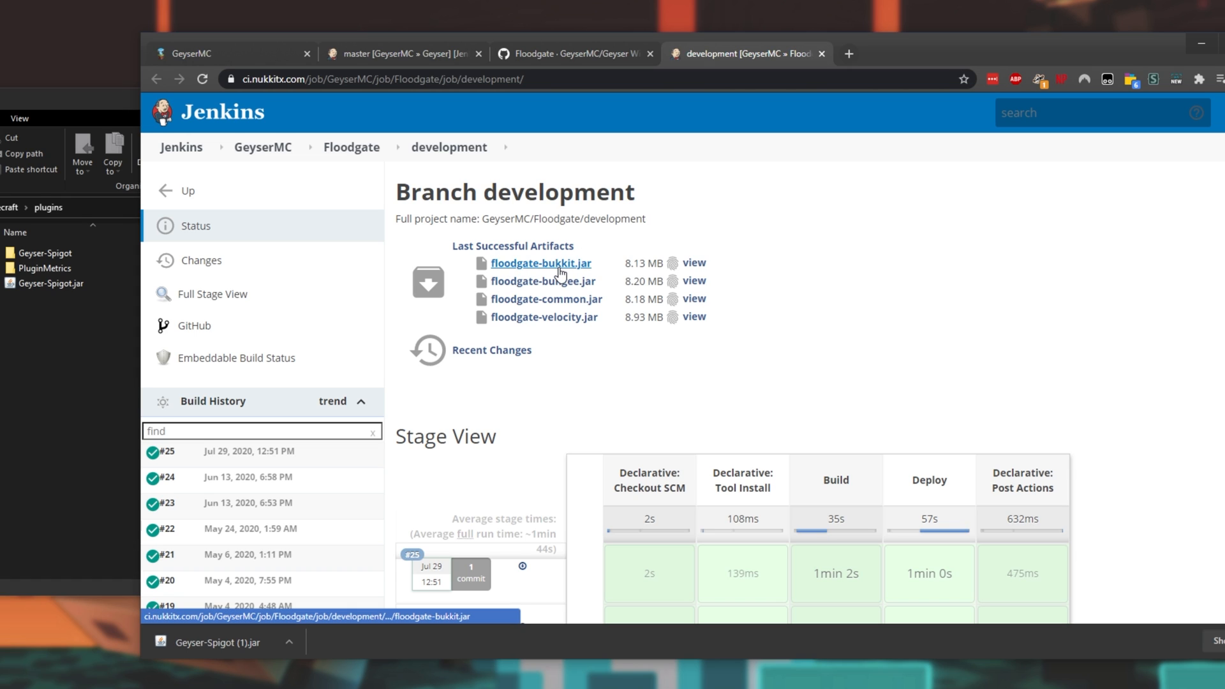
{"action": "left_click", "coordinate": [541, 263]}
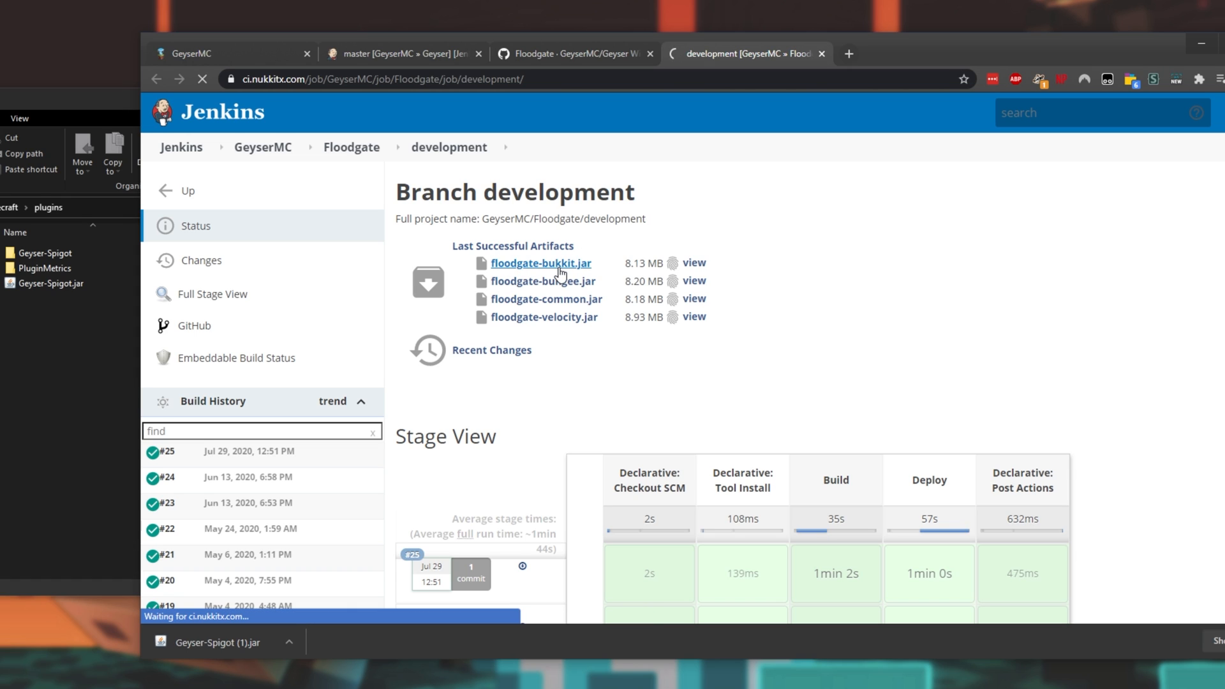
{"action": "left_click", "coordinate": [541, 263]}
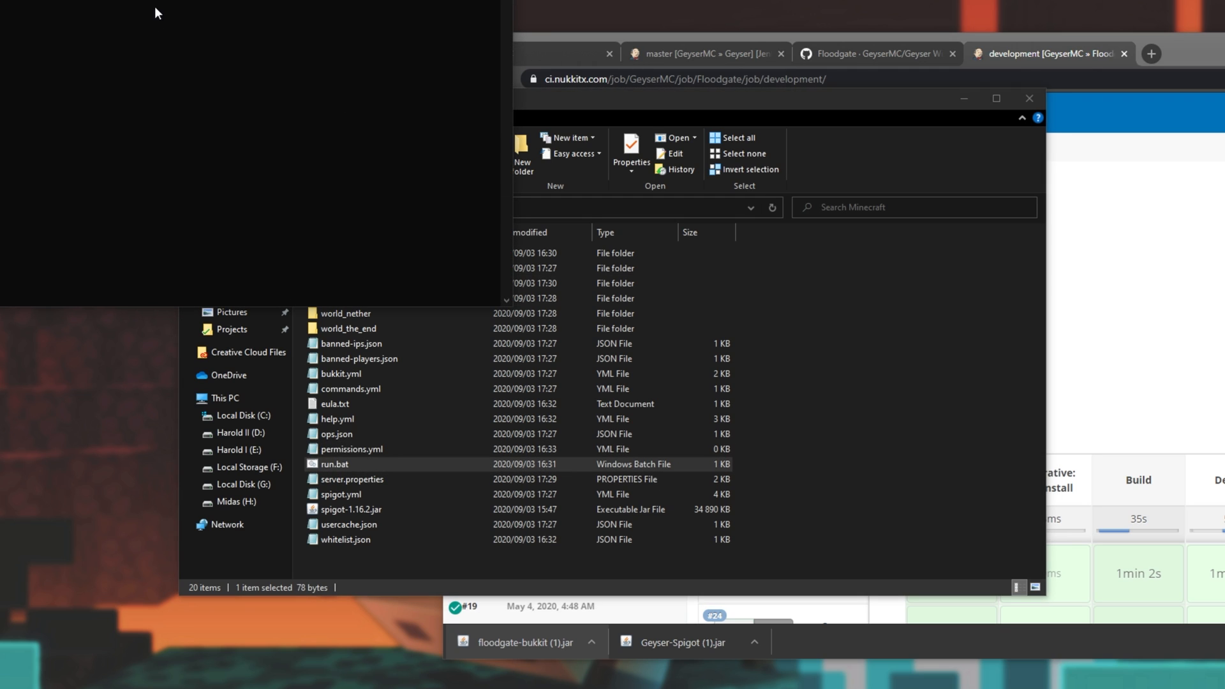
Launch run.bat so Geyser and Floodgate generate their plugin folders.
{"action": "double_click", "coordinate": [335, 464]}
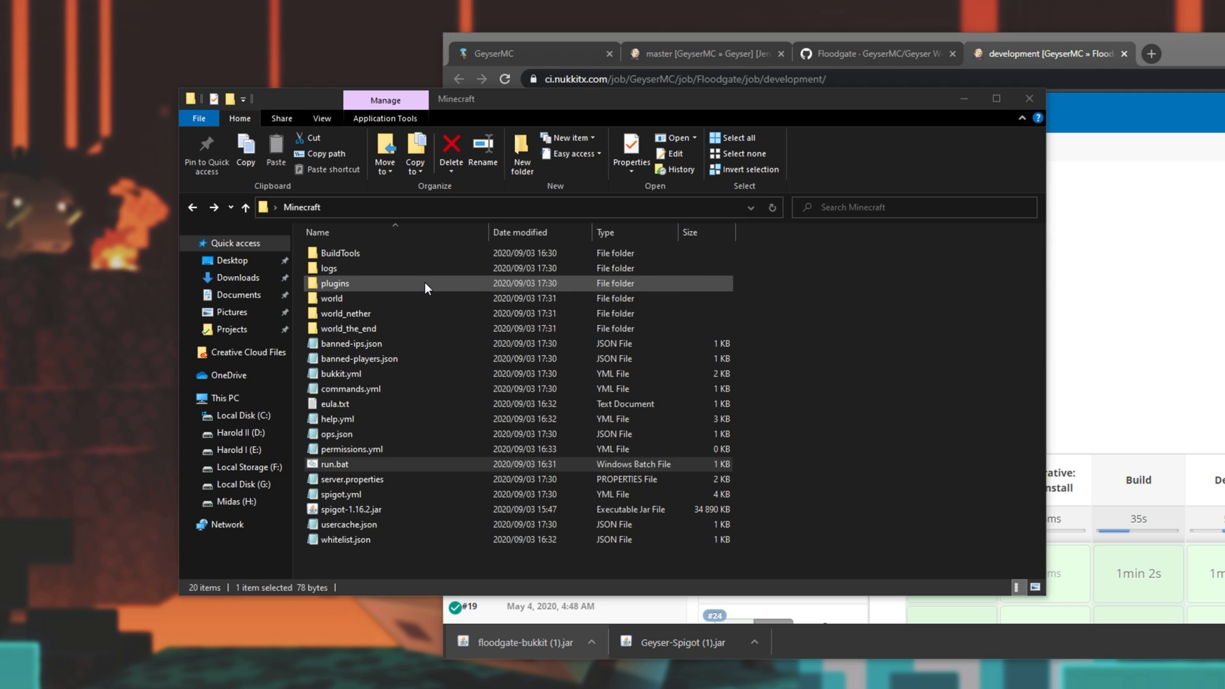
Copy public-key.pem from plugins/floodgate-bukkit into plugins/Geyser-Spigot.
{"action": "double_click", "coordinate": [335, 283]}
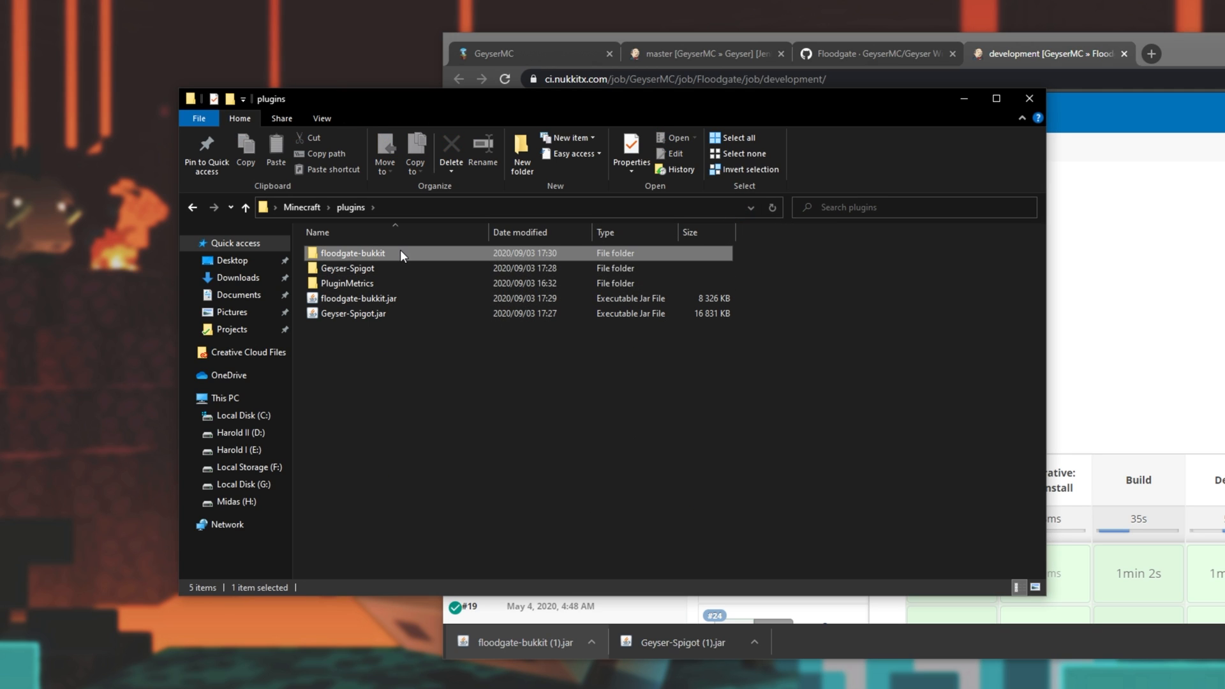
{"action": "double_click", "coordinate": [370, 253]}
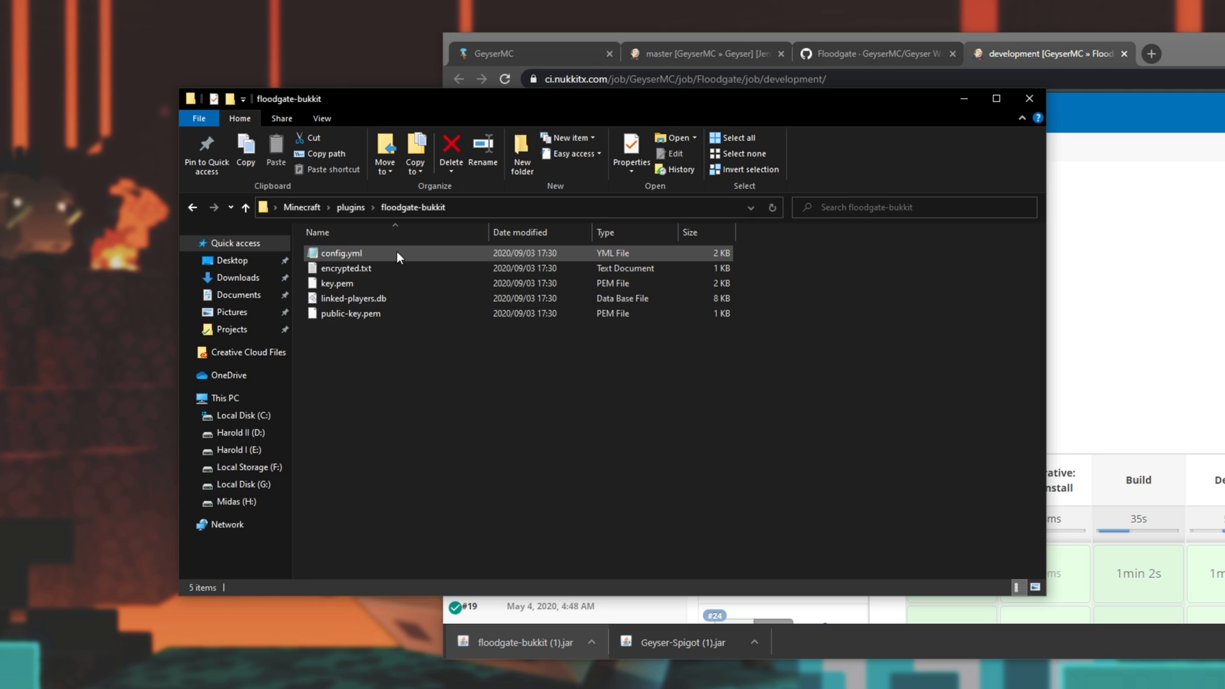
{"action": "left_click", "coordinate": [350, 313]}
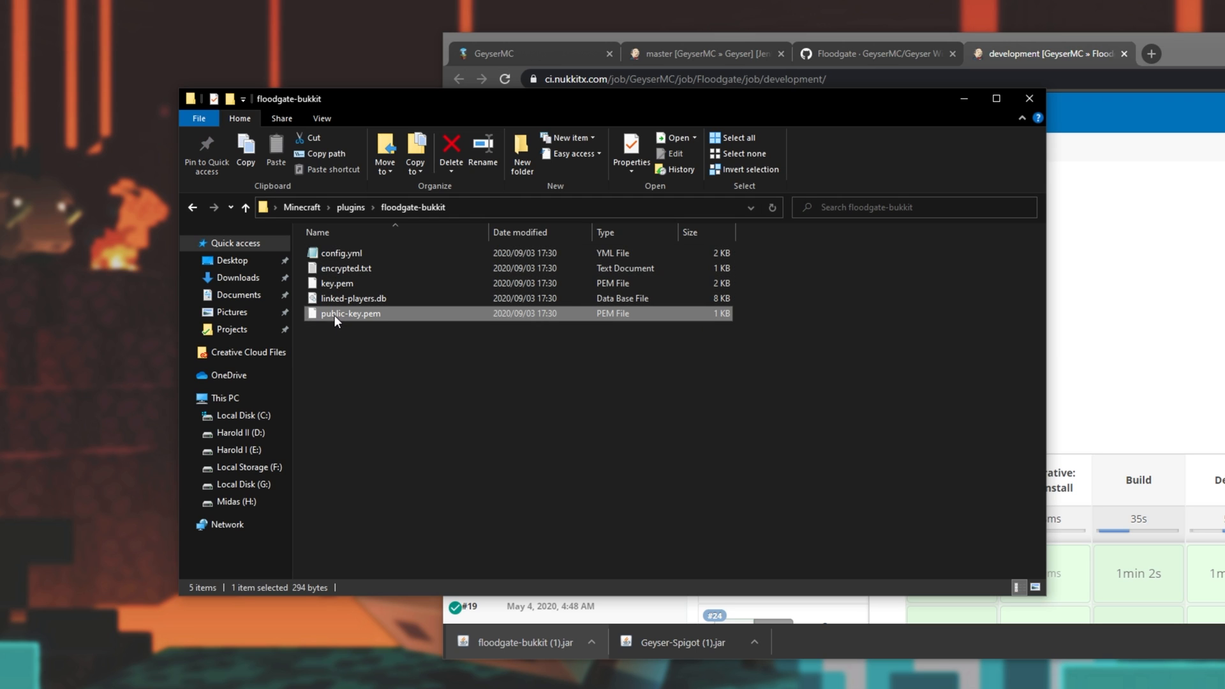
{"action": "mouse_move", "coordinate": [387, 320]}
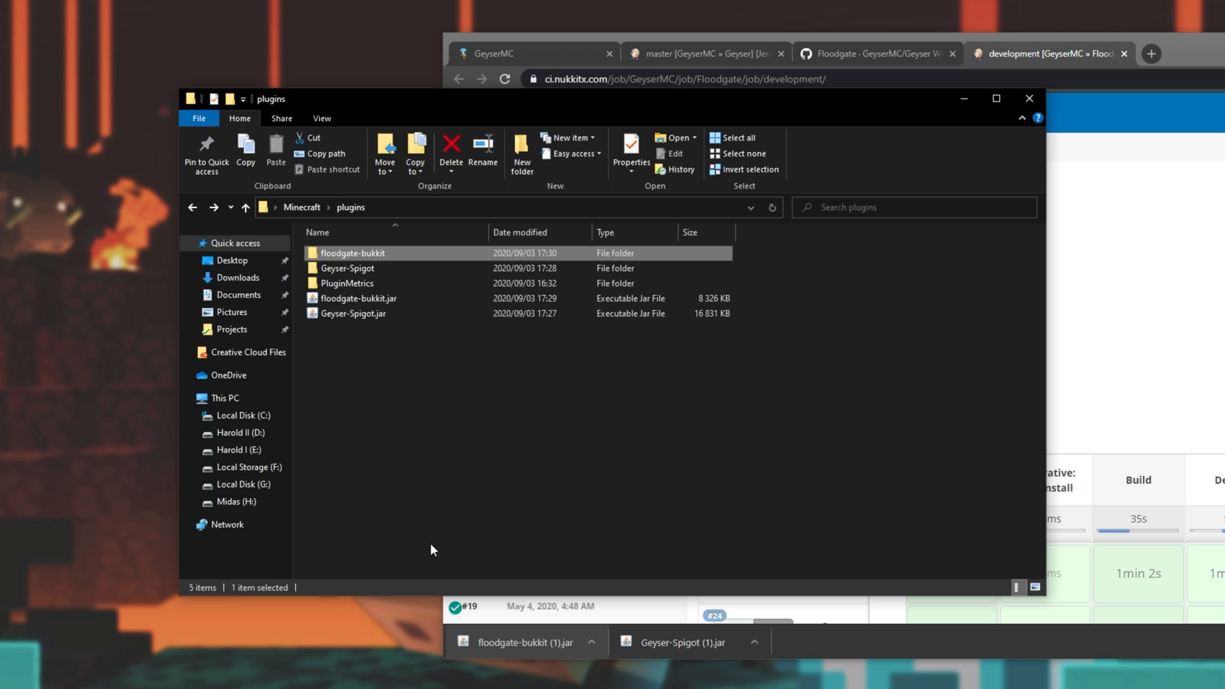
{"action": "left_click", "coordinate": [349, 268]}
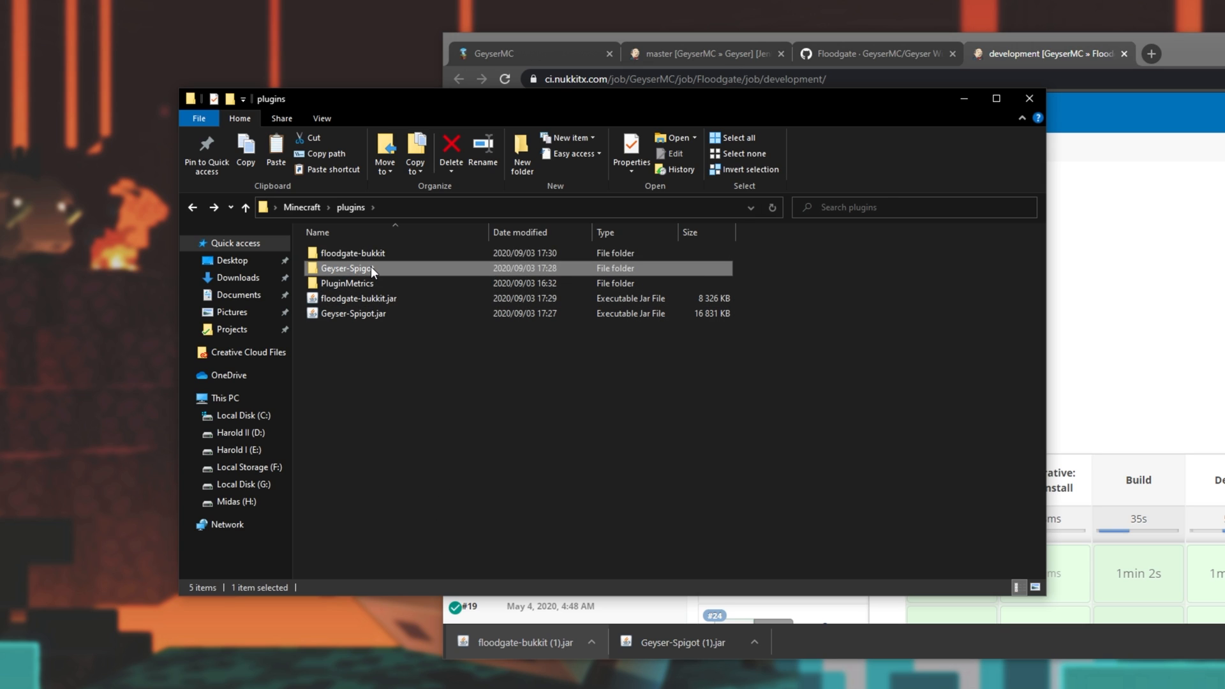
{"action": "double_click", "coordinate": [345, 268]}
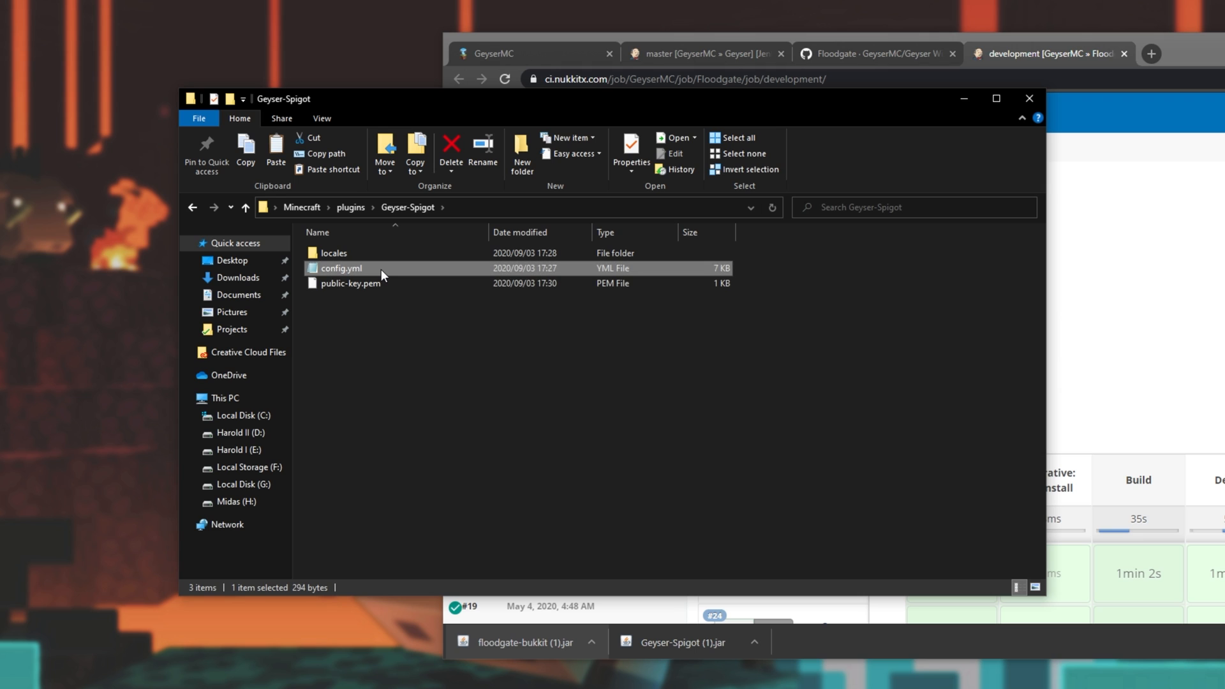
Open Geyser's config.yml in Notepad and rename the server to TroubleChute.
{"action": "double_click", "coordinate": [340, 268]}
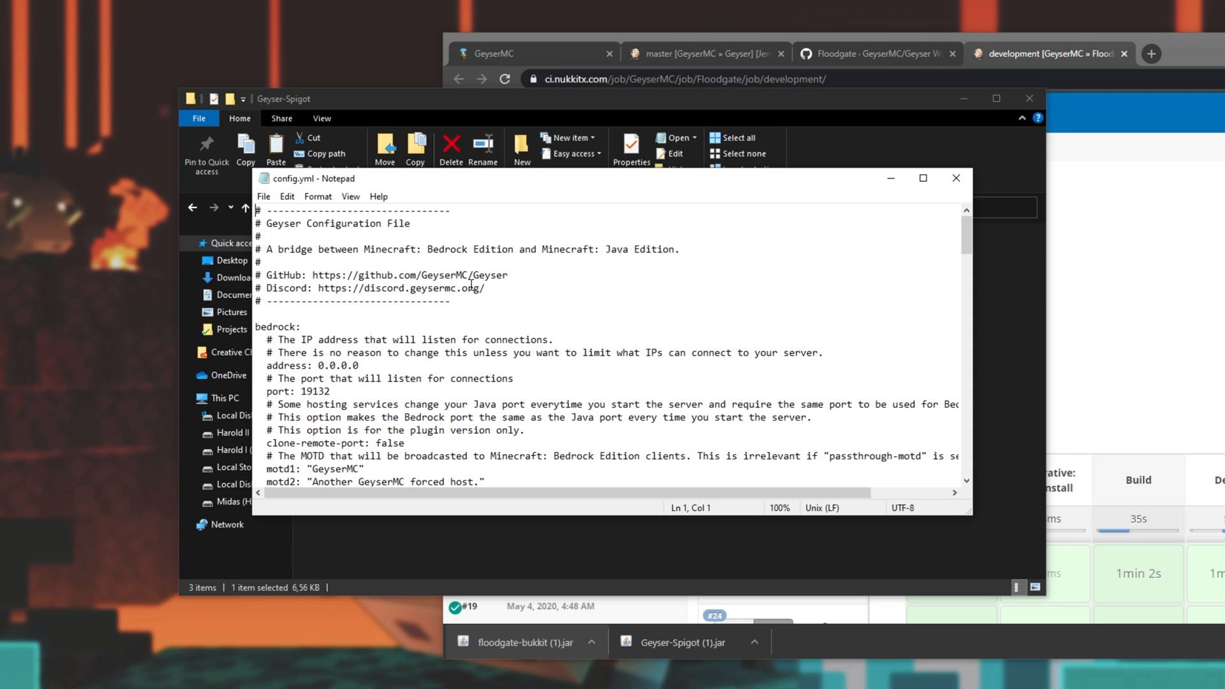
{"action": "mouse_move", "coordinate": [521, 312]}
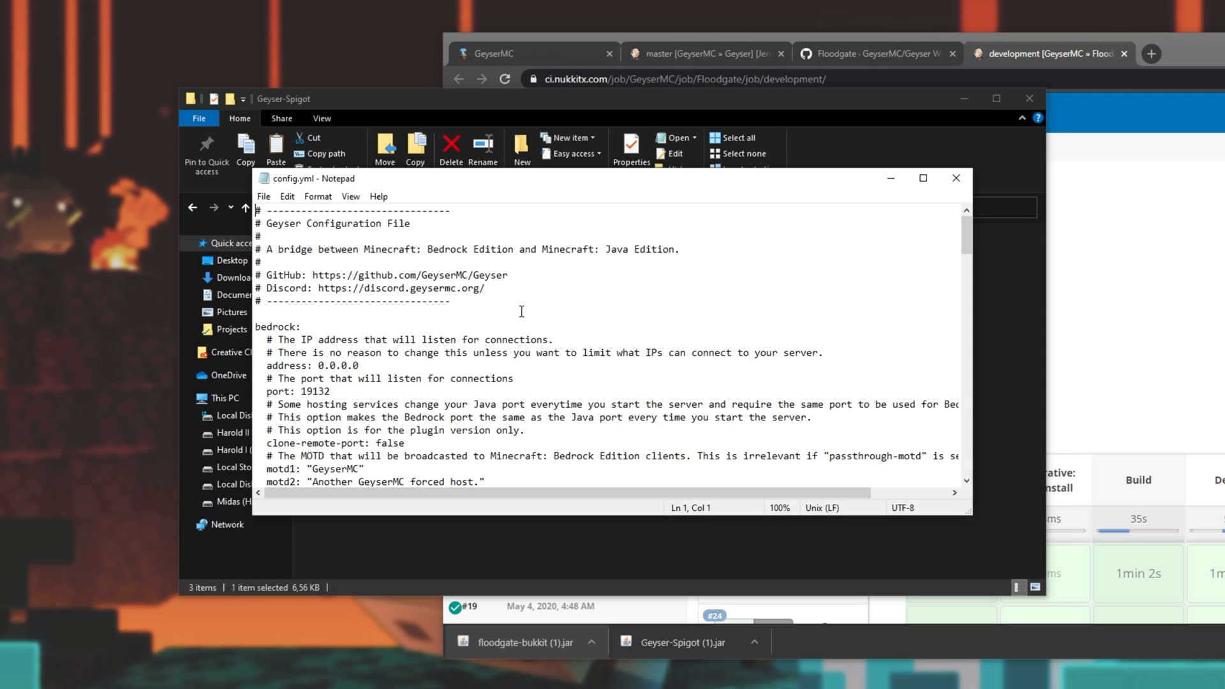
{"action": "double_click", "coordinate": [277, 327]}
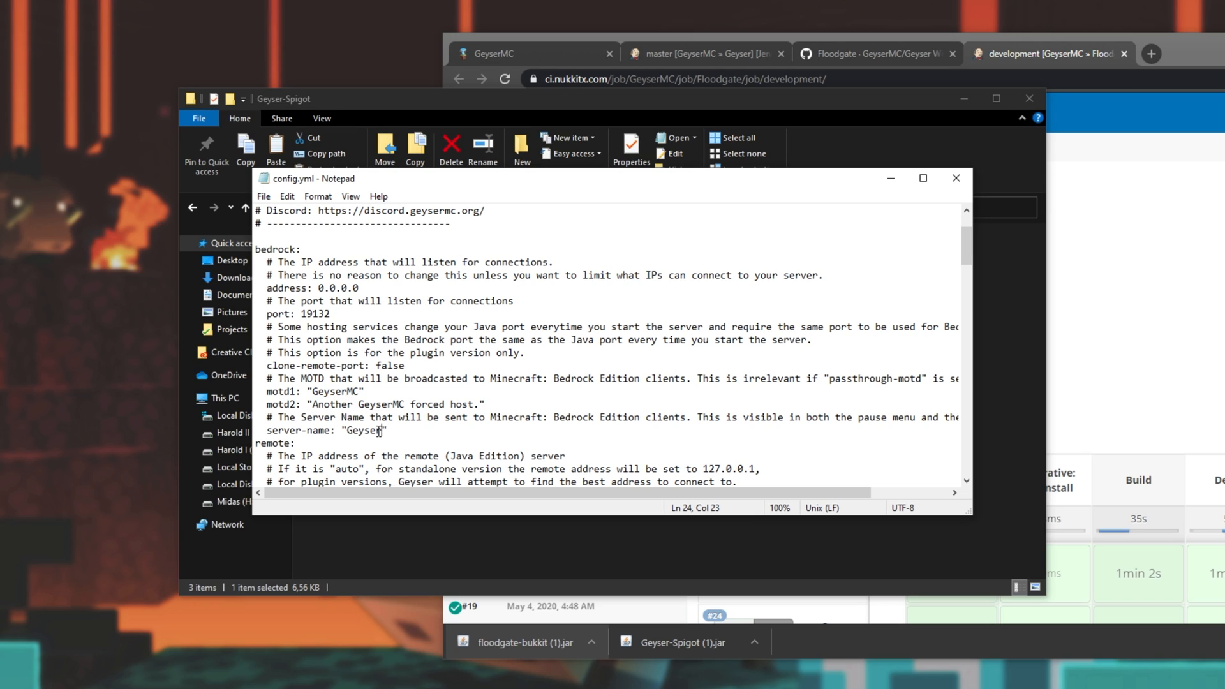
{"action": "double_click", "coordinate": [365, 430]}
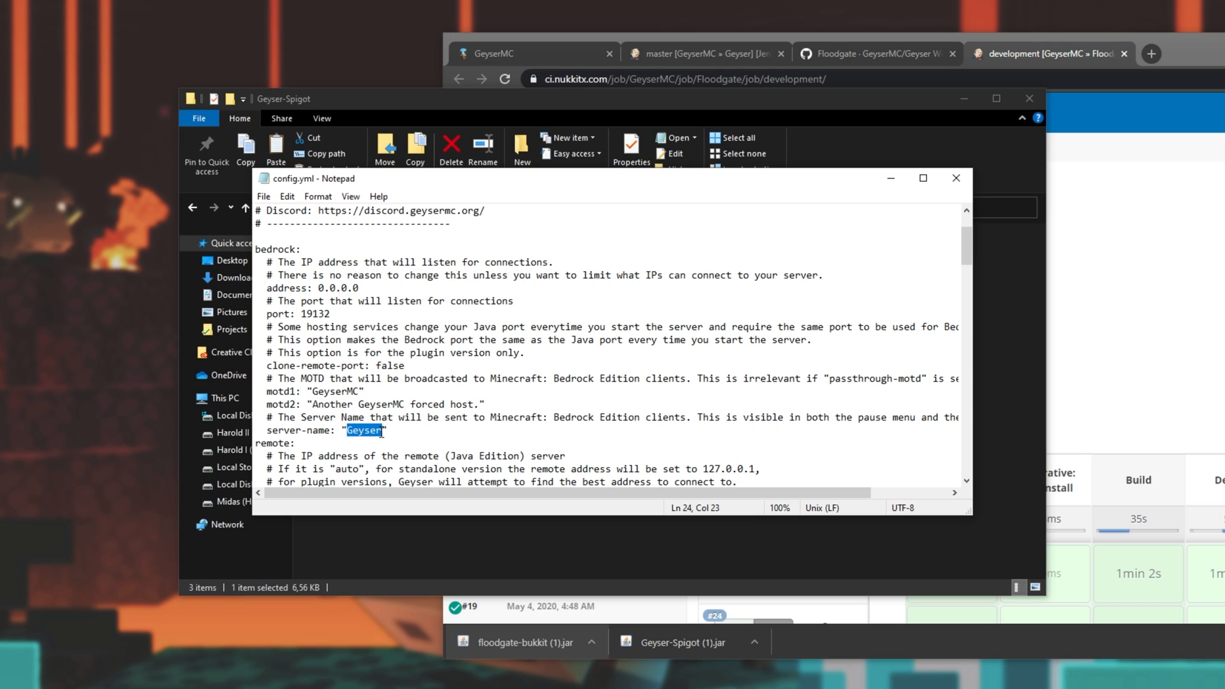
{"action": "type", "text": "TroubleChute"}
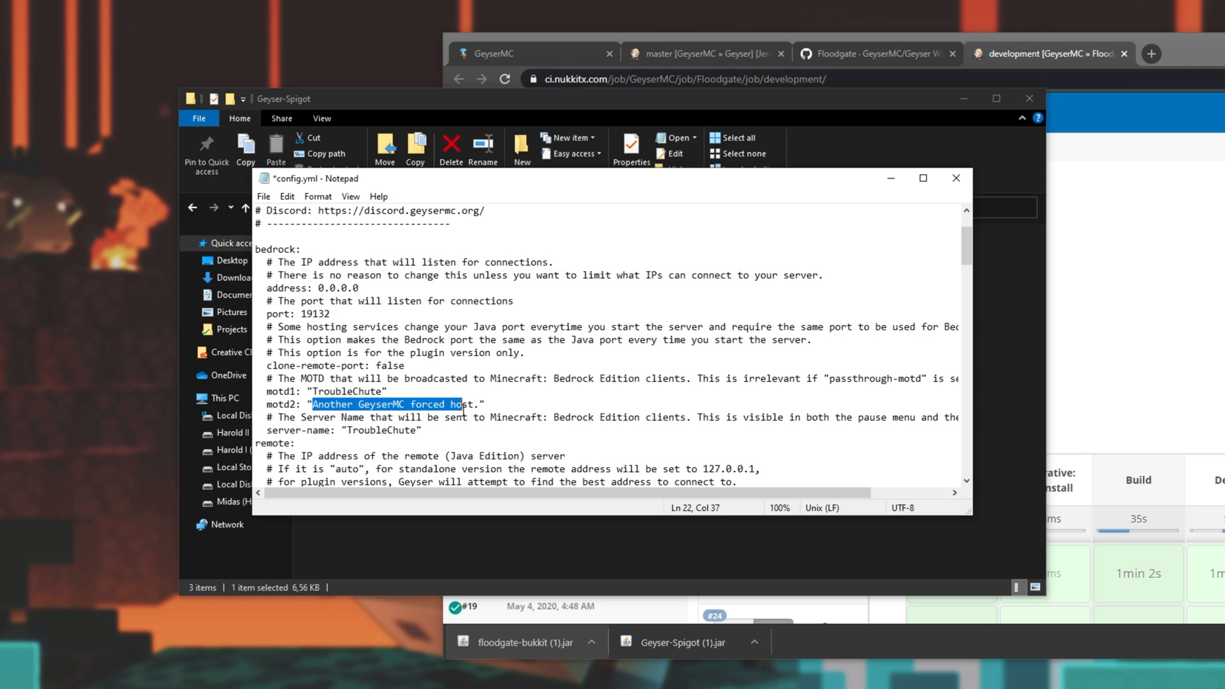
Set the second MOTD line to 'A sample Java/Bedrock Server' and auth-type to floodgate.
{"action": "type", "text": "A sample Java/\""}
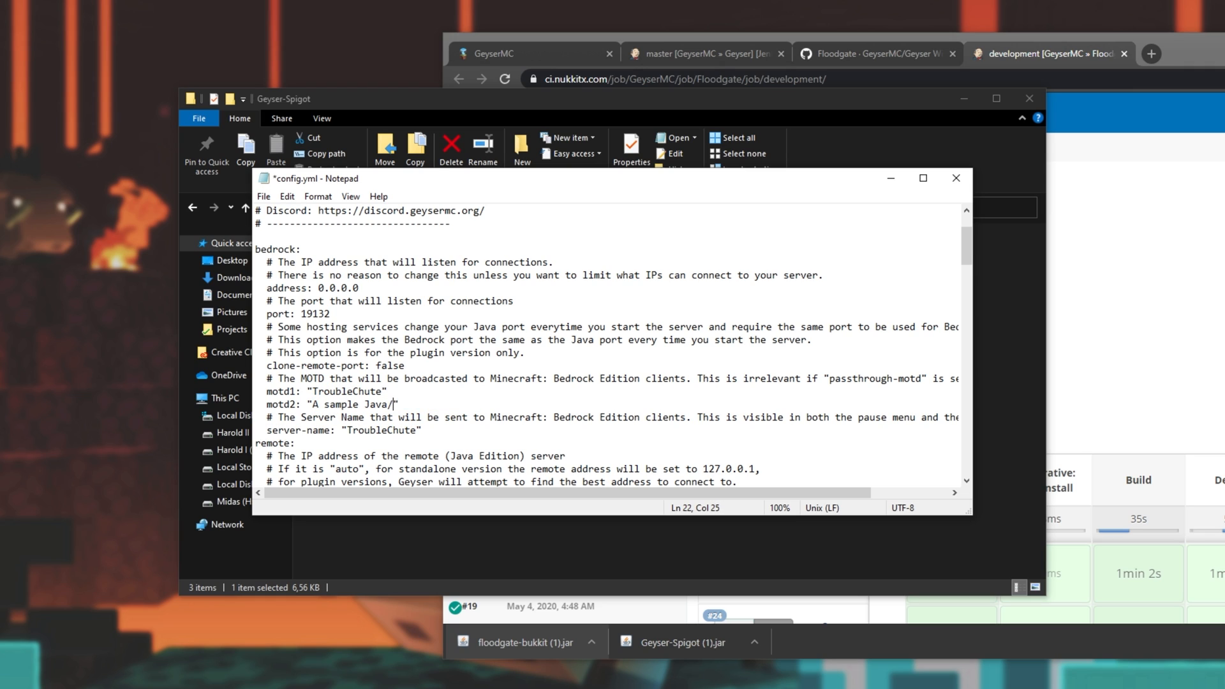
{"action": "type", "text": "Bedrock Server"}
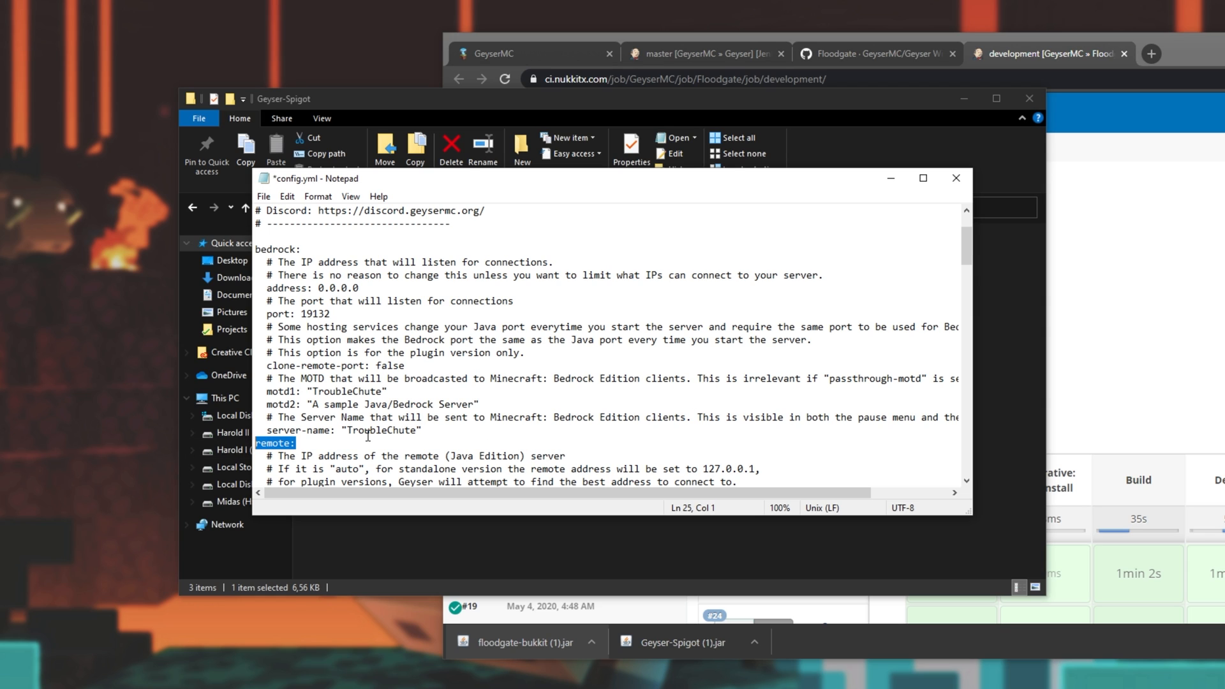
{"action": "scroll", "scroll_direction": "down", "scroll_amount": 3}
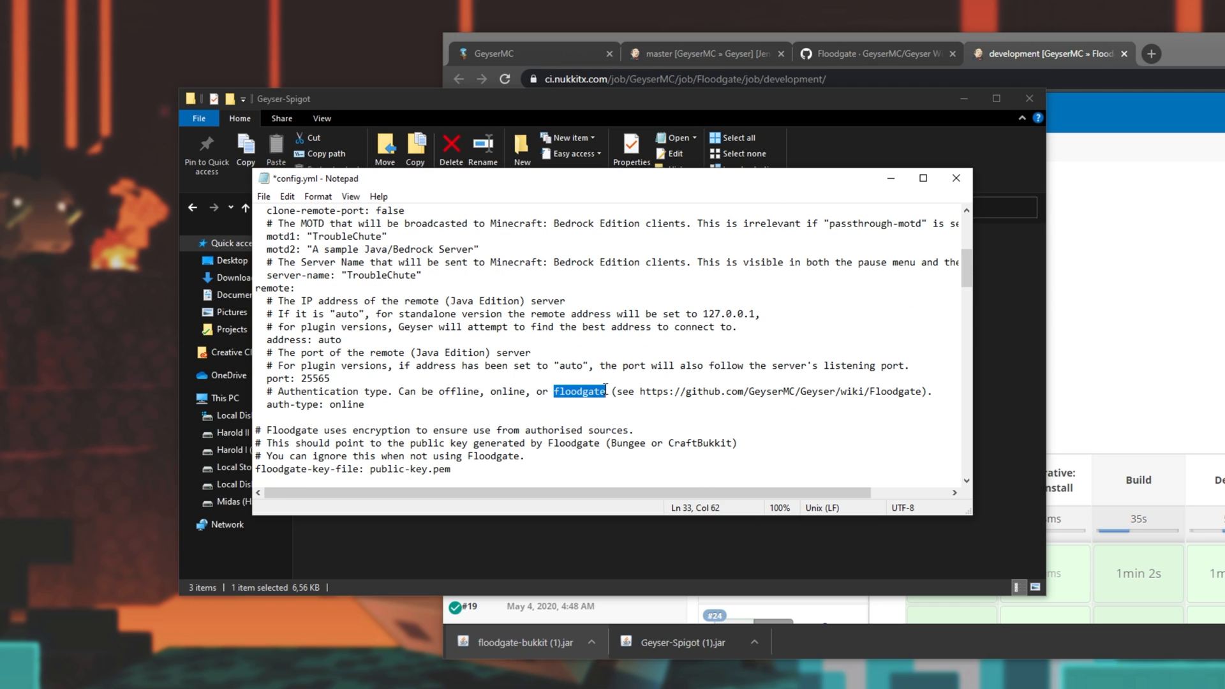
{"action": "type", "text": "floodgate"}
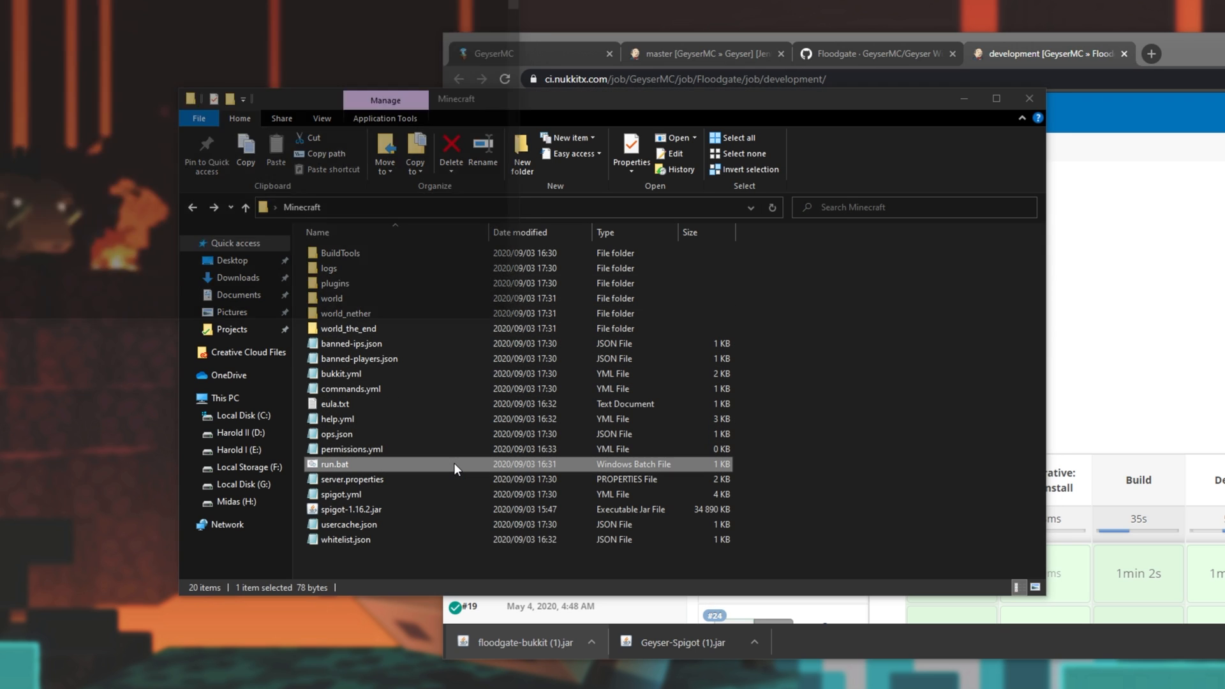
Relaunch the server with run.bat and return the Java client to the server list.
{"action": "double_click", "coordinate": [334, 463]}
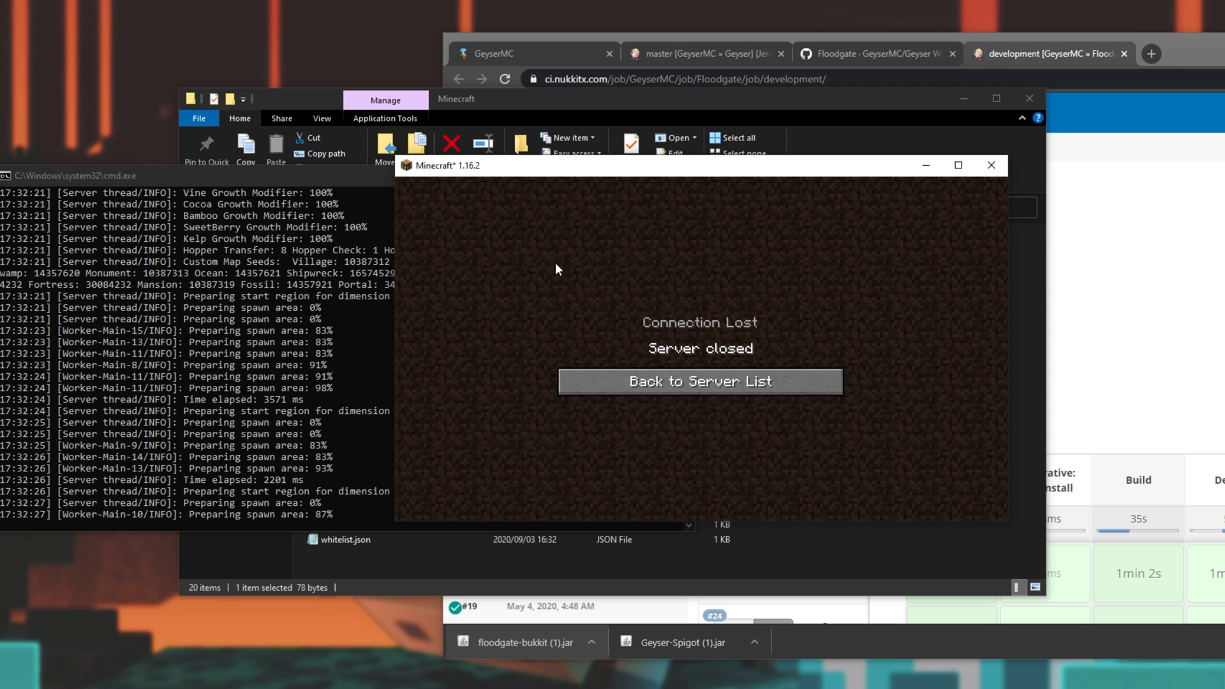
{"action": "left_click", "coordinate": [699, 381]}
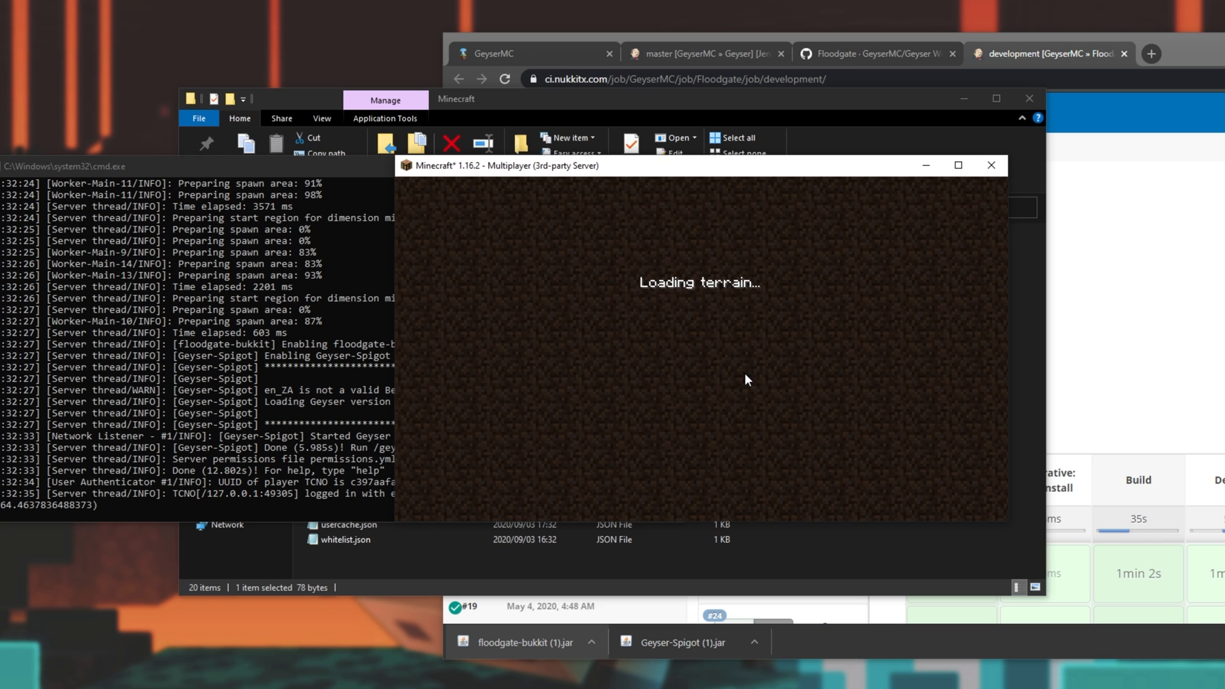
{"action": "mouse_move", "coordinate": [735, 375]}
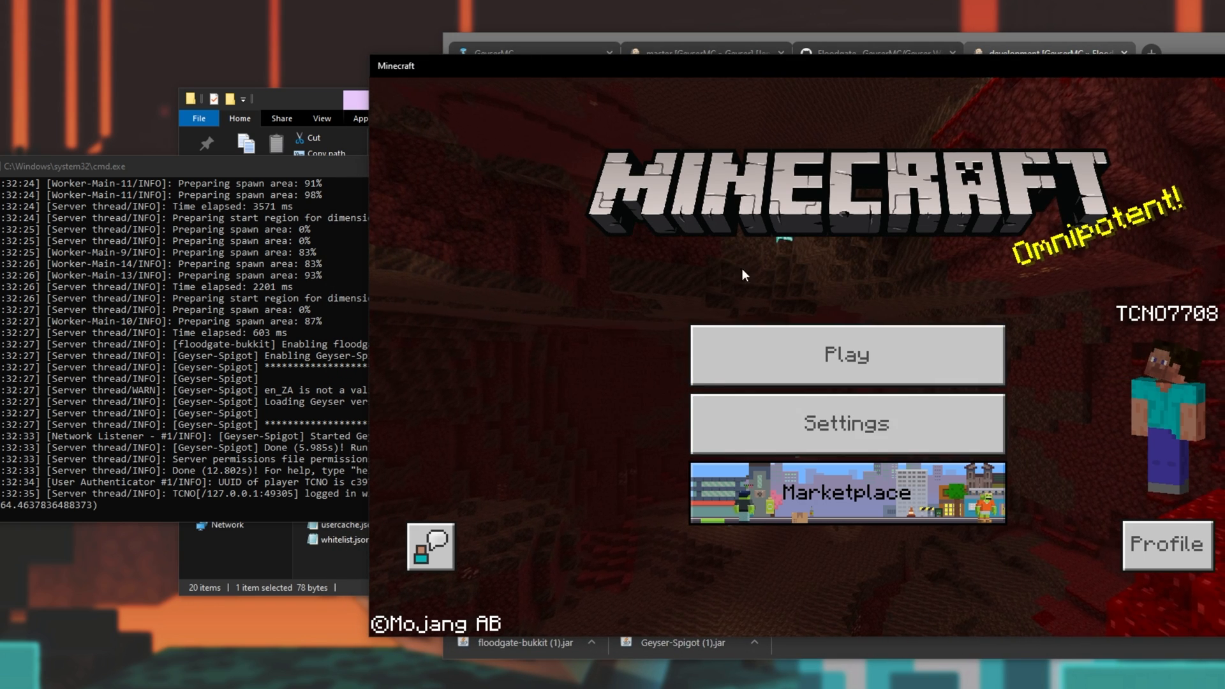
In Bedrock's Servers tab, add an external server named Local with a partial 192.168 address.
{"action": "left_click", "coordinate": [847, 355]}
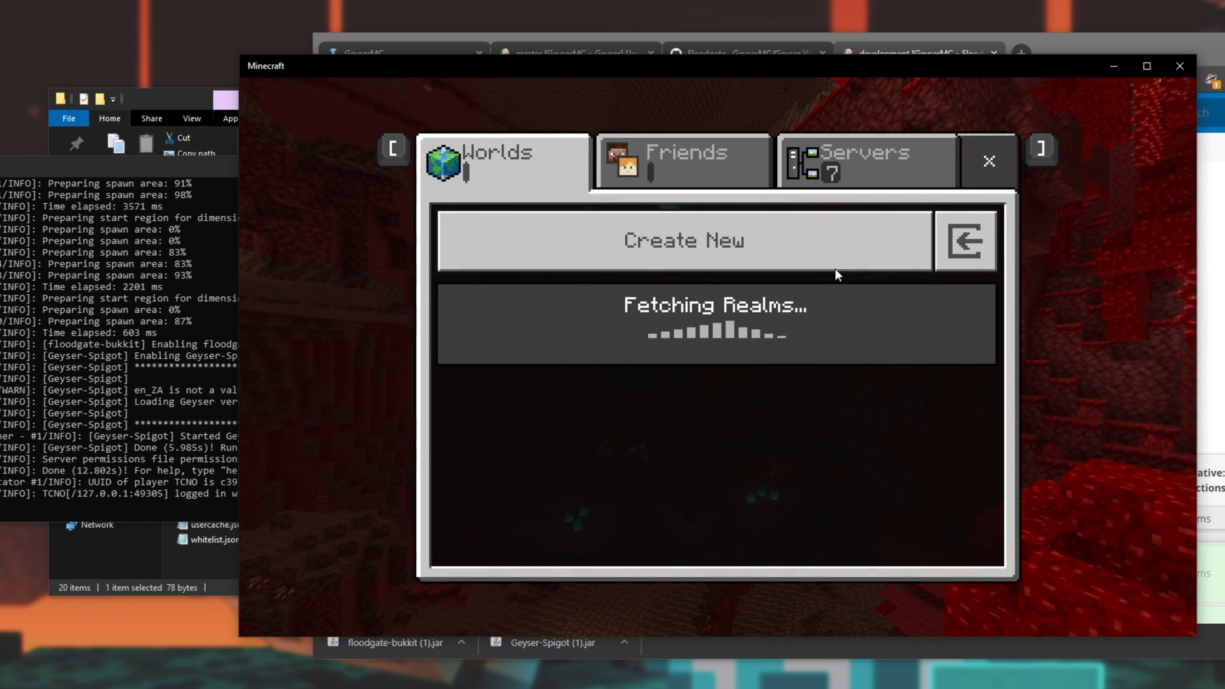
{"action": "left_click", "coordinate": [866, 161]}
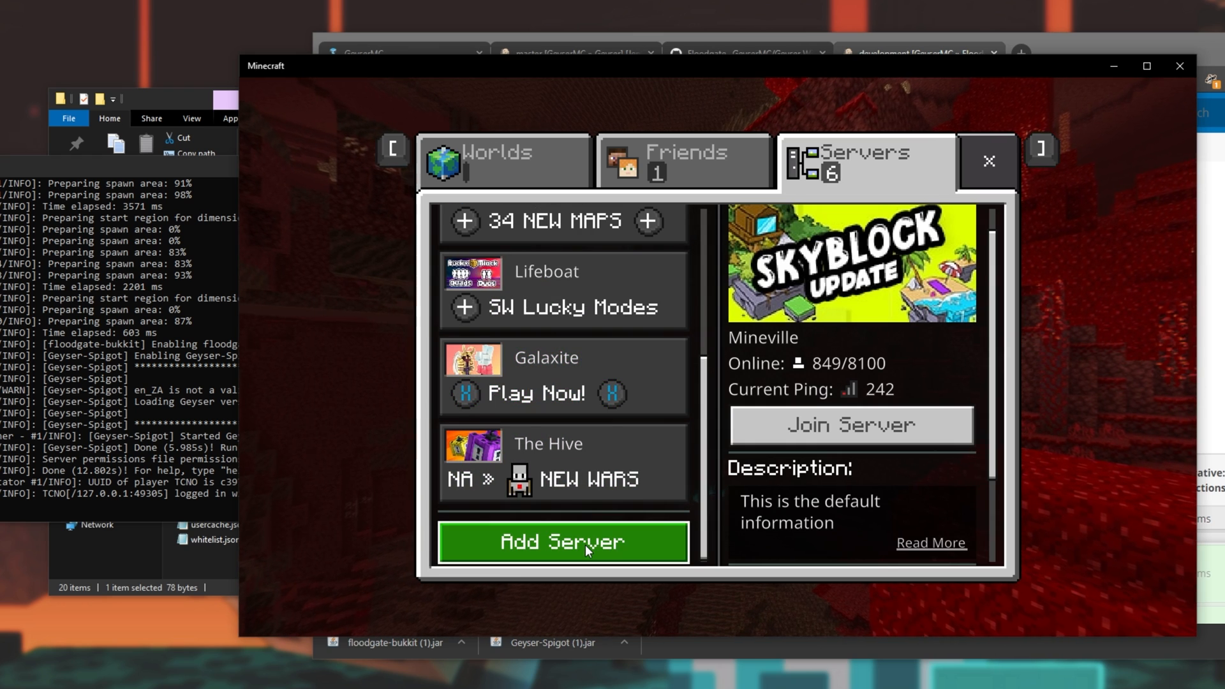
{"action": "left_click", "coordinate": [563, 542]}
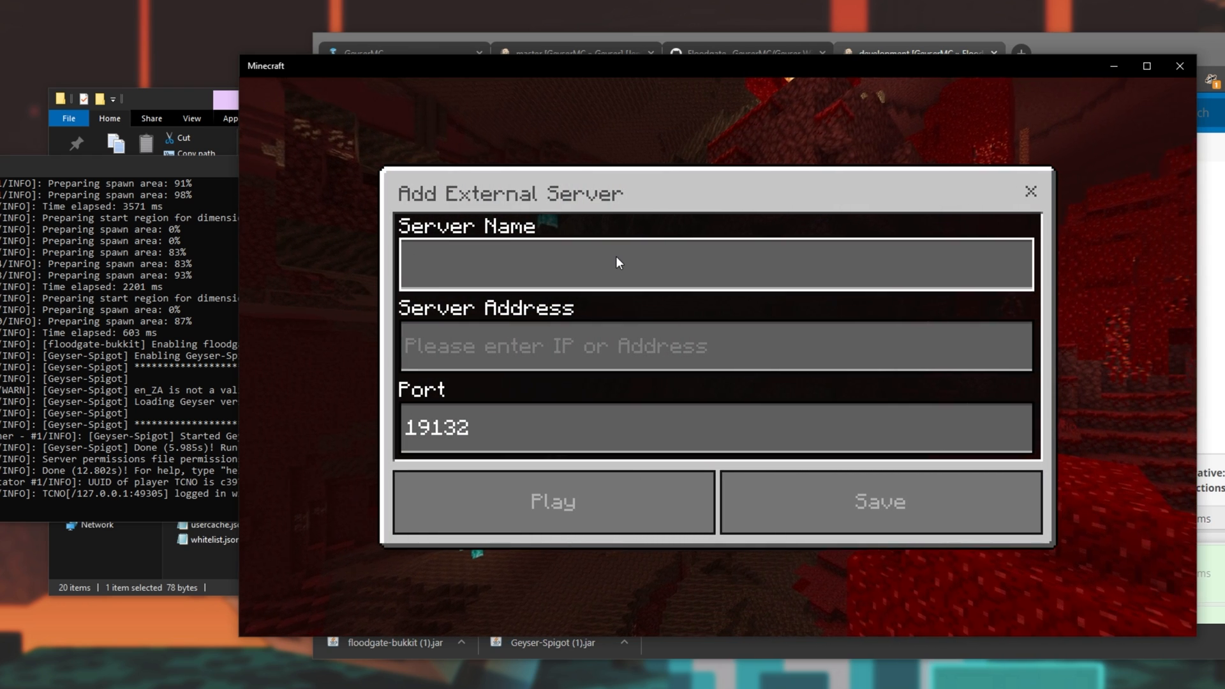
{"action": "type", "text": "Local"}
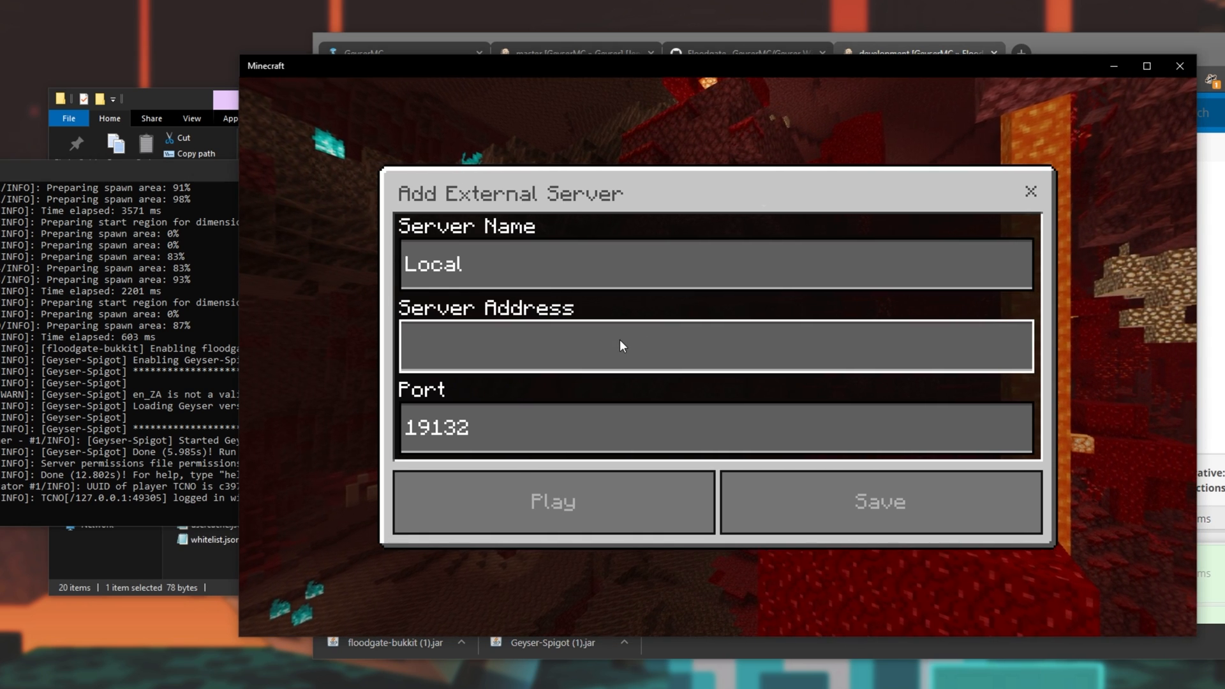
{"action": "type", "text": "12"}
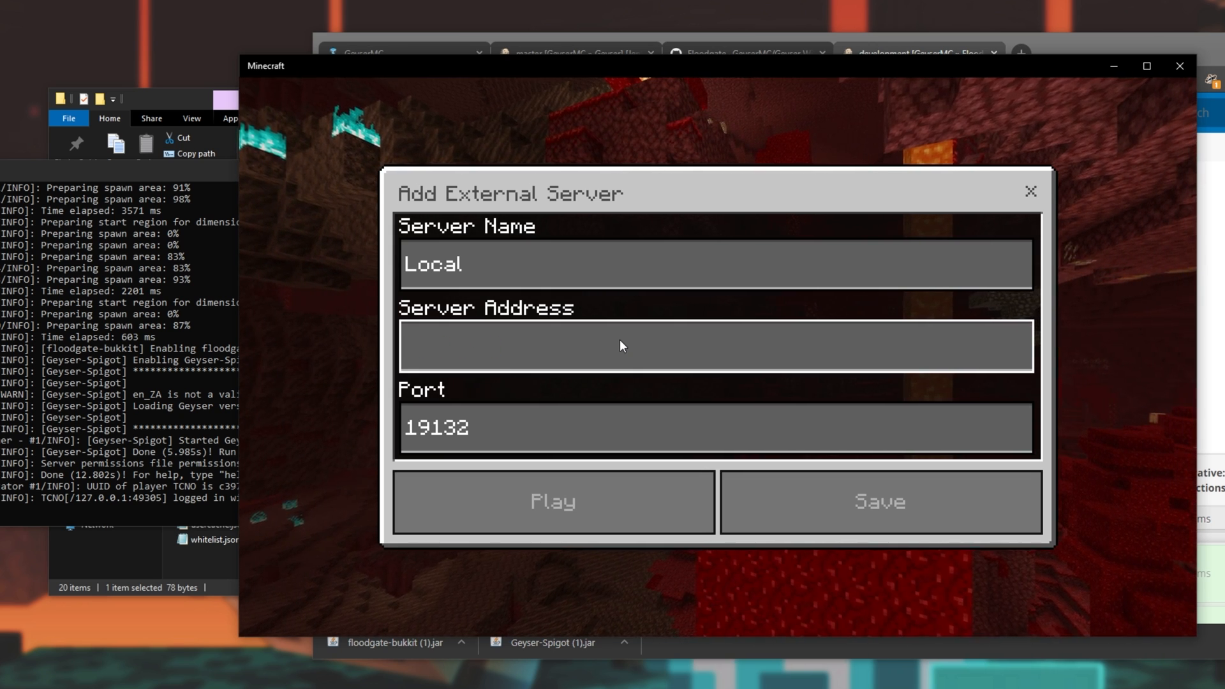
{"action": "type", "text": "192.168."}
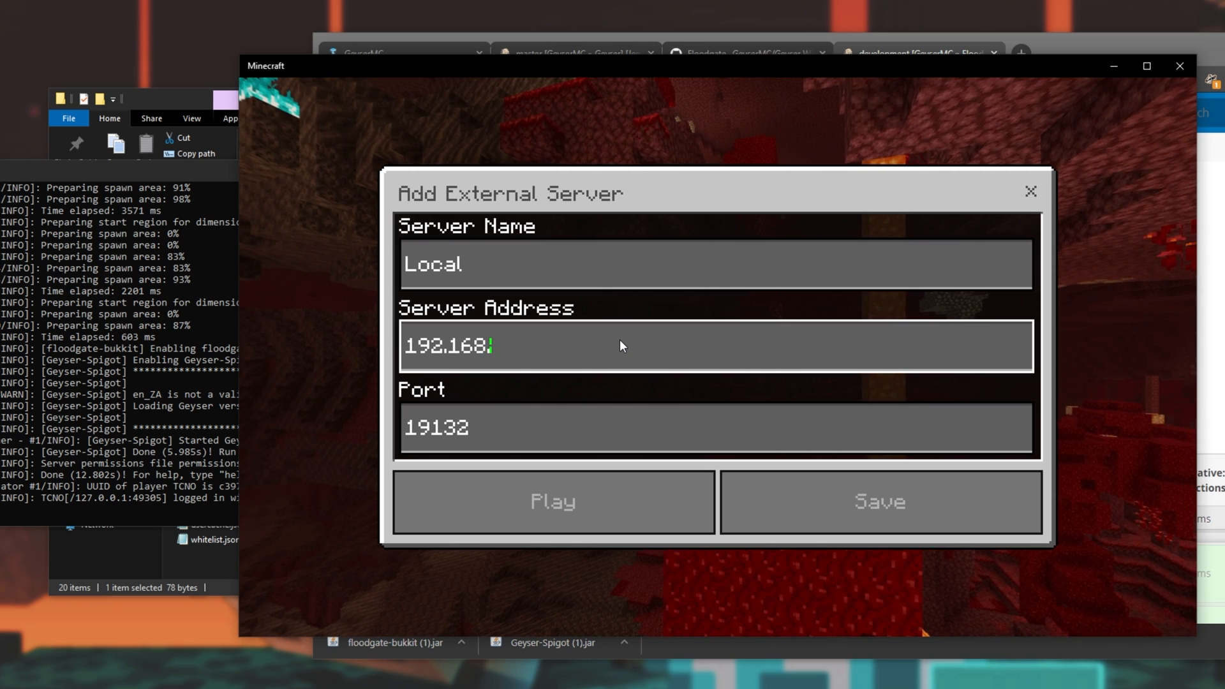
{"action": "type", "text": "1.1"}
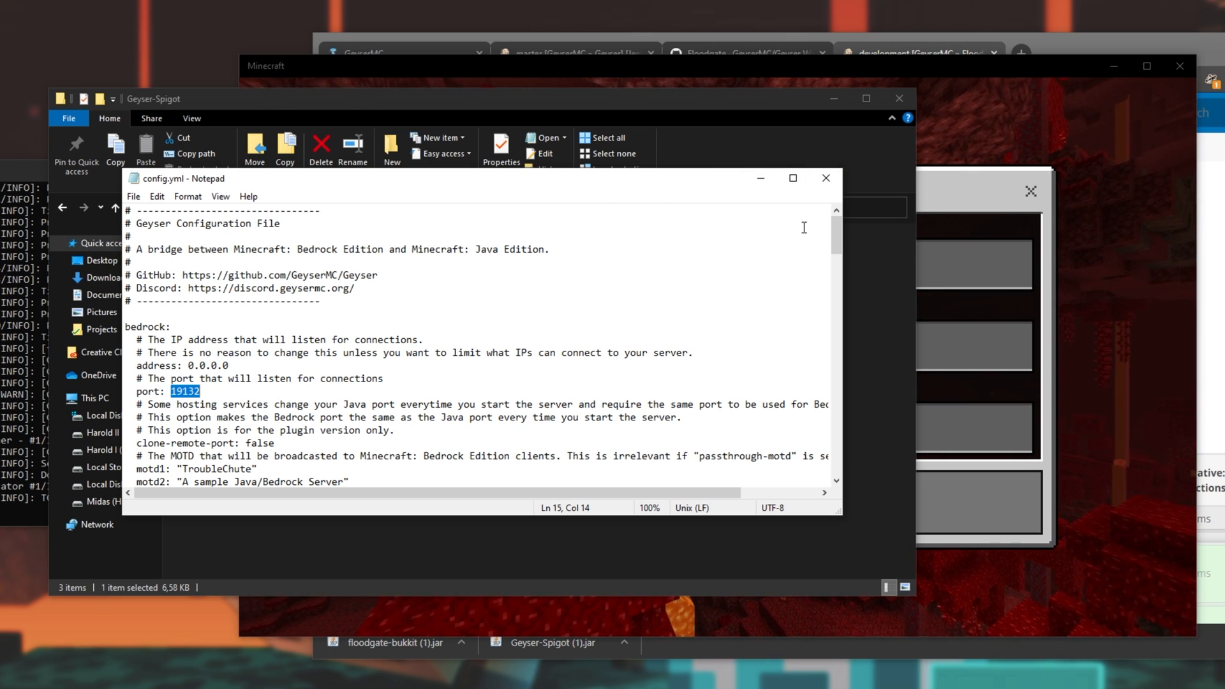
{"action": "mouse_move", "coordinate": [610, 315]}
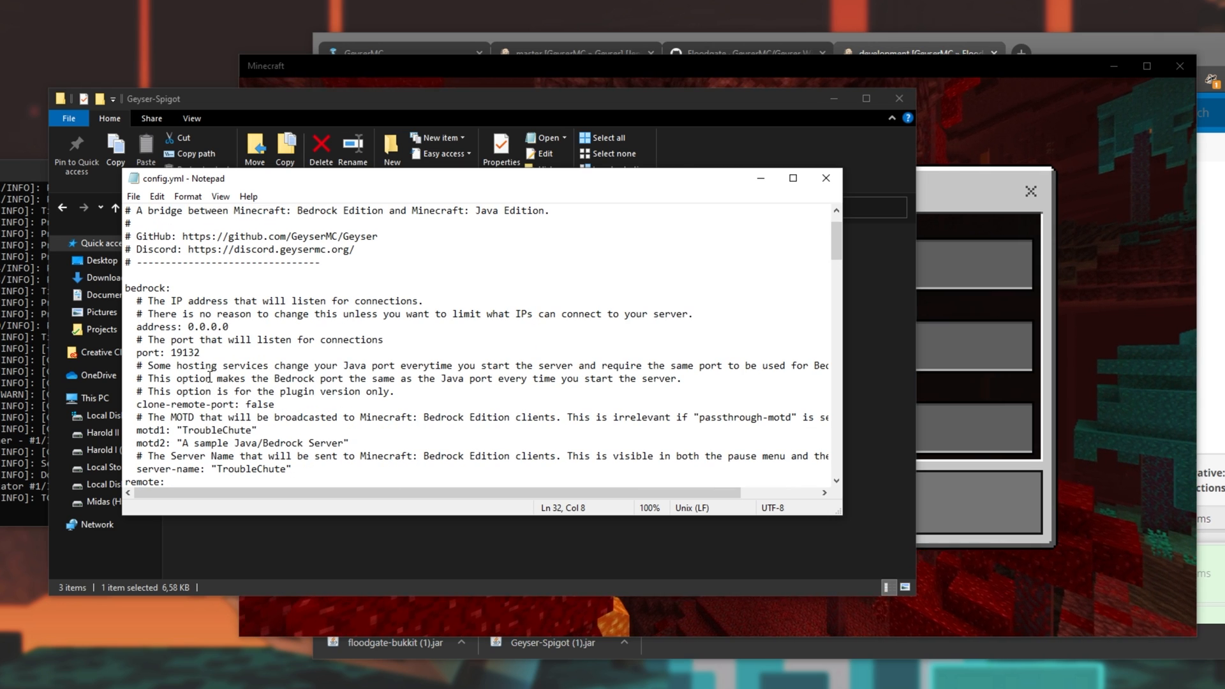
{"action": "double_click", "coordinate": [184, 352]}
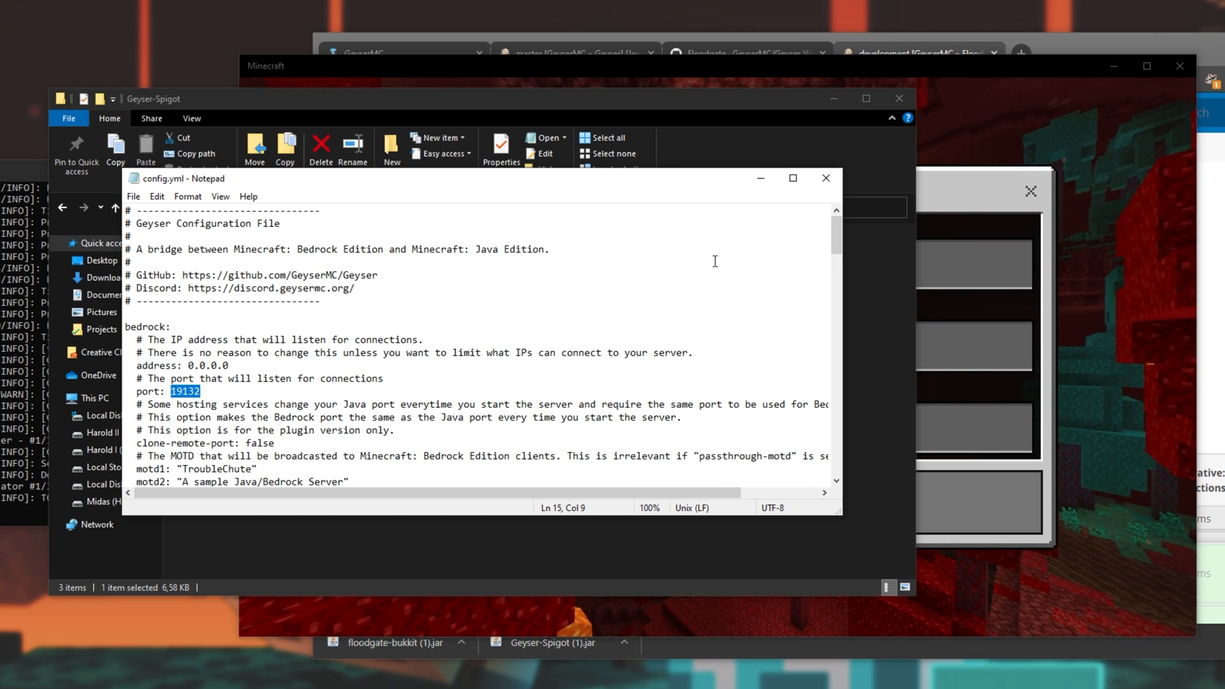
{"action": "left_click", "coordinate": [826, 177]}
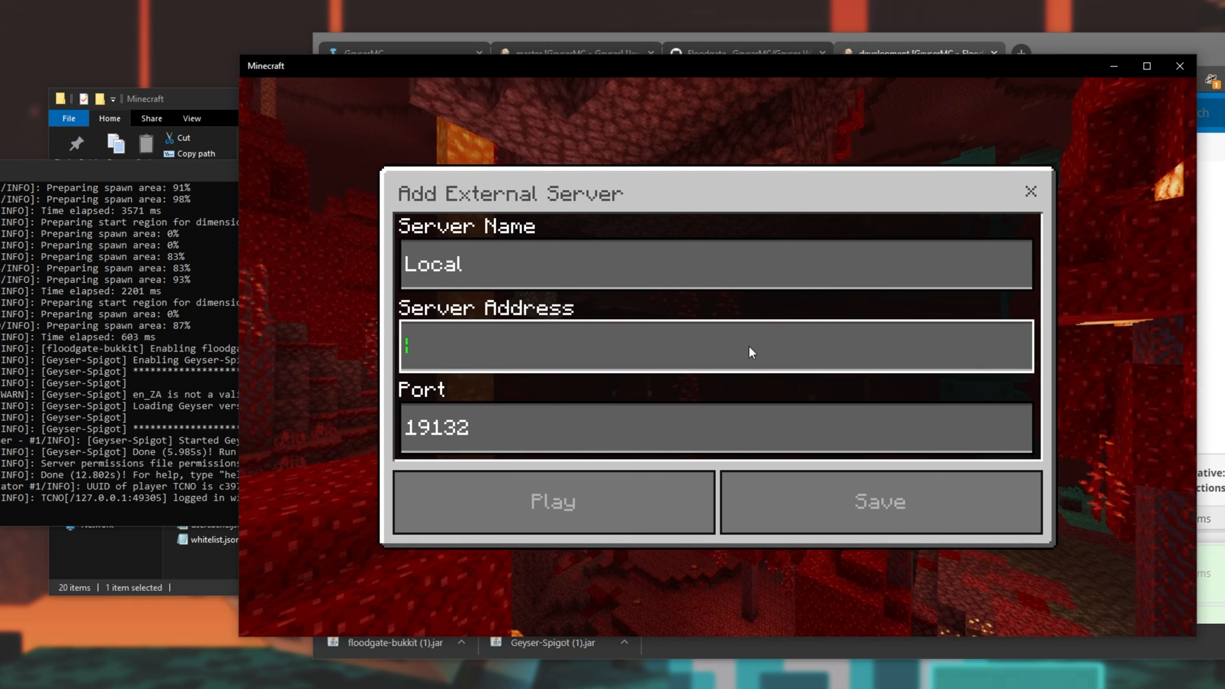
Set Local's address to localhost, save the entry, and join it.
{"action": "type", "text": "localhost"}
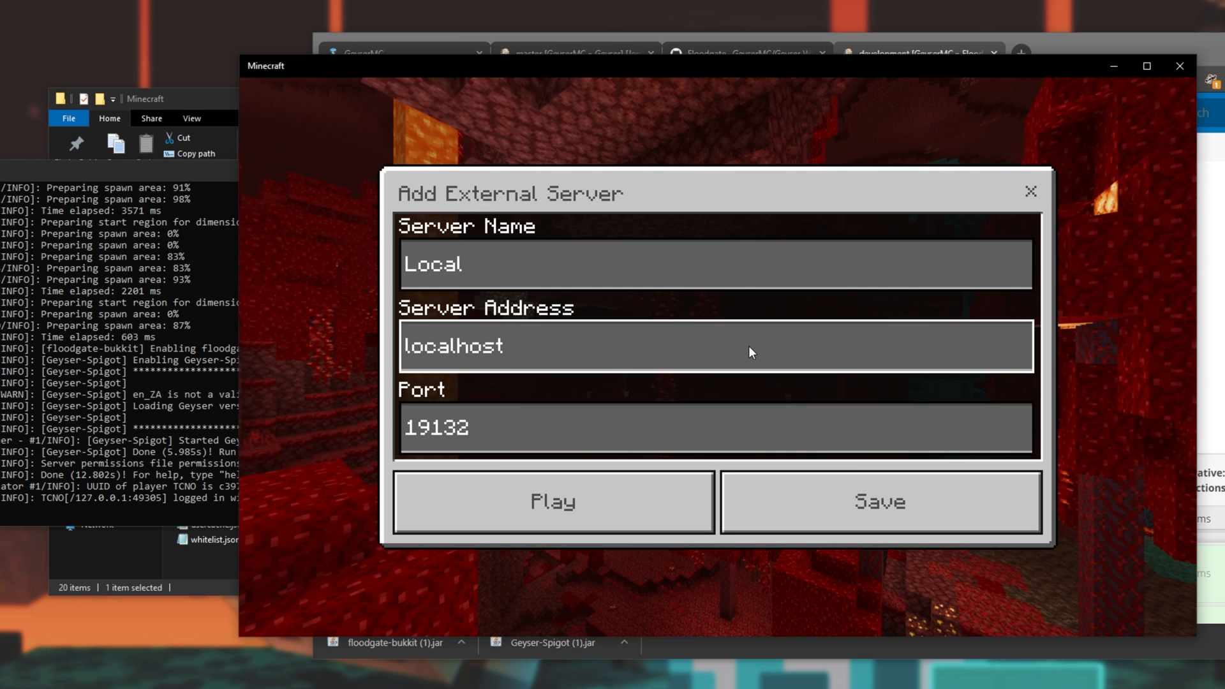
{"action": "left_click", "coordinate": [880, 503]}
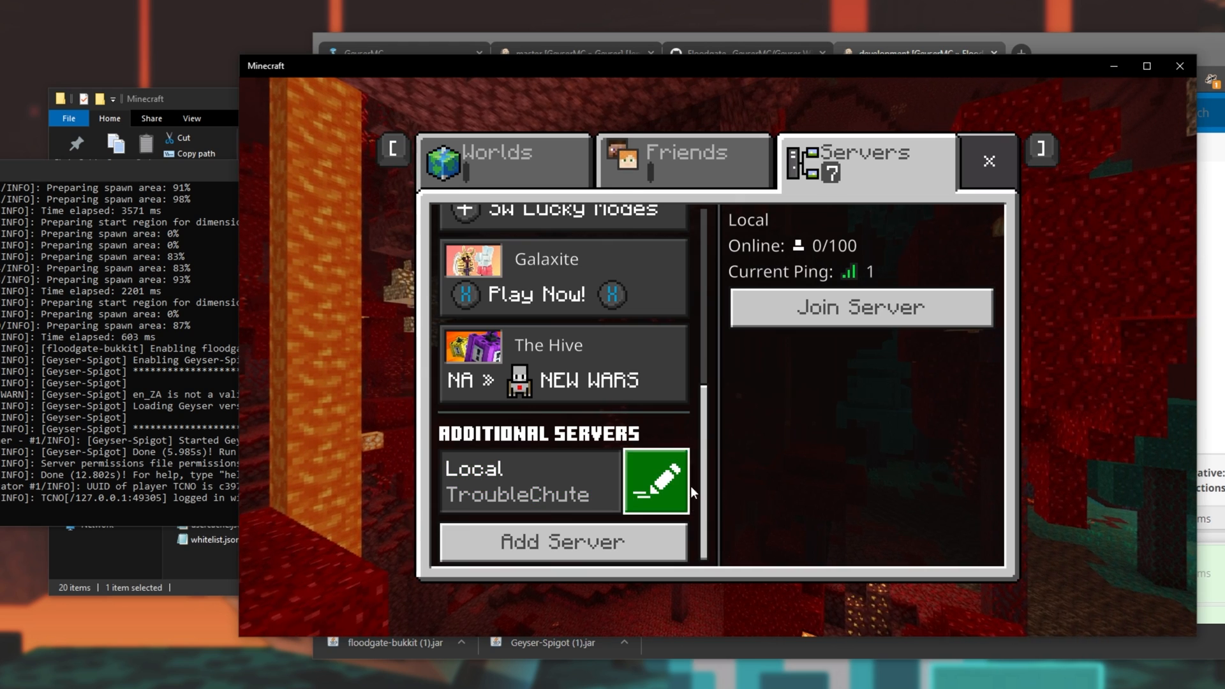
{"action": "left_click", "coordinate": [860, 307]}
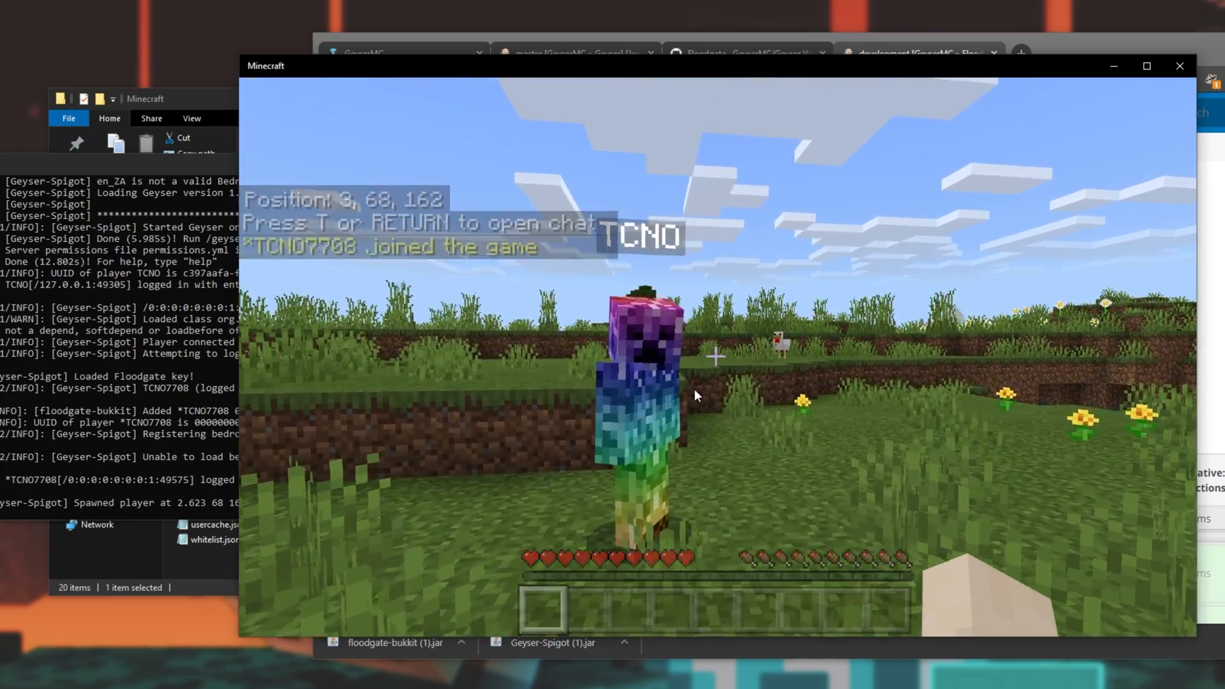
Send a test chat message from the Bedrock player to the Java player.
{"action": "key", "text": "Escape"}
{"action": "type", "text": "asdfuhasdf"}
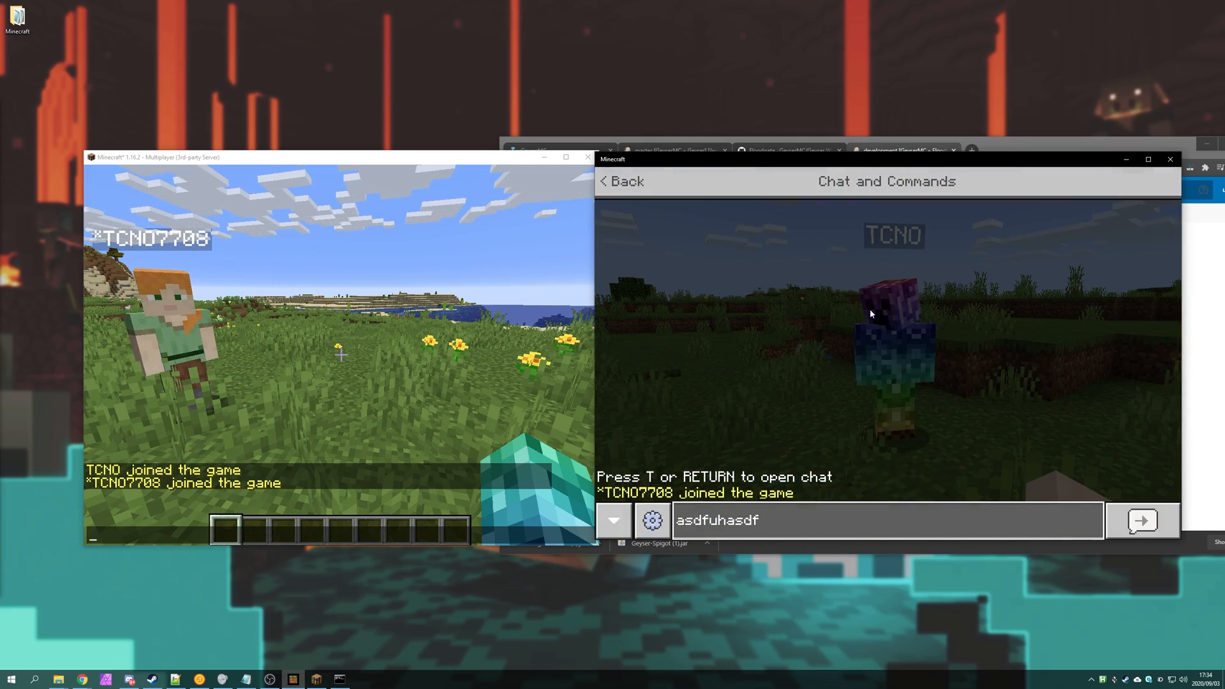
{"action": "left_click", "coordinate": [1142, 520]}
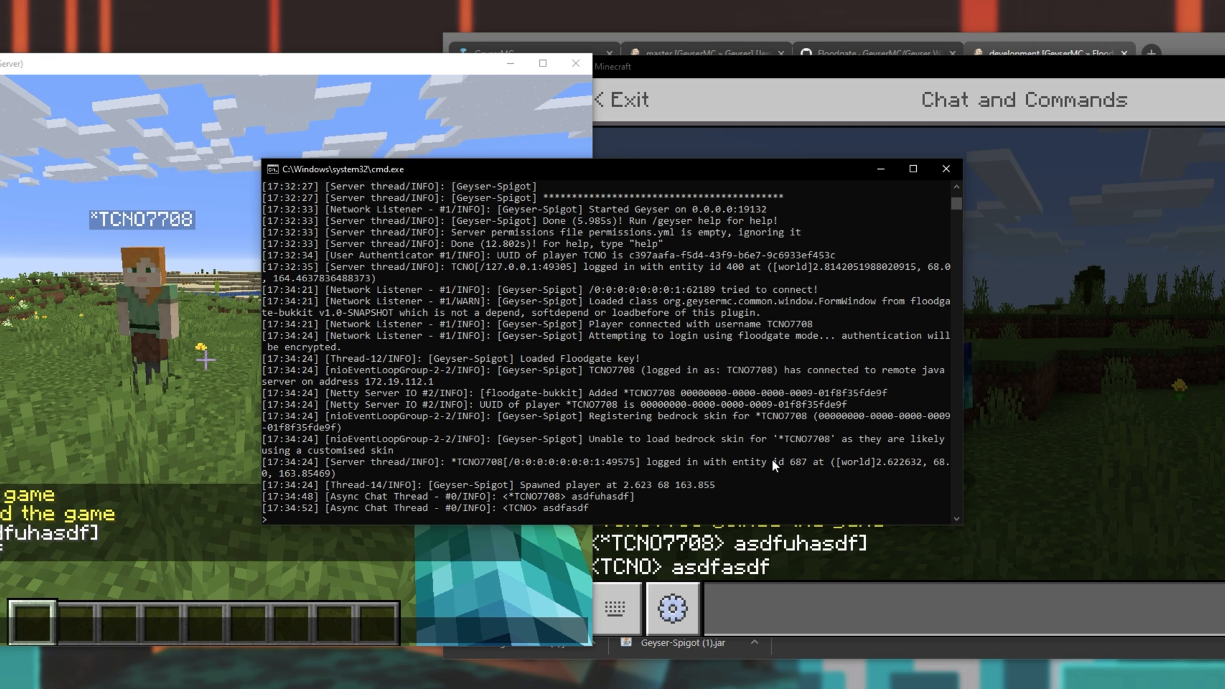
Run 'geyser help' and 'geyser list' in the server console, showing TCNO7708 online.
{"action": "type", "text": "geyser help"}
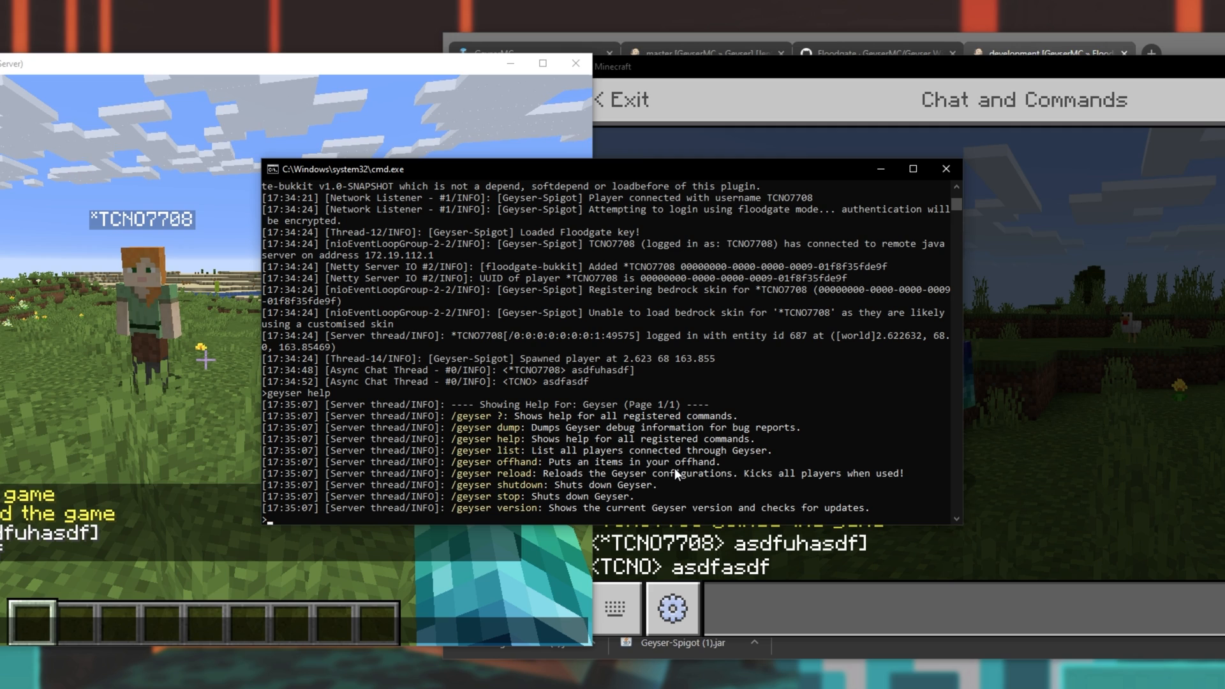
{"action": "mouse_move", "coordinate": [566, 494]}
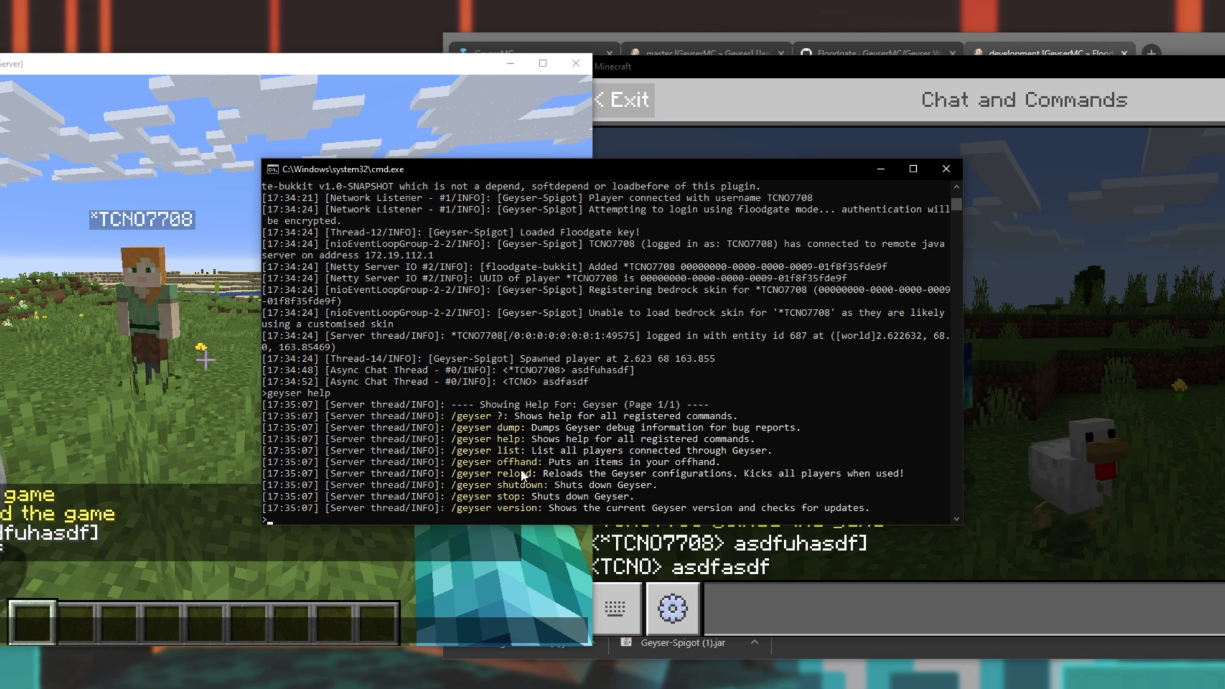
{"action": "mouse_move", "coordinate": [459, 455]}
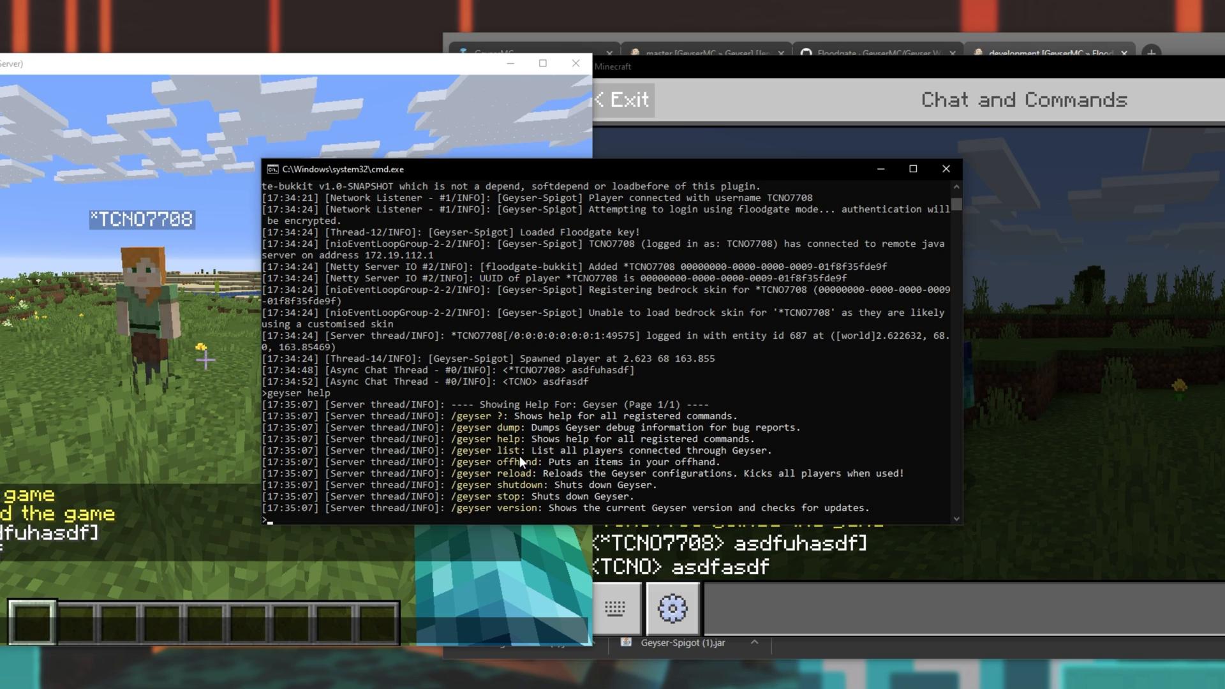
{"action": "type", "text": "geyser list"}
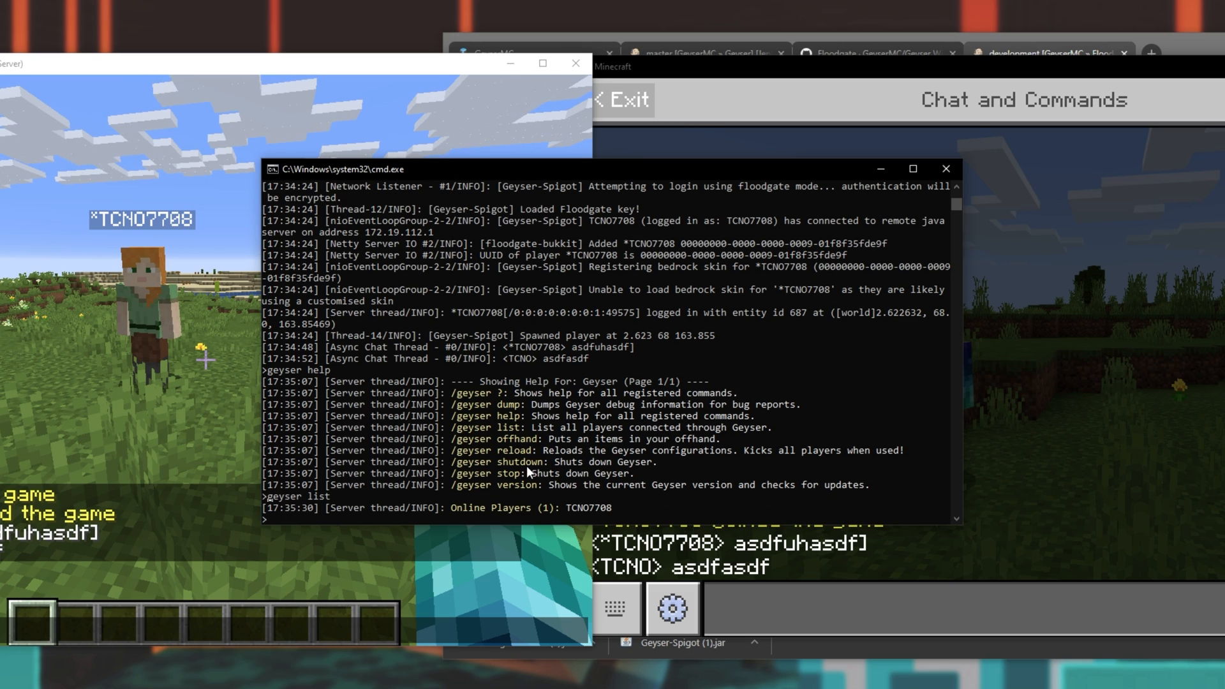
{"action": "mouse_move", "coordinate": [598, 487]}
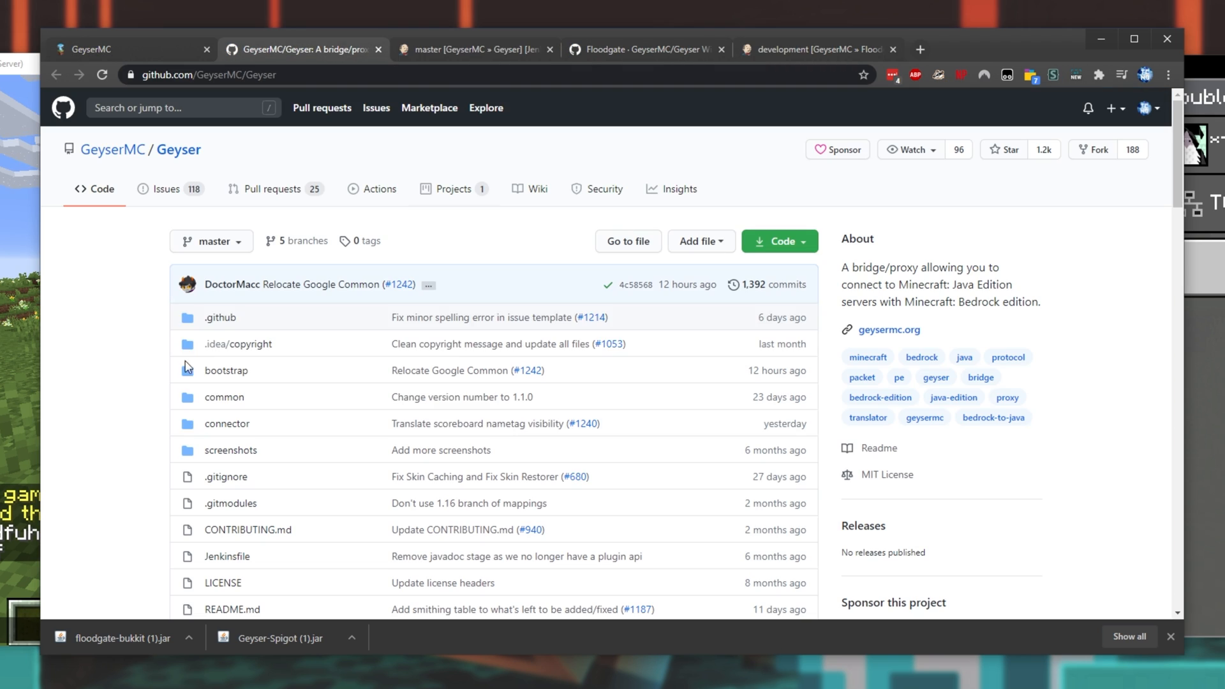
{"action": "scroll", "scroll_direction": "down", "scroll_amount": 3}
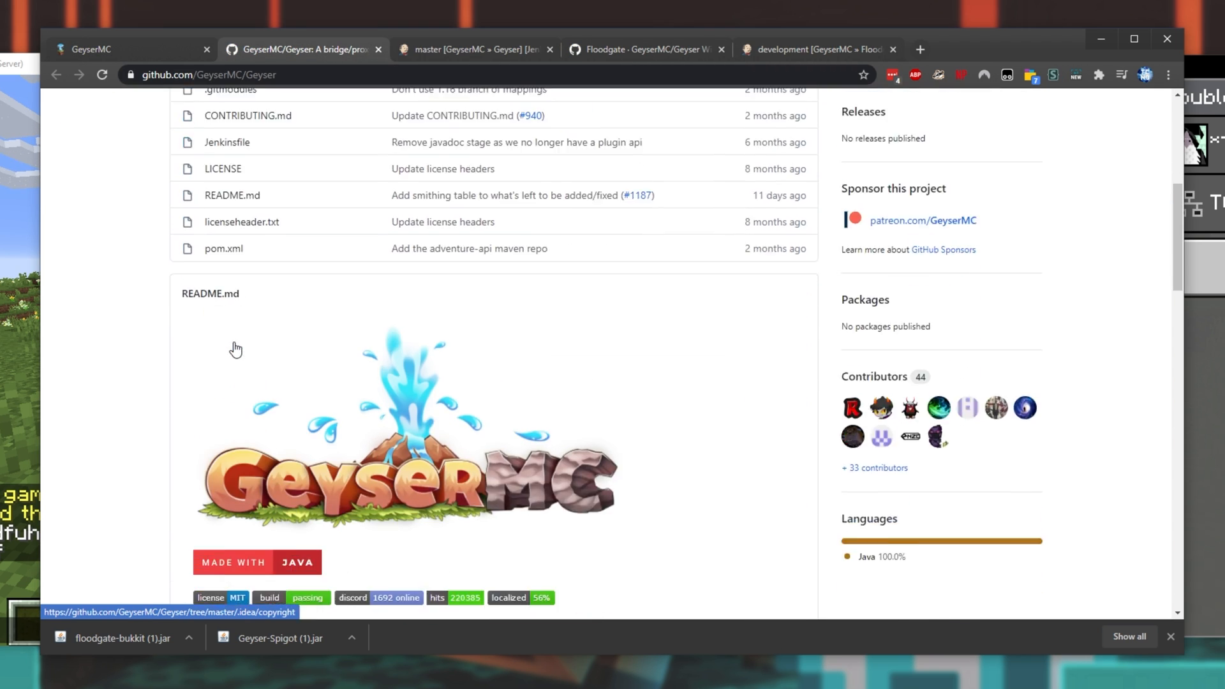
{"action": "scroll", "scroll_direction": "down", "scroll_amount": 3}
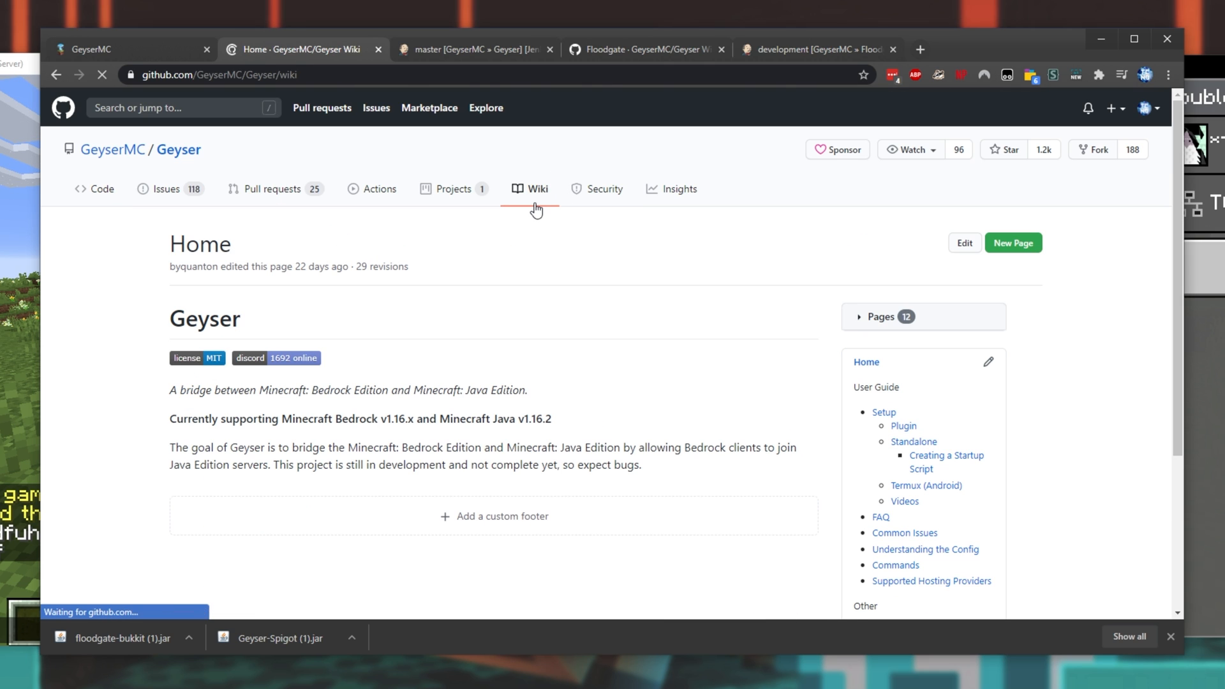
{"action": "scroll", "scroll_direction": "down", "scroll_amount": 3}
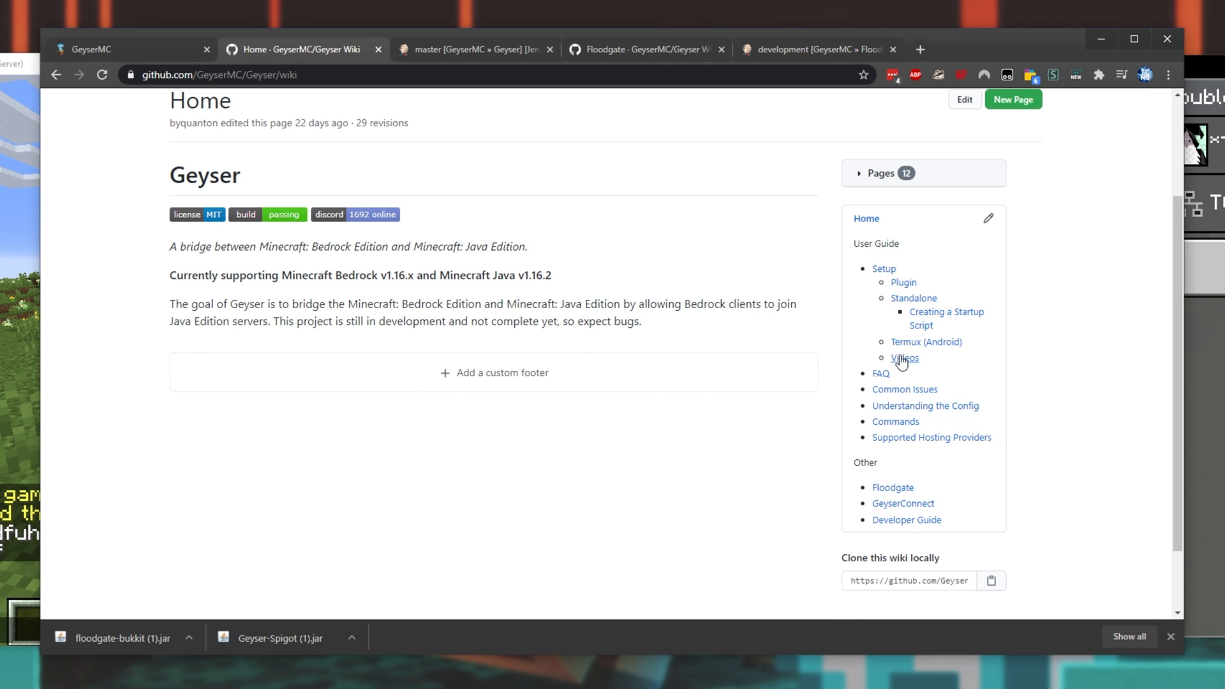
{"action": "left_click", "coordinate": [880, 373]}
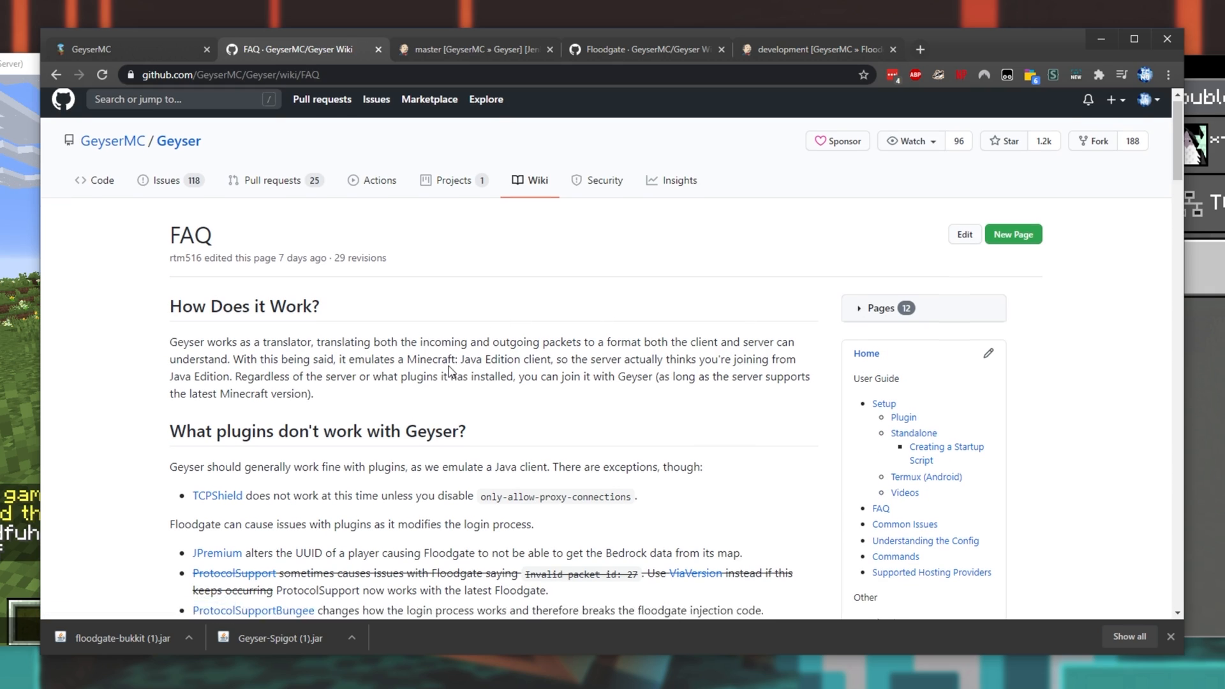
{"action": "scroll", "scroll_direction": "down", "scroll_amount": 3}
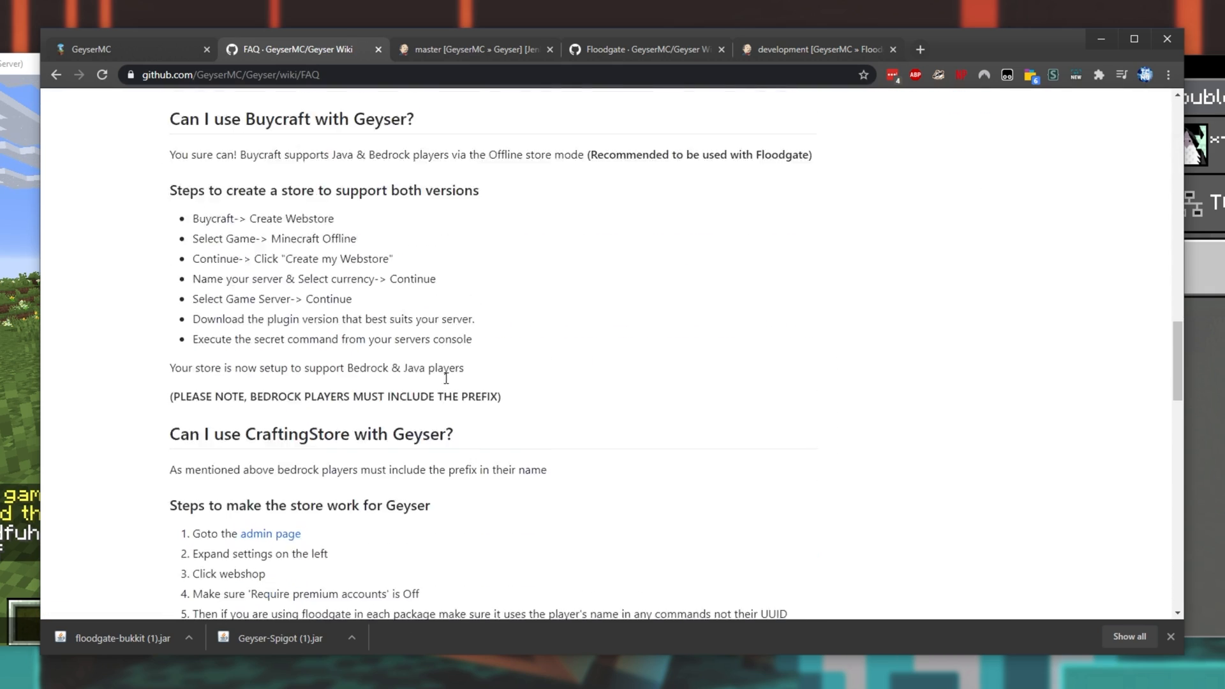
{"action": "scroll", "scroll_direction": "up", "scroll_amount": 3}
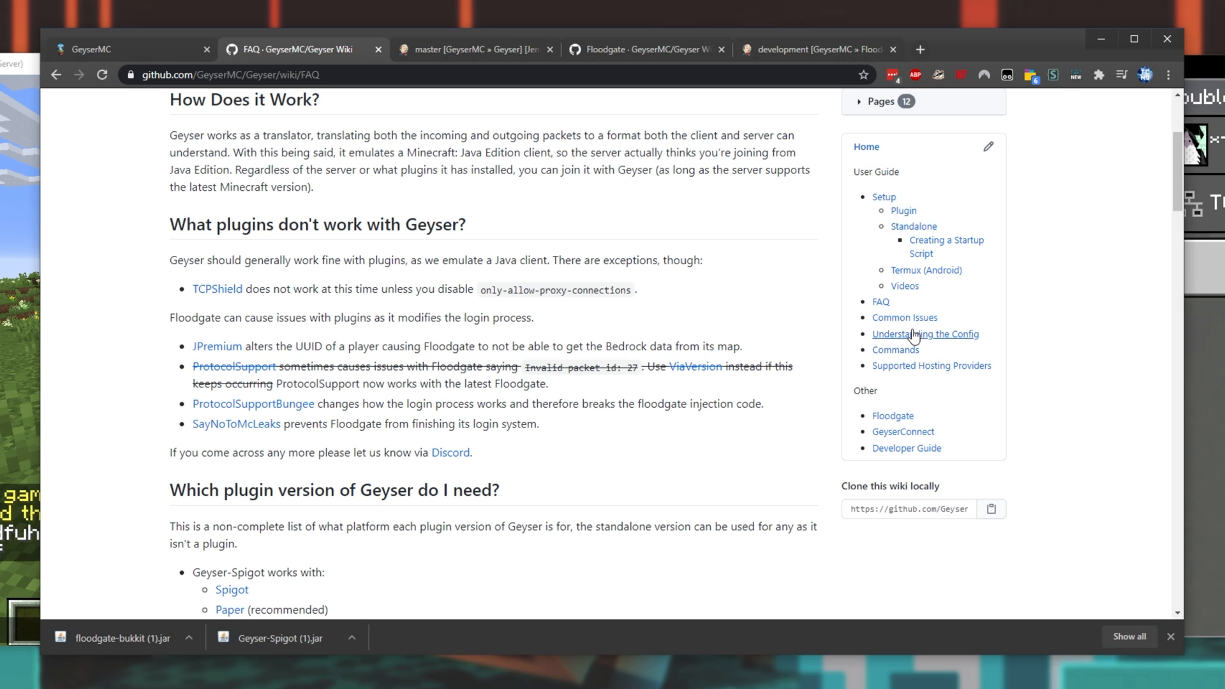
{"action": "left_click", "coordinate": [904, 317]}
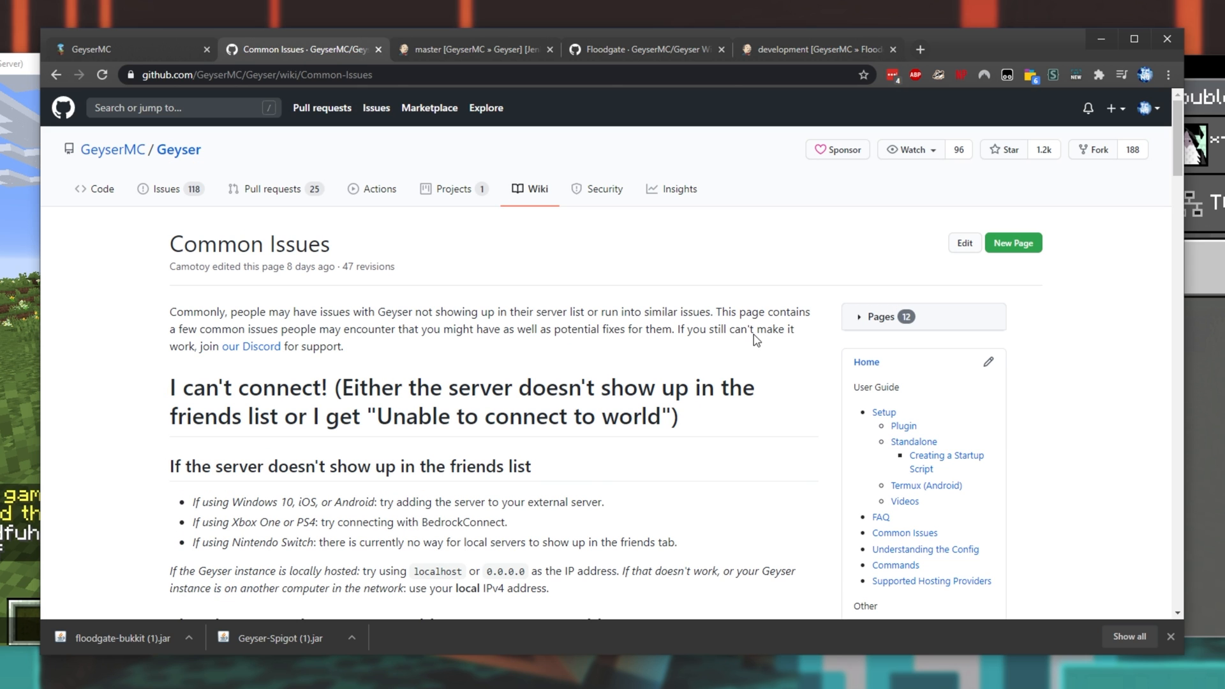
{"action": "scroll", "scroll_direction": "down", "scroll_amount": 3}
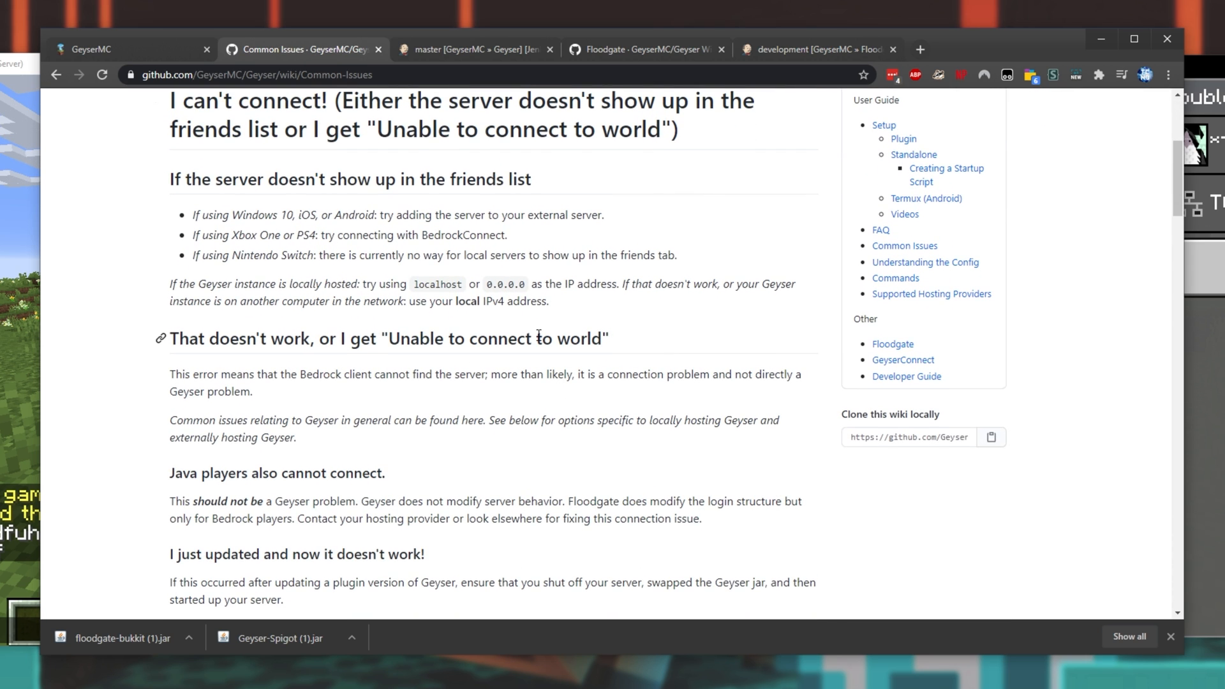
{"action": "scroll", "scroll_direction": "down", "scroll_amount": 3}
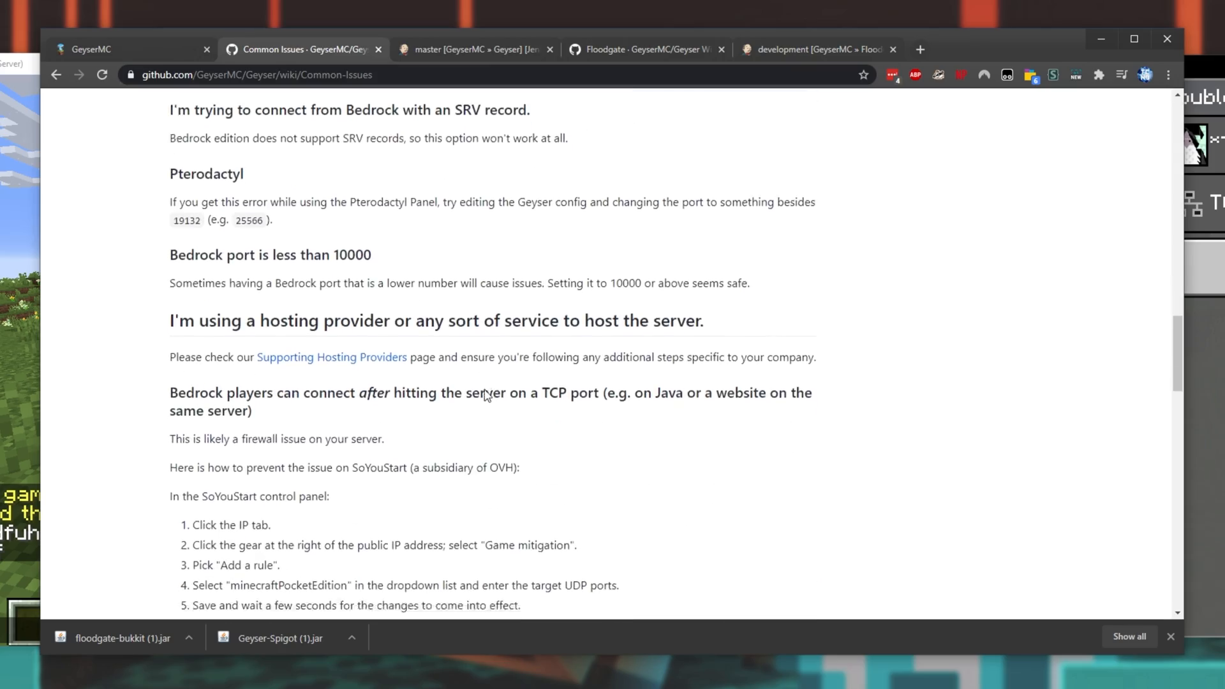
{"action": "scroll", "scroll_direction": "down", "scroll_amount": 3}
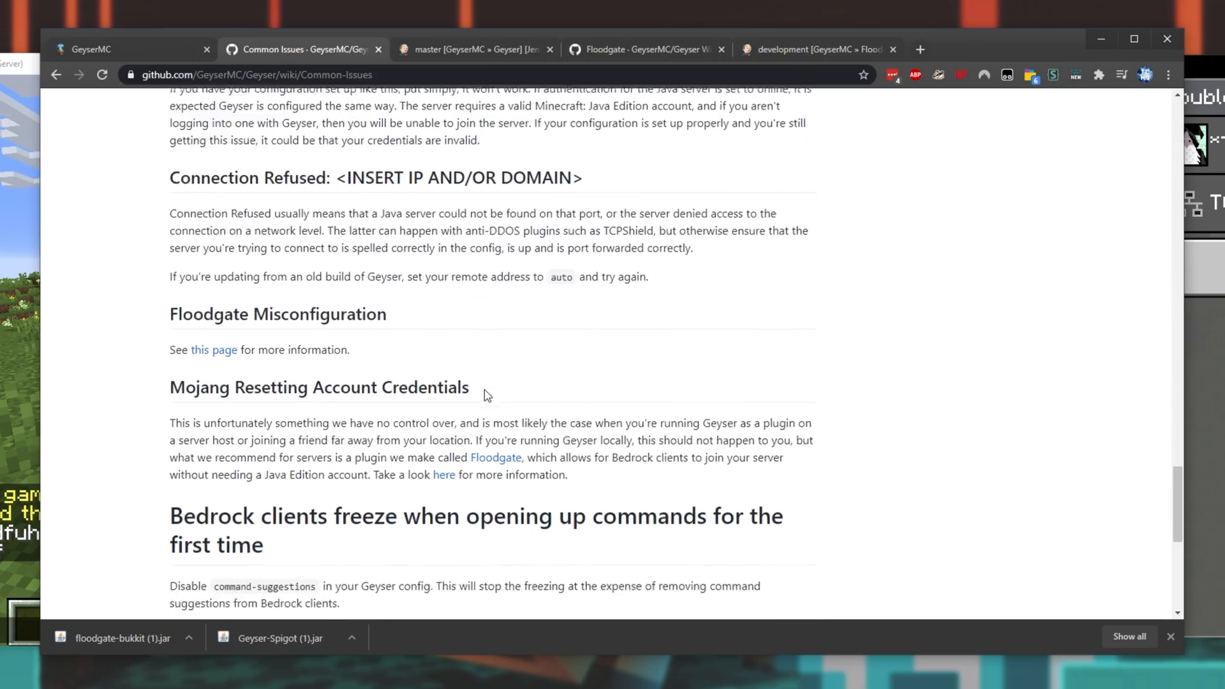
{"action": "scroll", "scroll_direction": "down", "scroll_amount": 3}
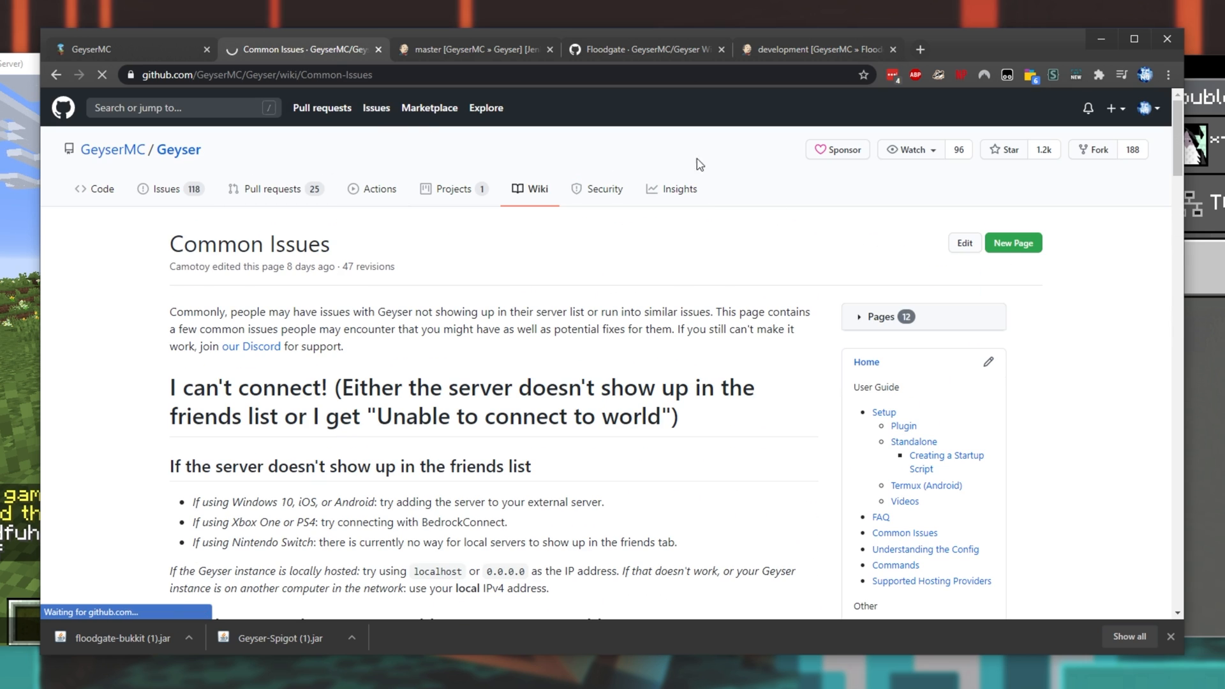
{"action": "left_click", "coordinate": [94, 189]}
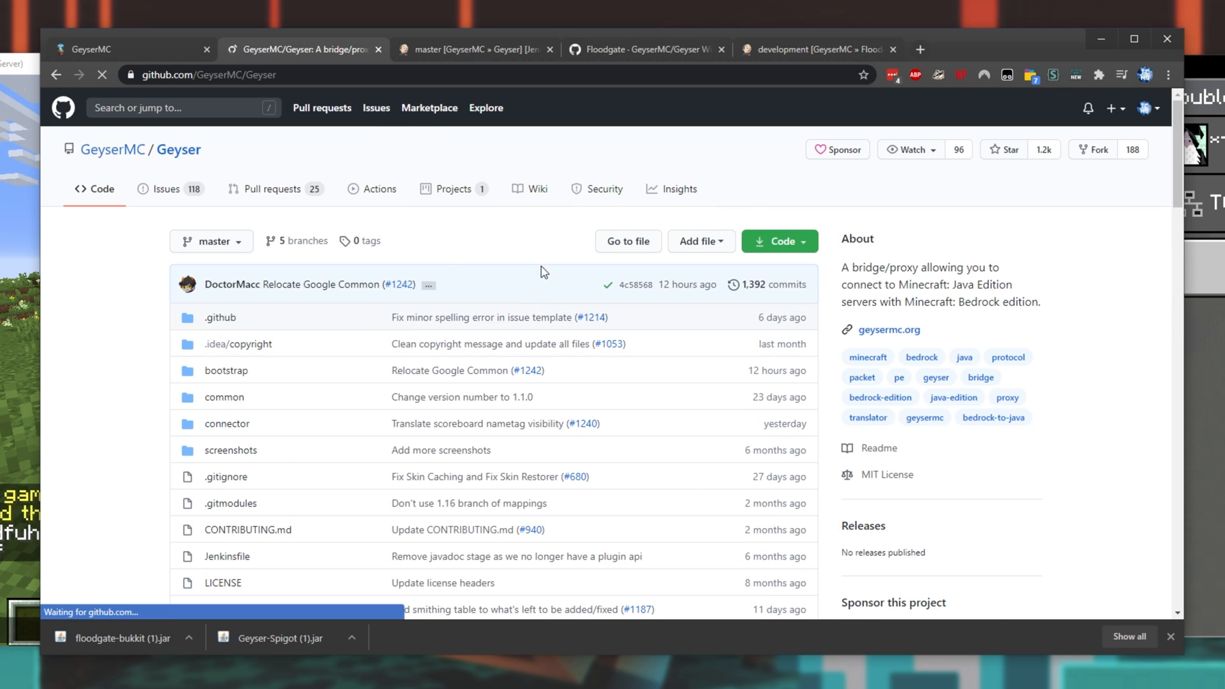